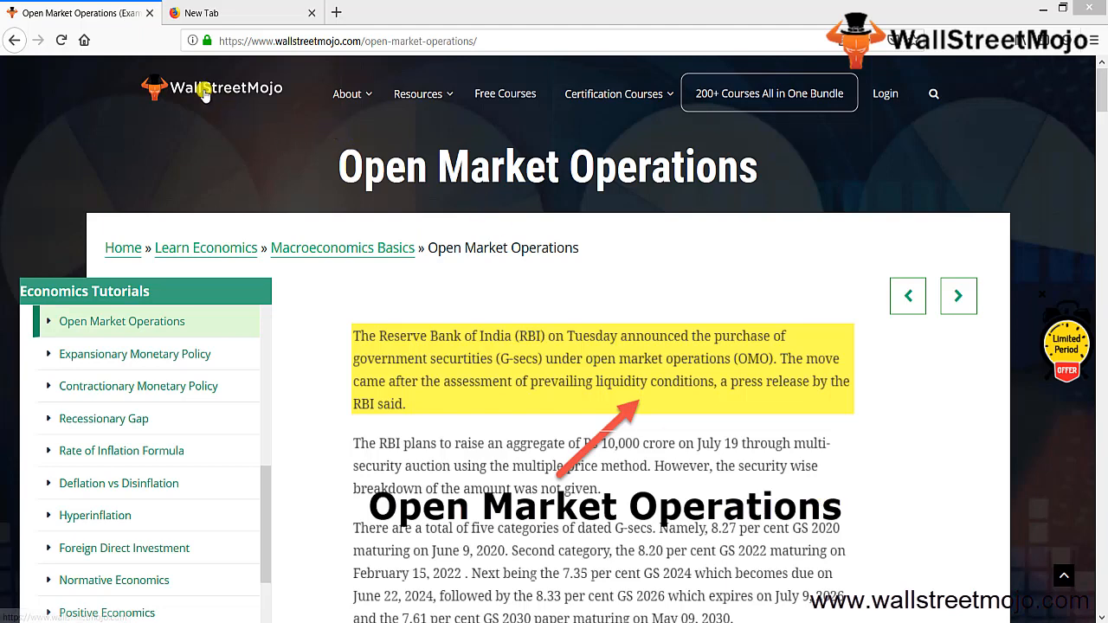
- Dismiss the free course sign-up popup to reach the worksheet
click(312, 13)
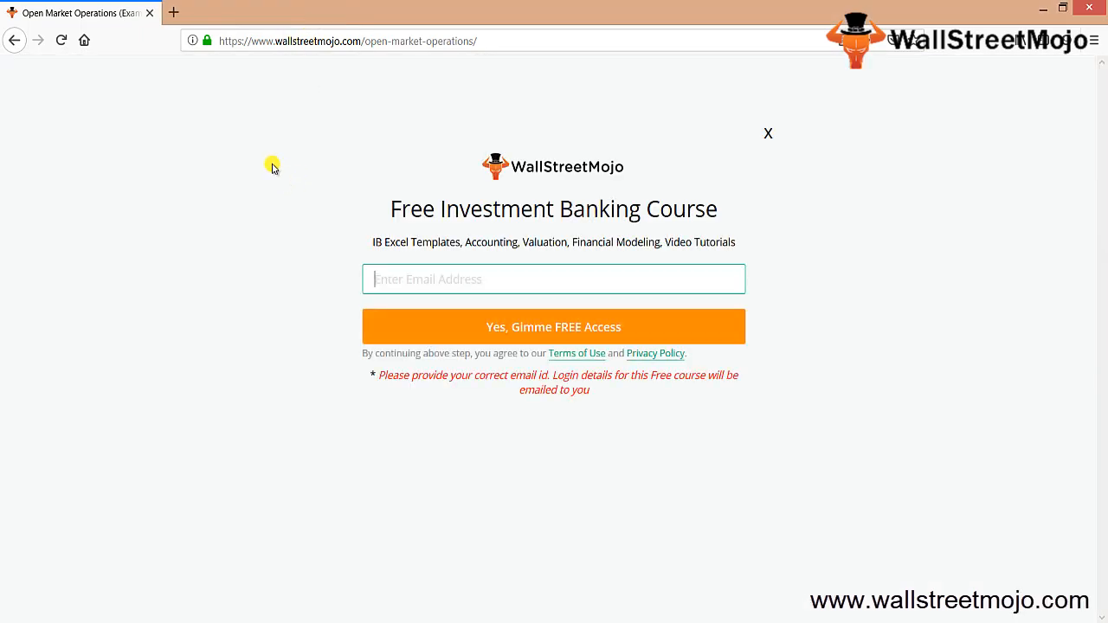
click(767, 133)
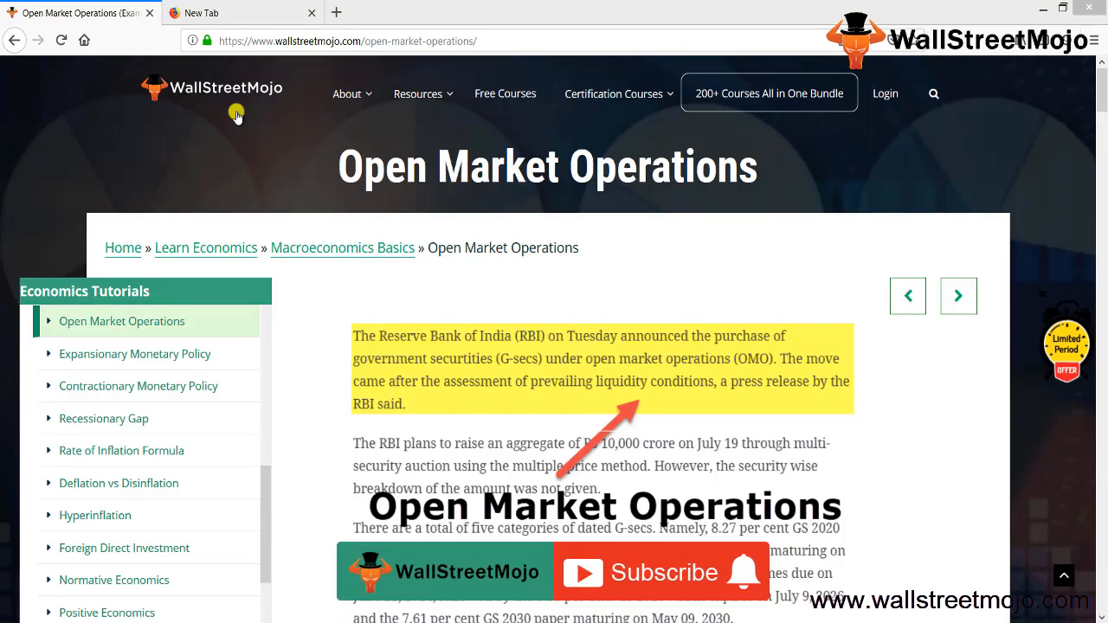
click(662, 572)
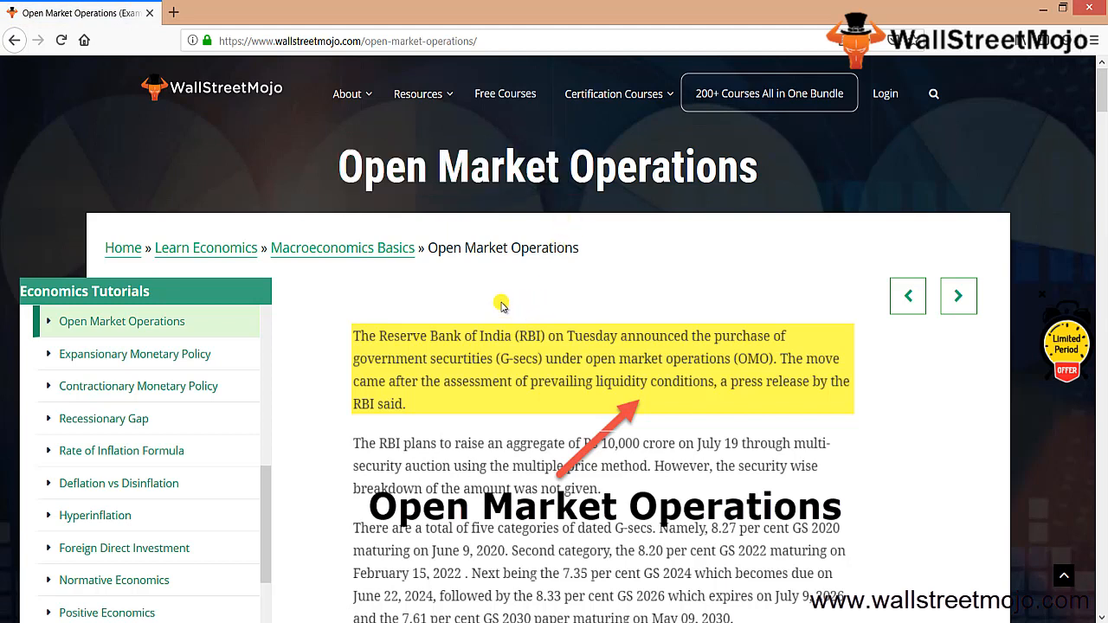
mouse_move(547, 345)
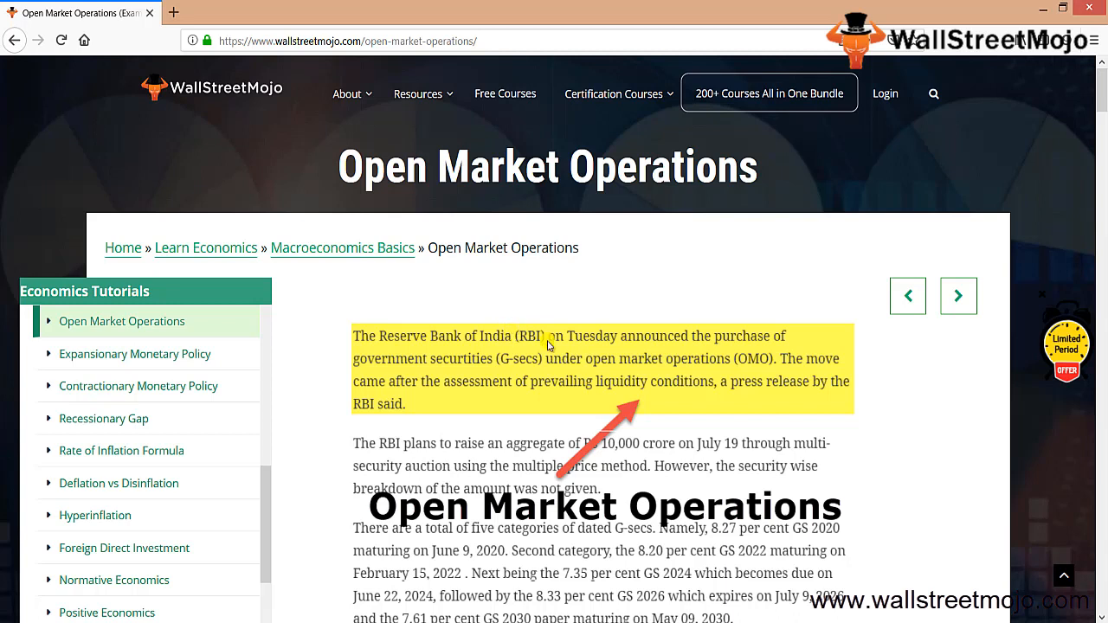
mouse_move(586, 386)
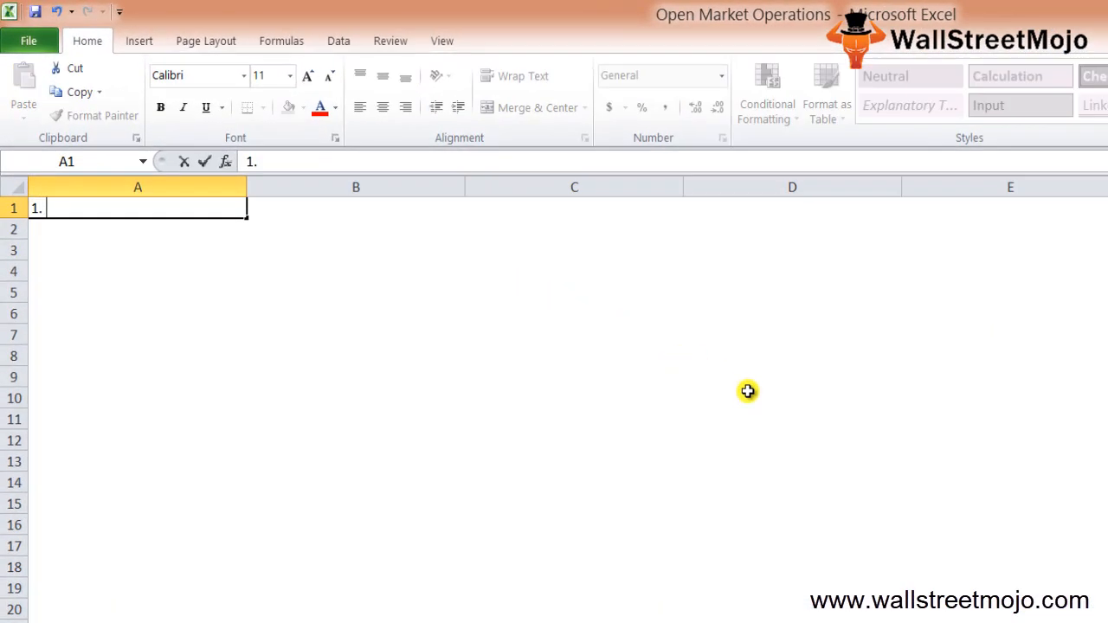
- Enter '1. What is Open Market Operations?' with Monetary Policy and Money supply in A3:A4
text(What is Ope)
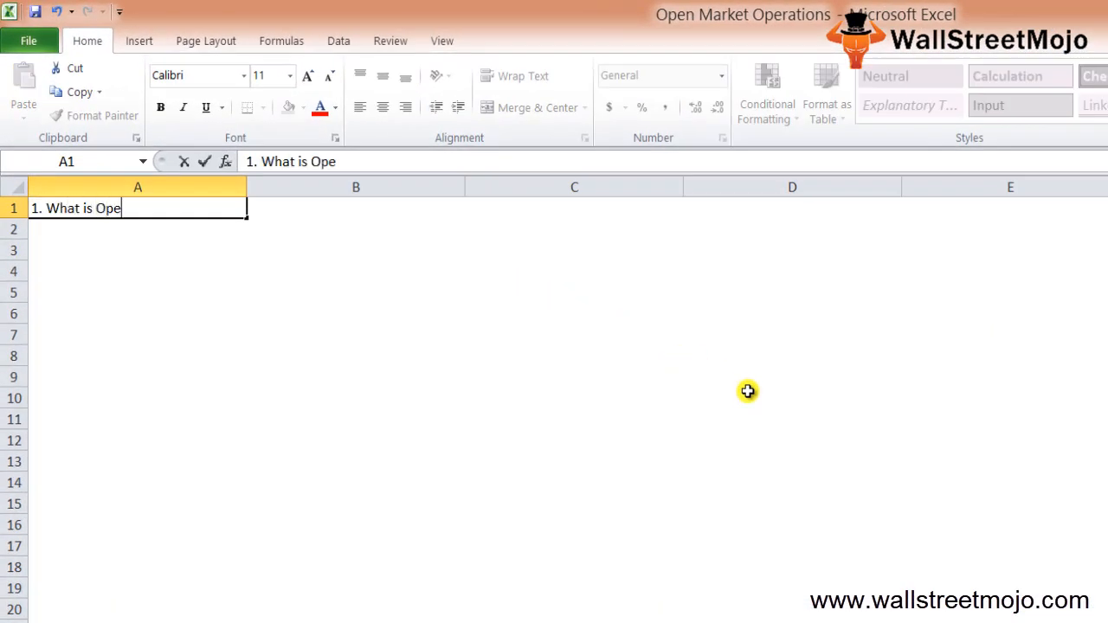
text(n Market Oper)
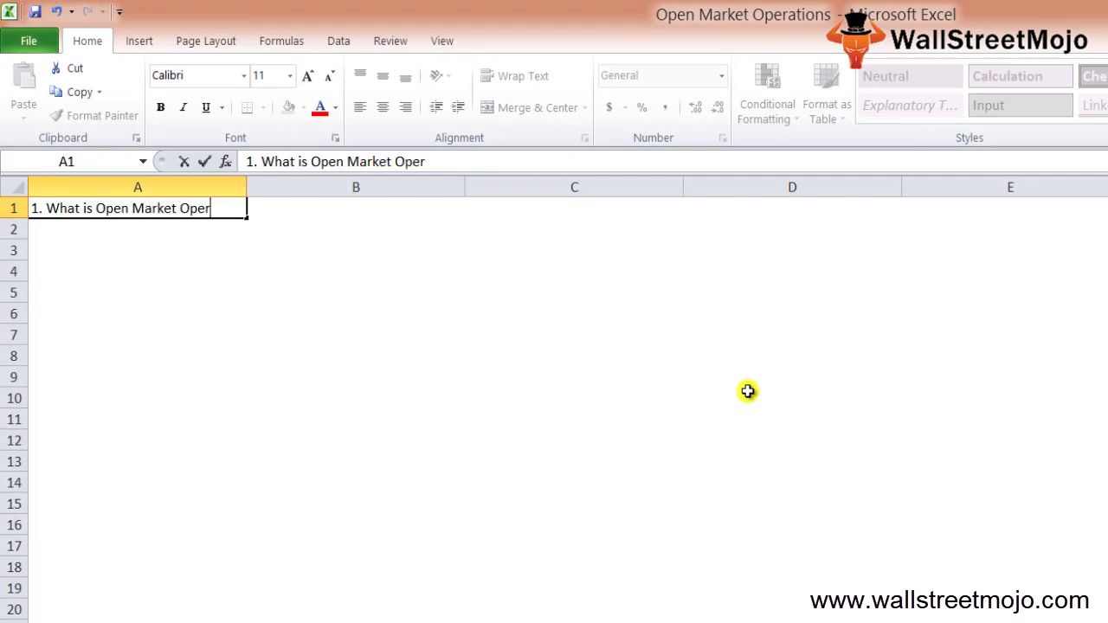
text(ations?)
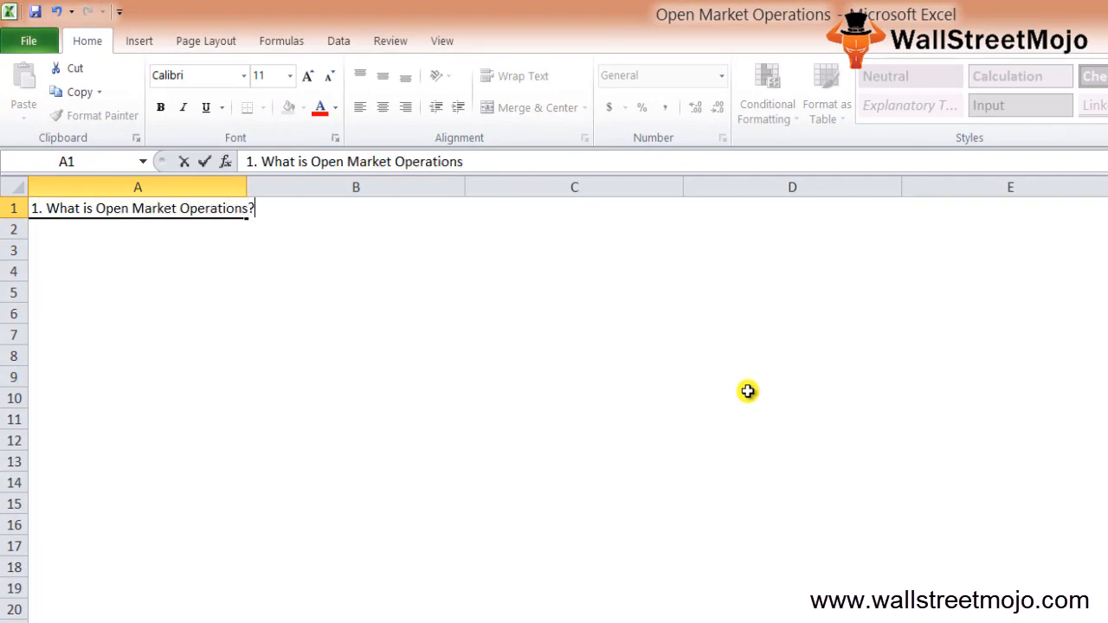
click(138, 250)
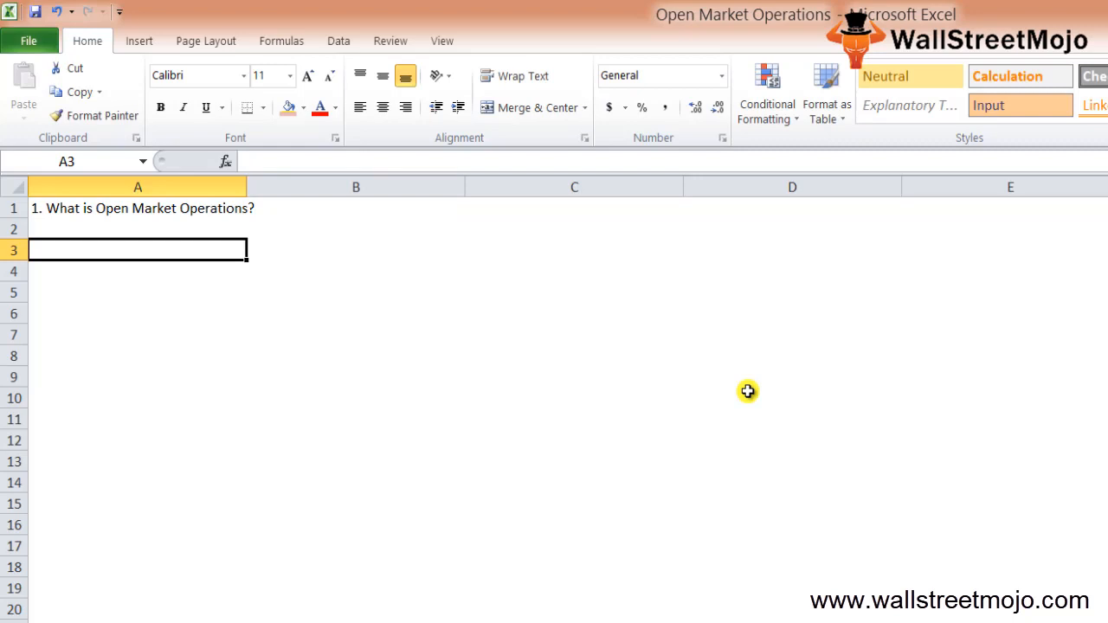
text(Mone)
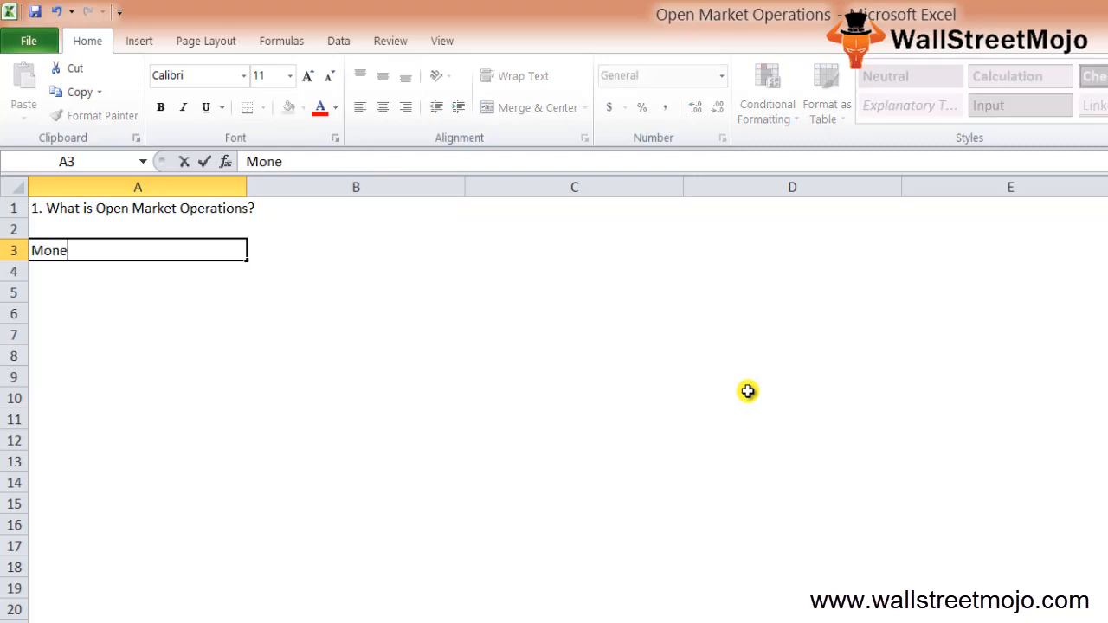
text(tary Policy)
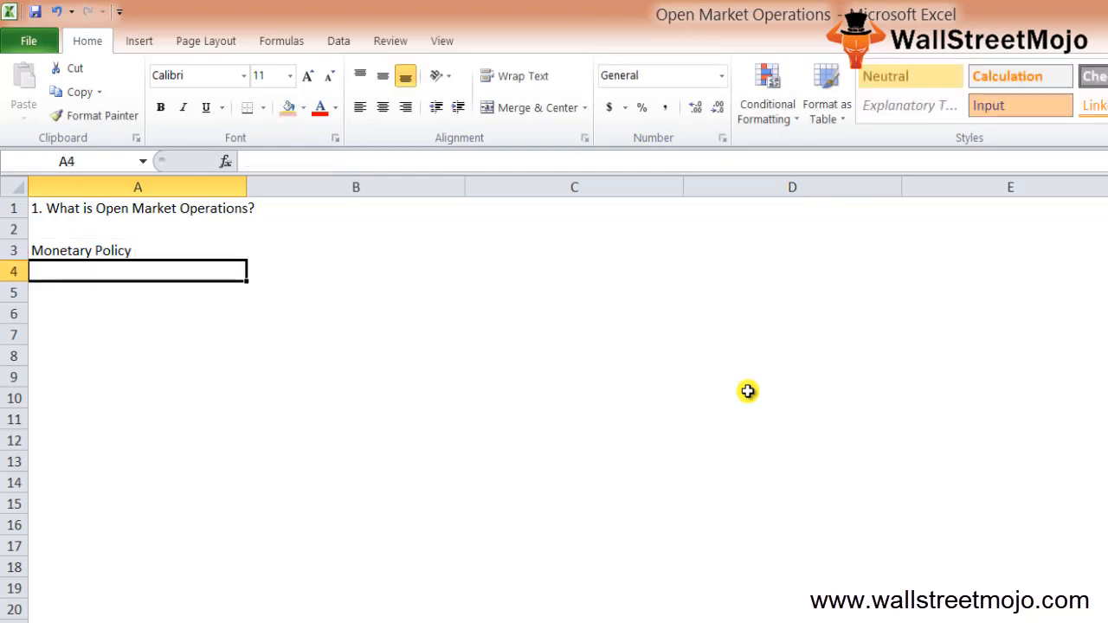
text(+-)
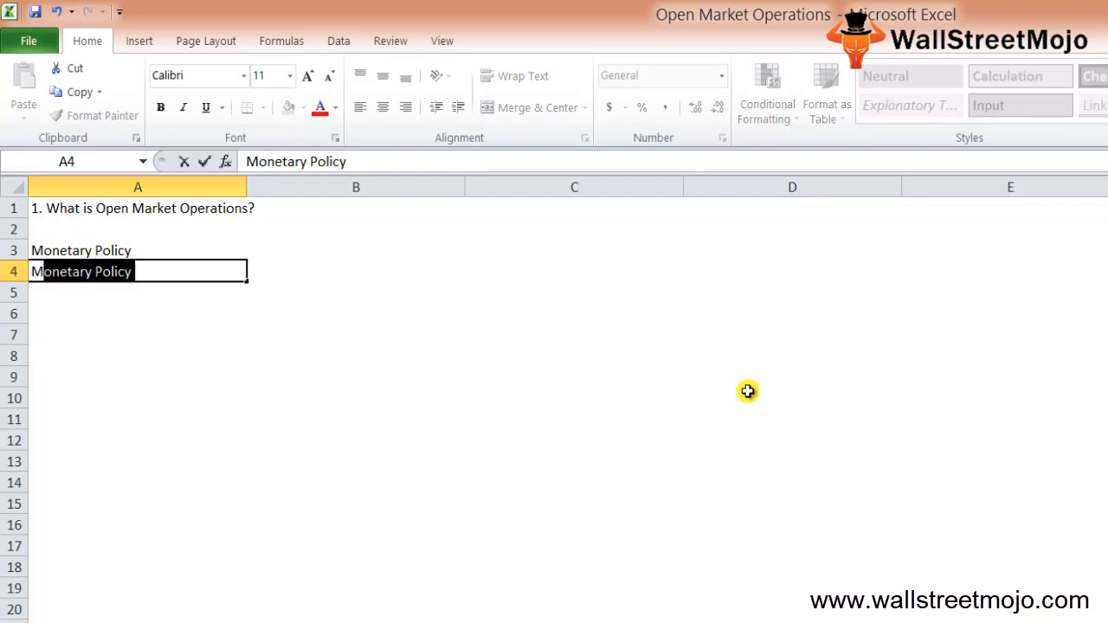
text(Money supply)
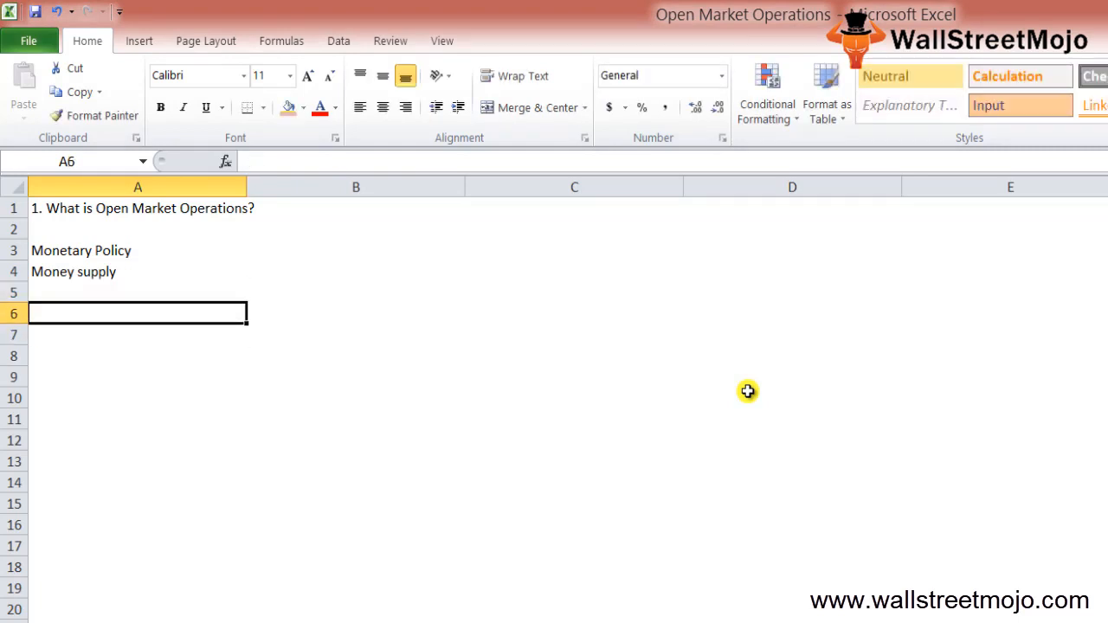
- Add the heading '2. Steps of OMO?' in A6
text(2. s)
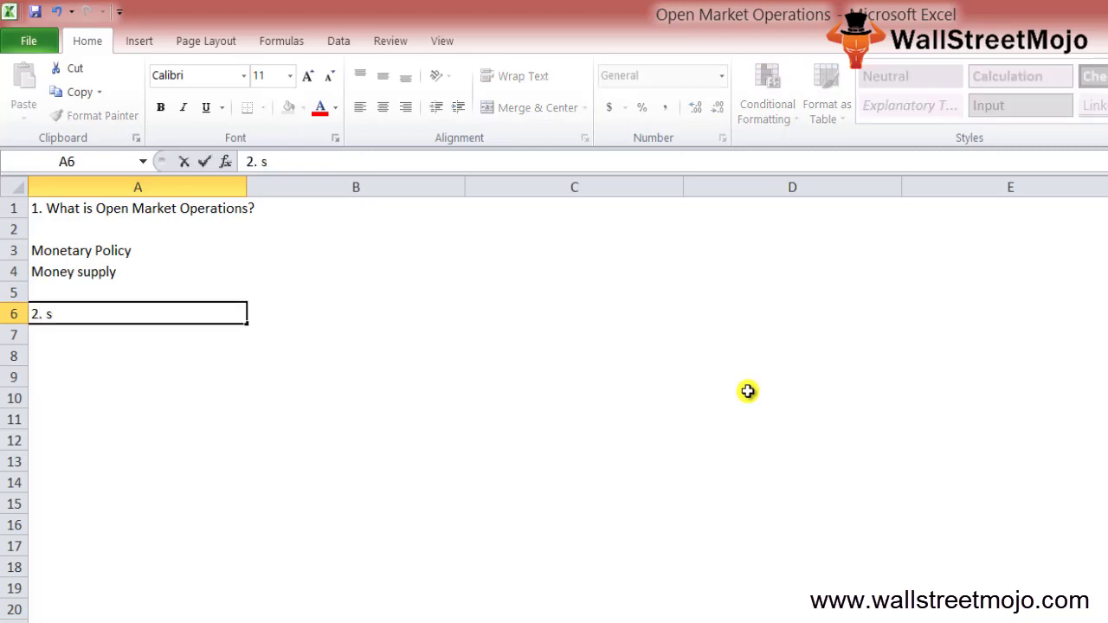
text(teps)
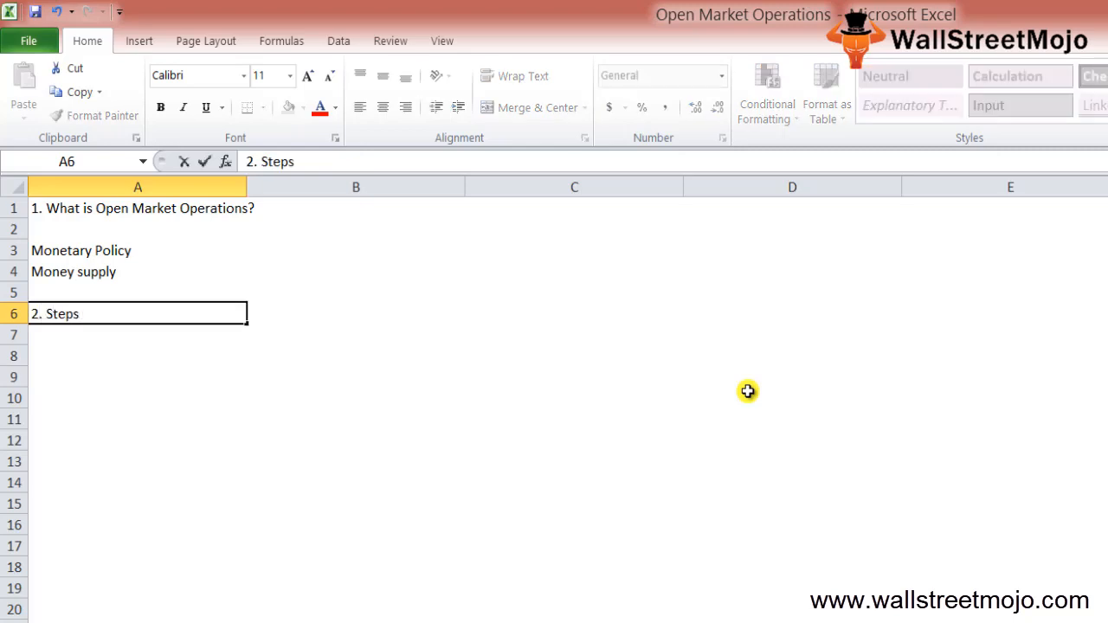
text(of OMOM)
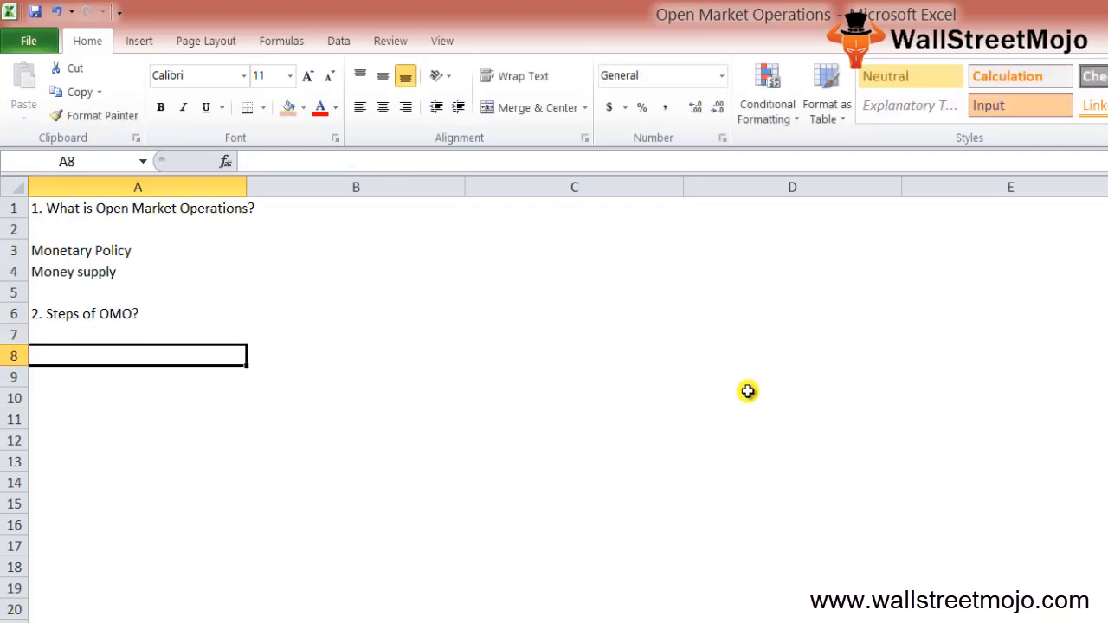
- Note '2 main steps': '1. Buying government bonds from banks' and '2. Selling government bonds to bank'
text(2 main steps)
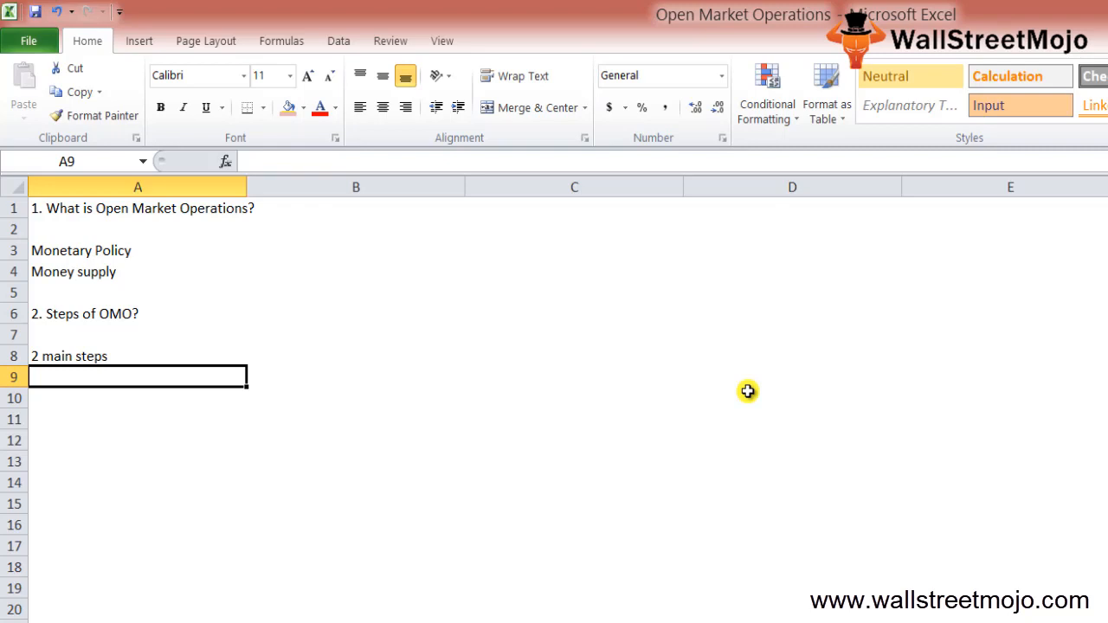
text(1.)
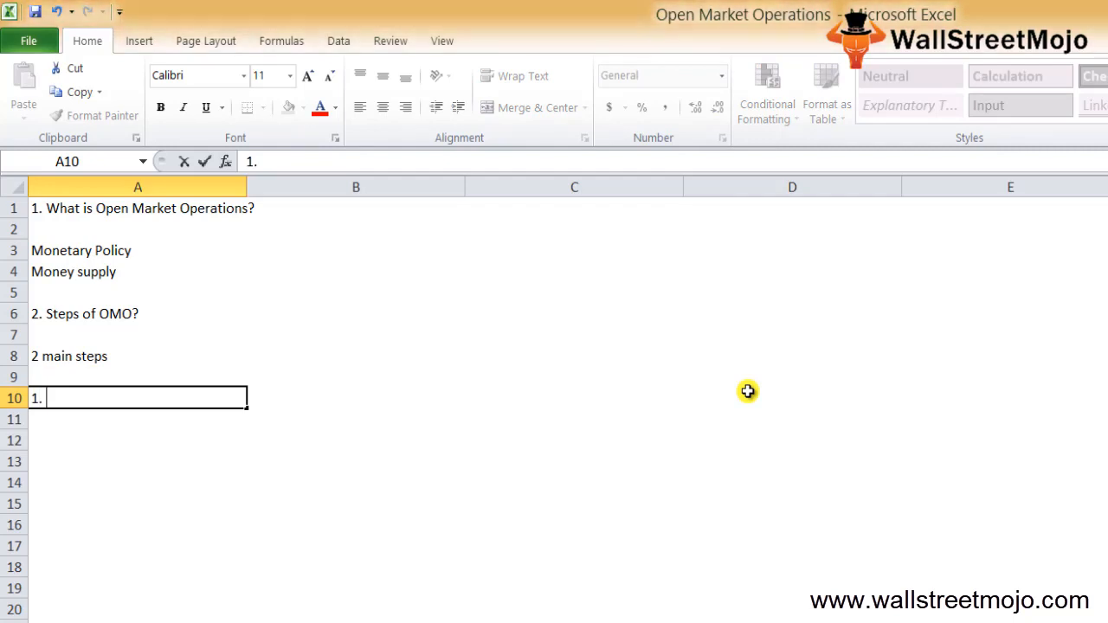
text(Buying go)
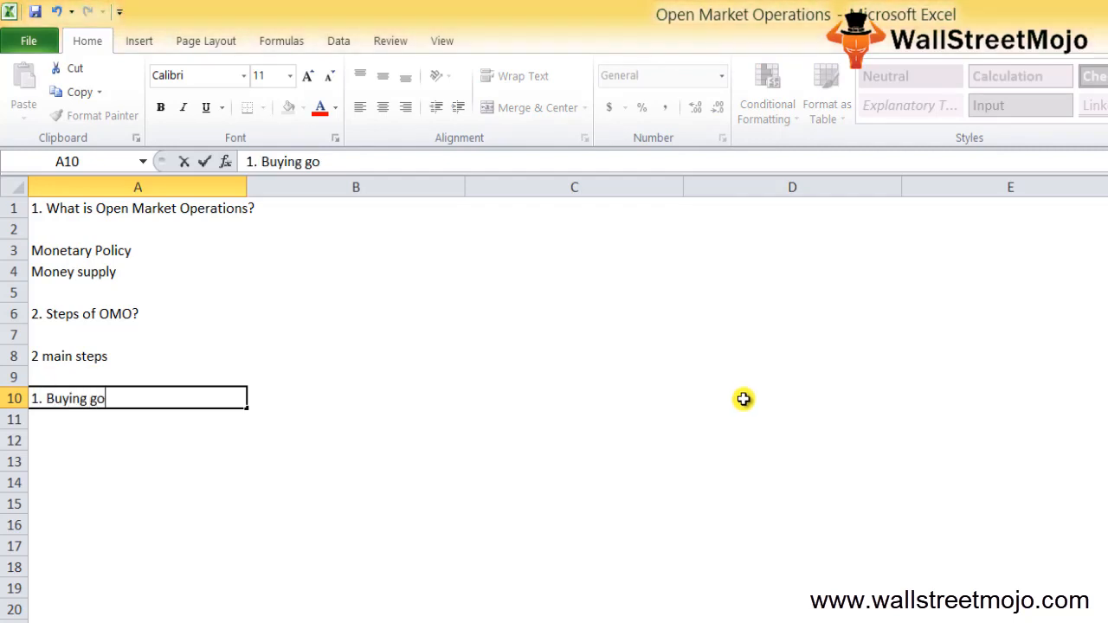
text(verment from banks)
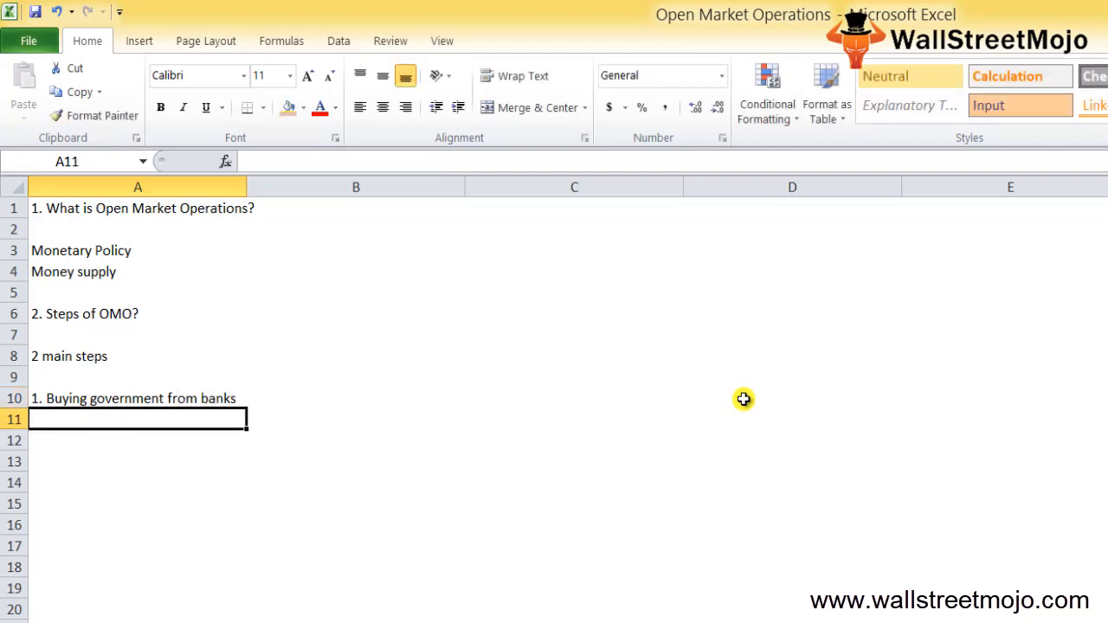
text(2. Sll)
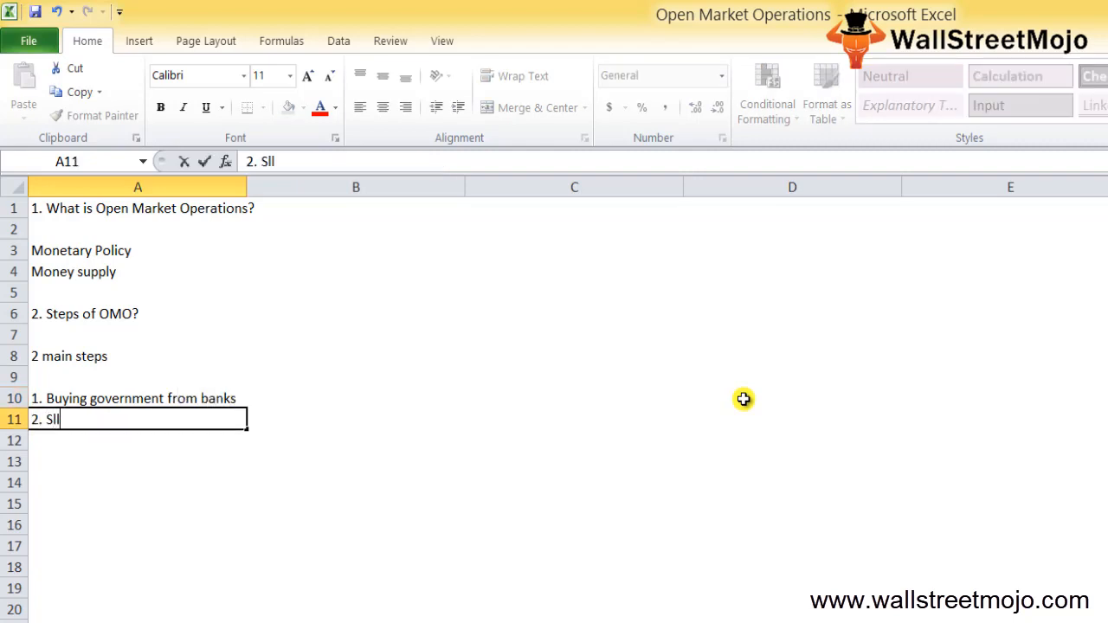
text(elling government bonda)
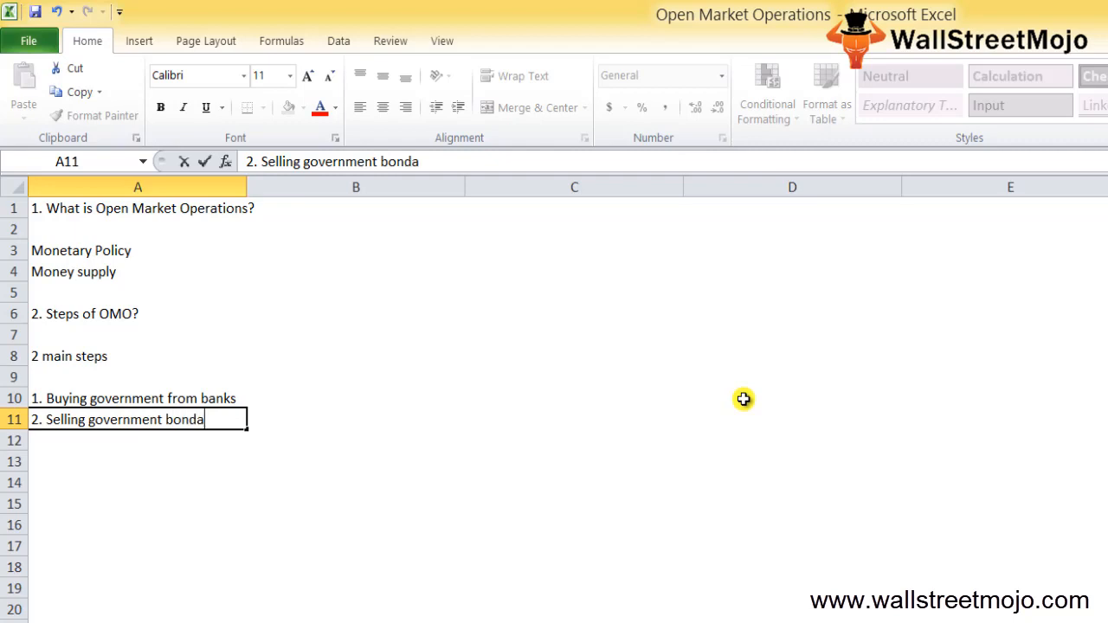
text(s to bank)
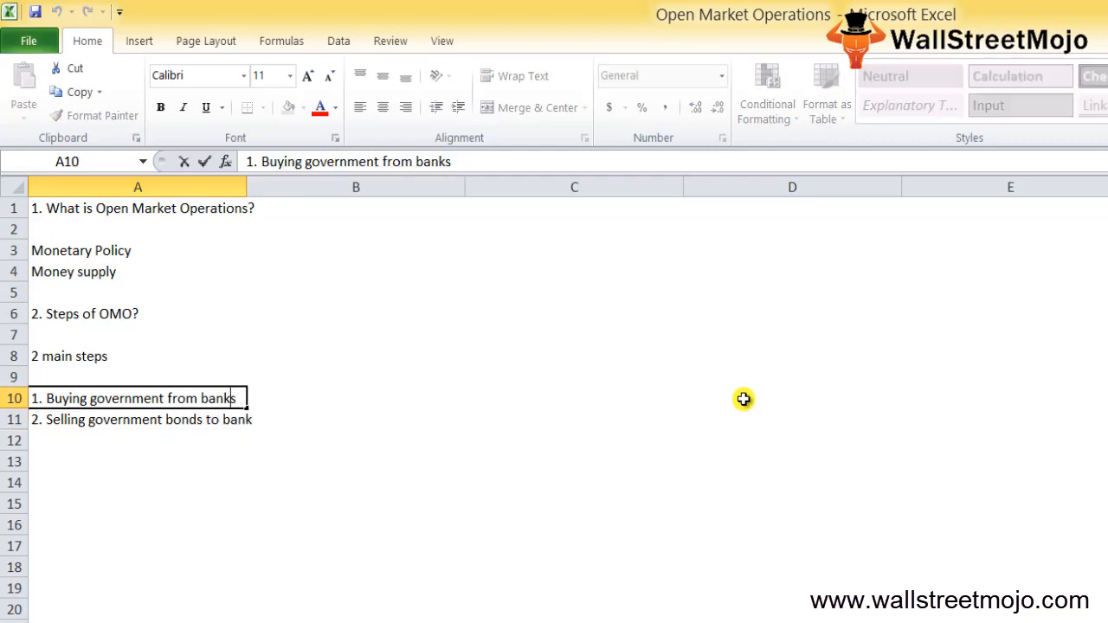
text(b)
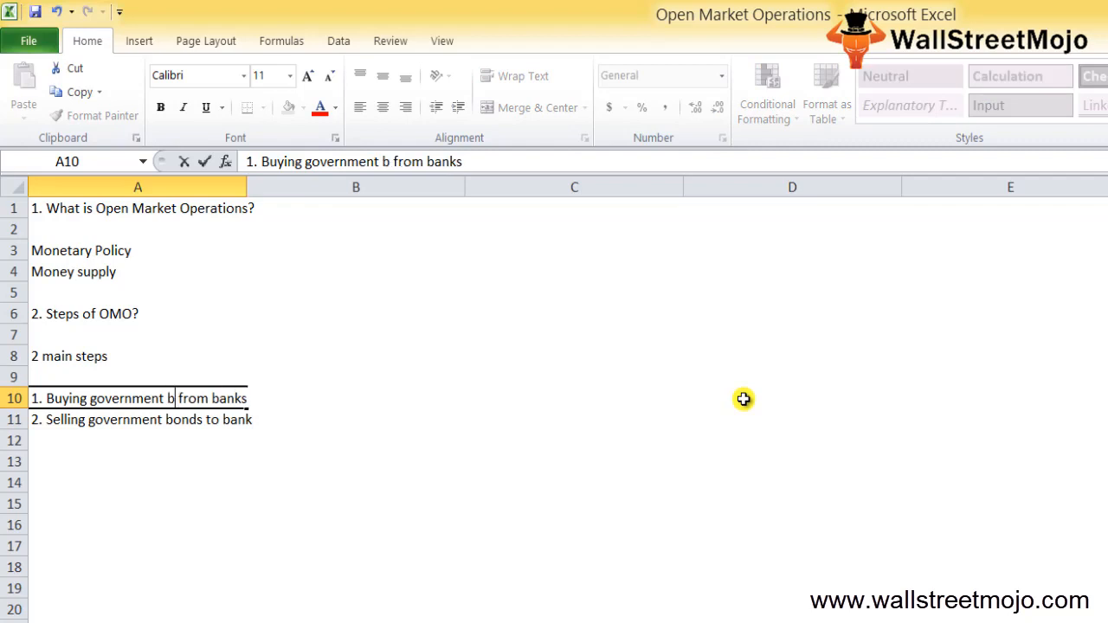
key(Backspace)
text(onds)
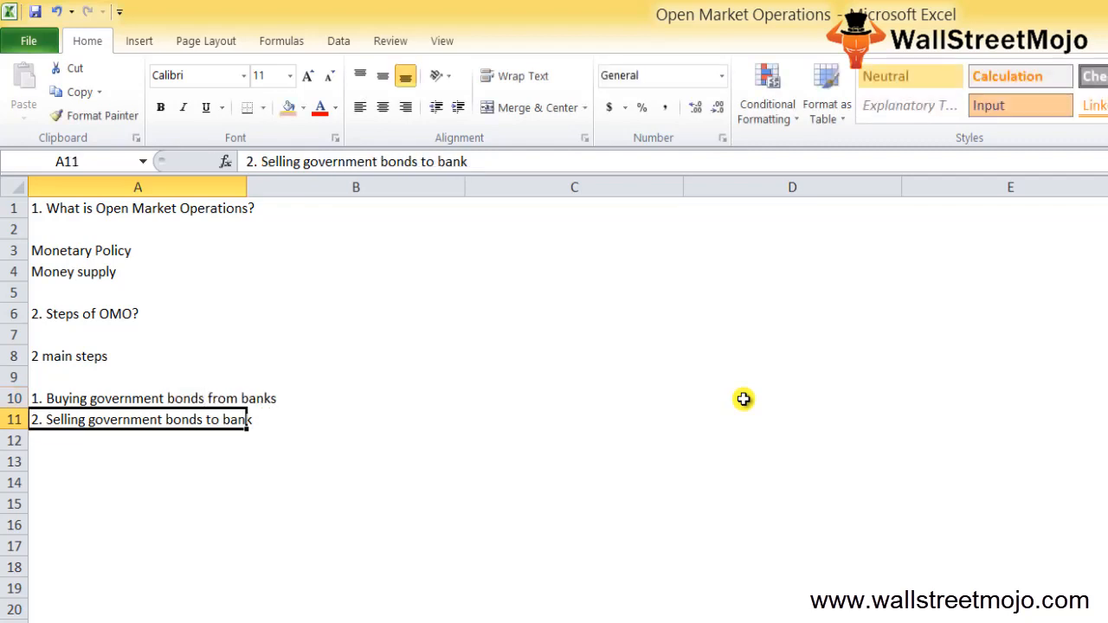
- Repeat '1. Buying government bonds from banks' in A14
click(138, 482)
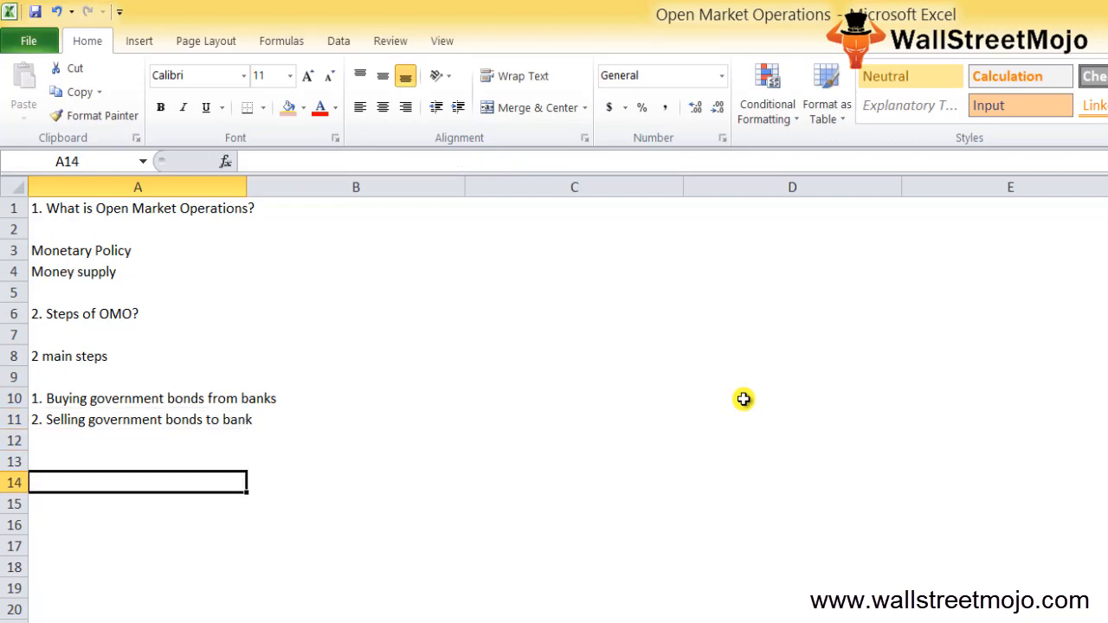
text(1. Buy)
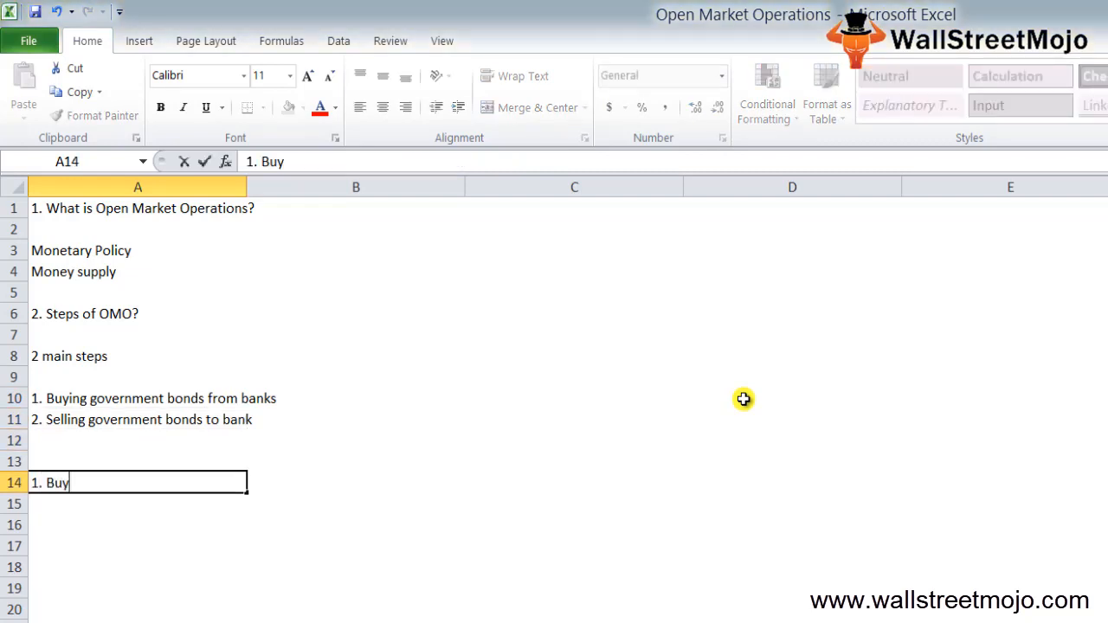
text(ing)
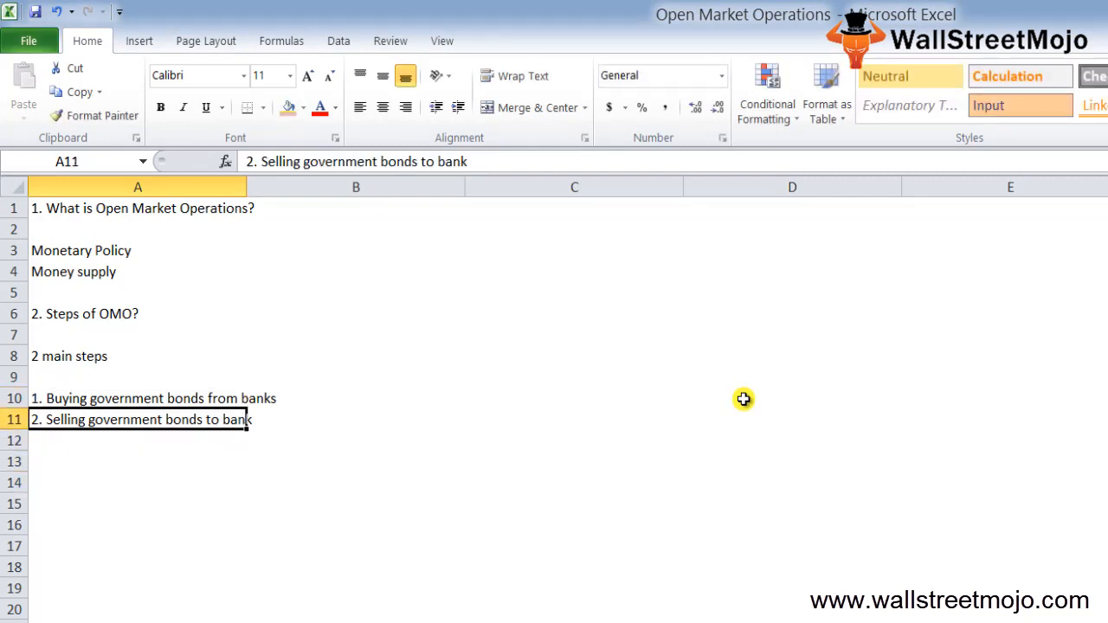
key(ctrl+v)
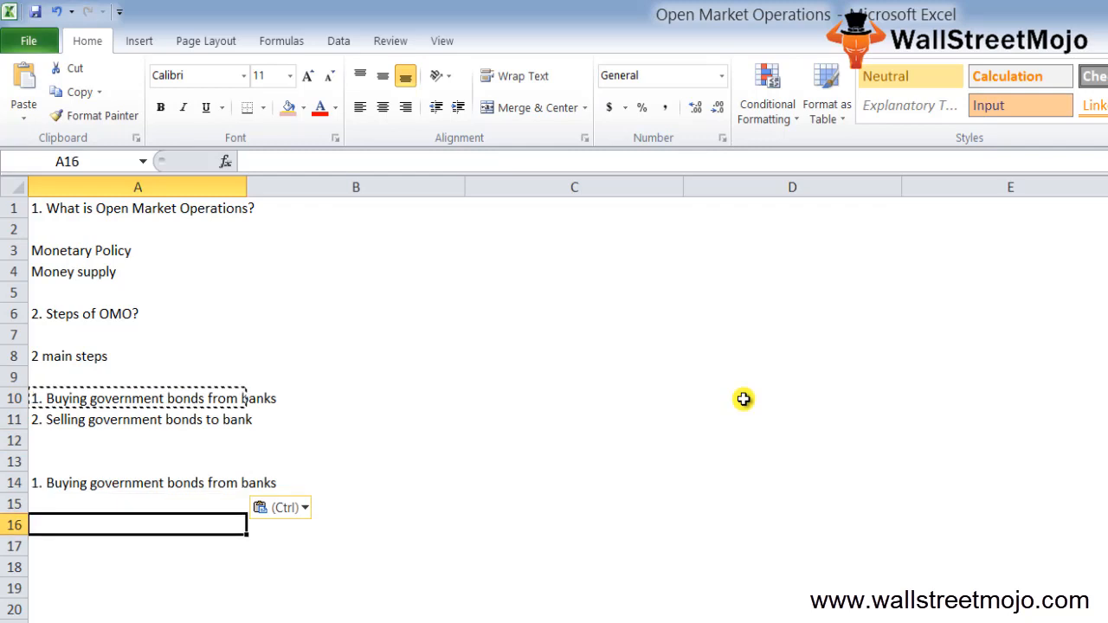
- List the buying effects Recessionary, MS+, I- and CI+ down A16:A19
text(Rece)
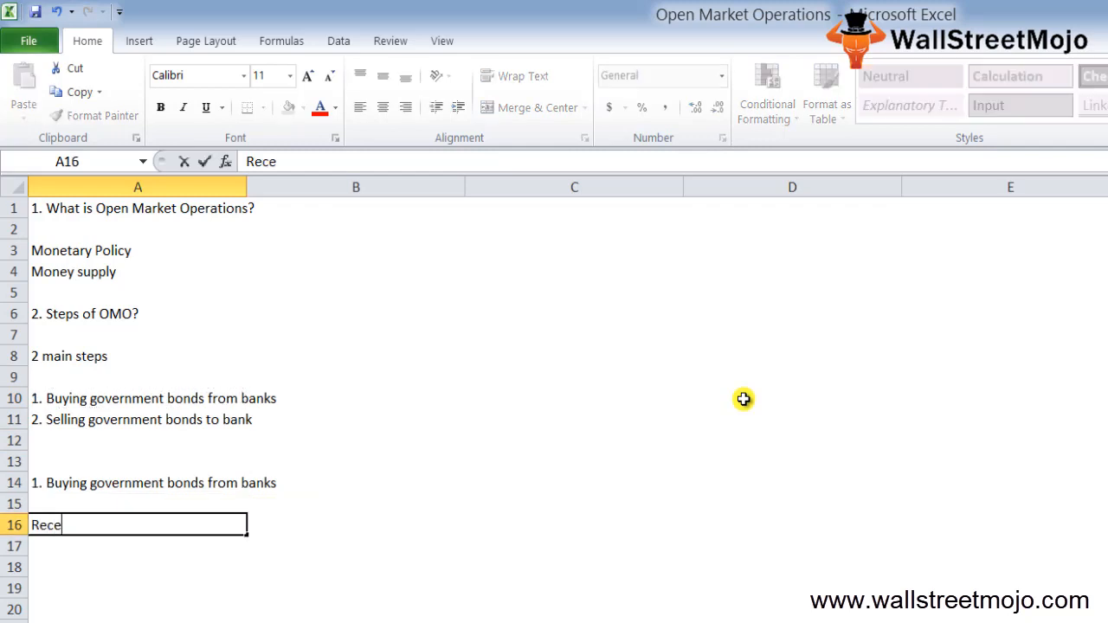
text(ssionary)
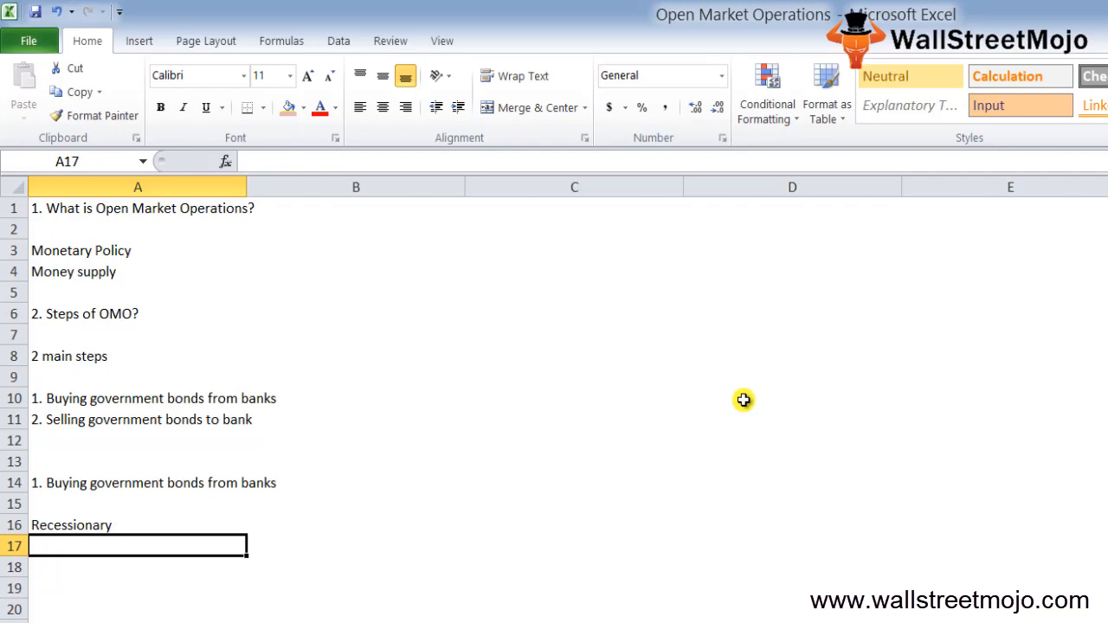
text(MS+)
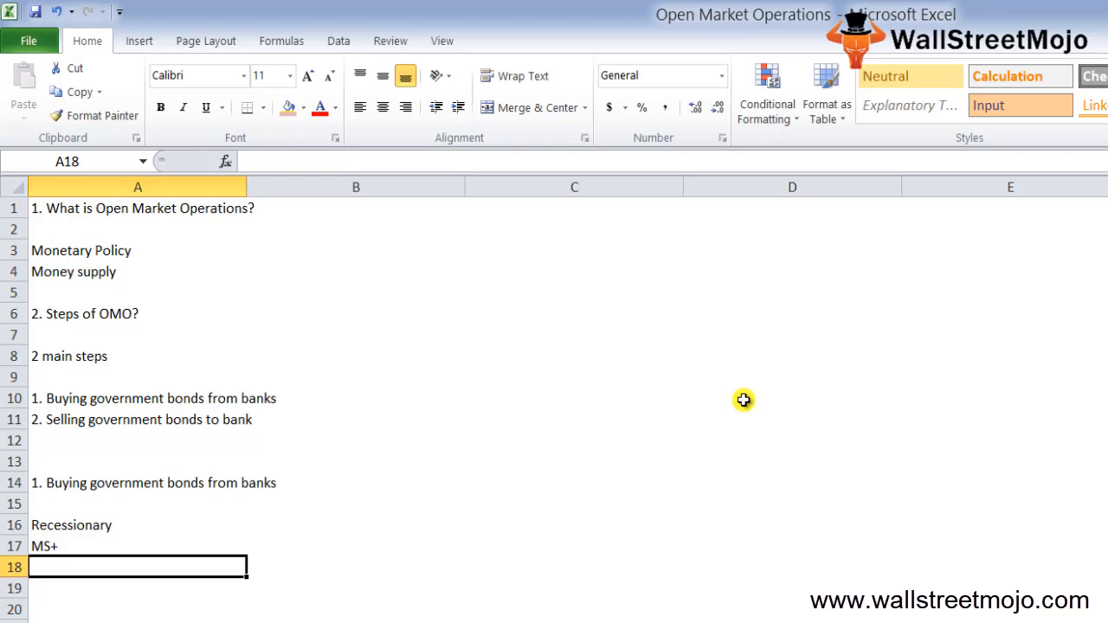
text(I-)
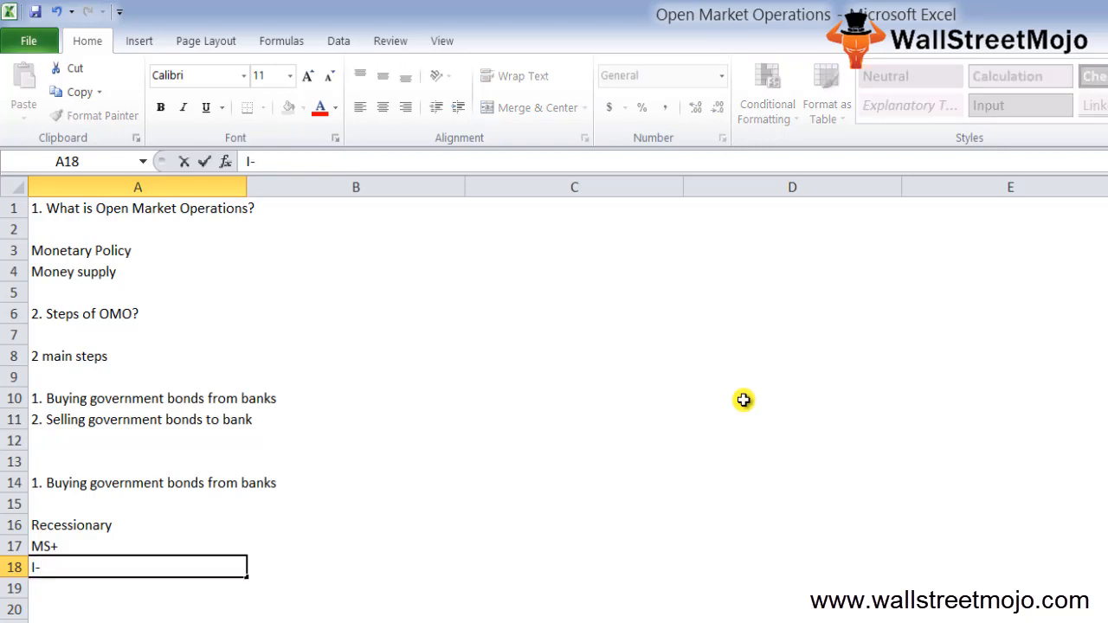
key(Return)
text(D)
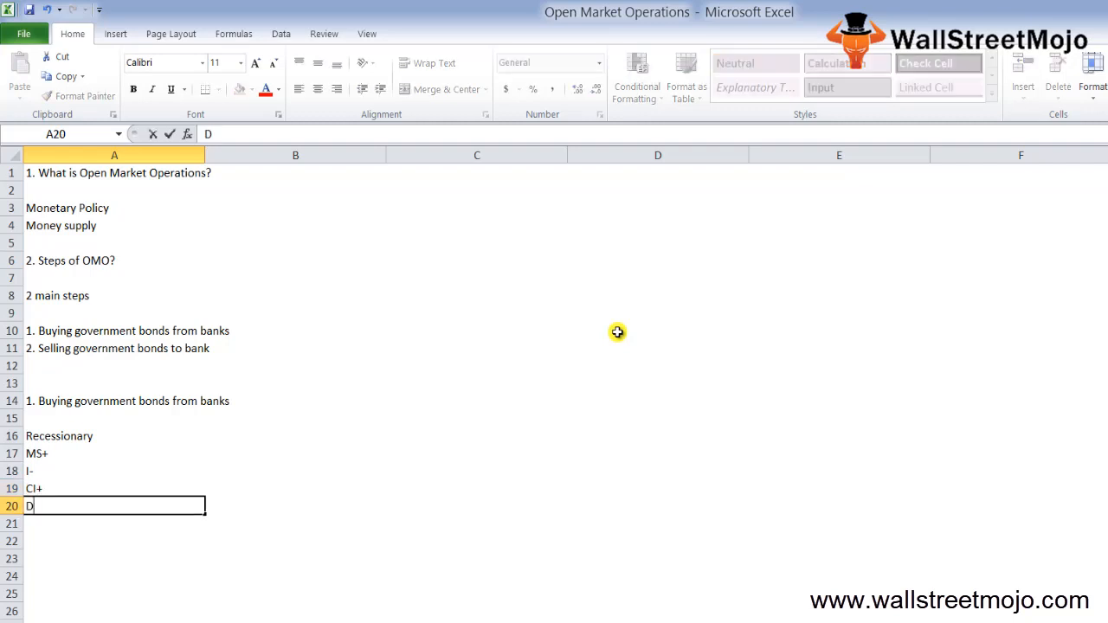
- Add D+ and Real GDP + in A20:A21, then 'Exapnsaionary mp' in A22
text(+)
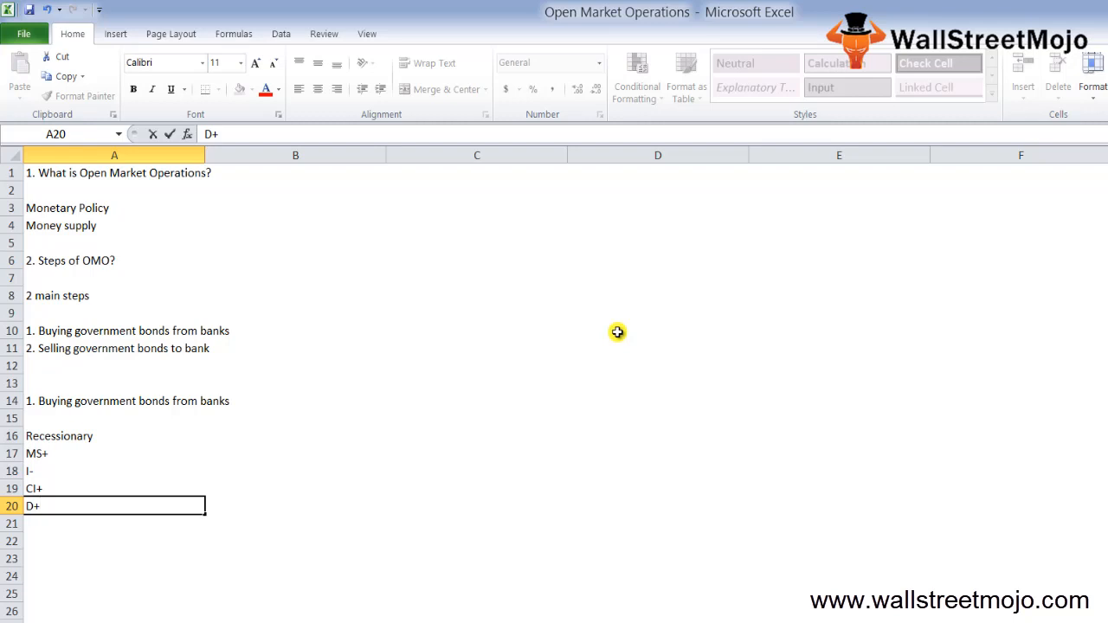
key(Return)
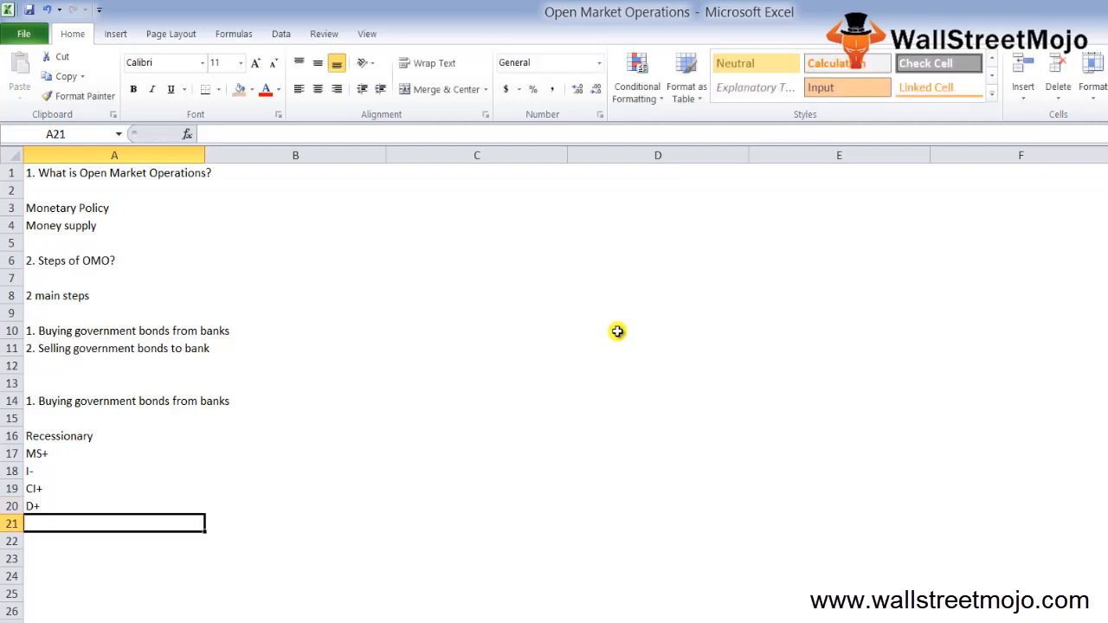
text(Real)
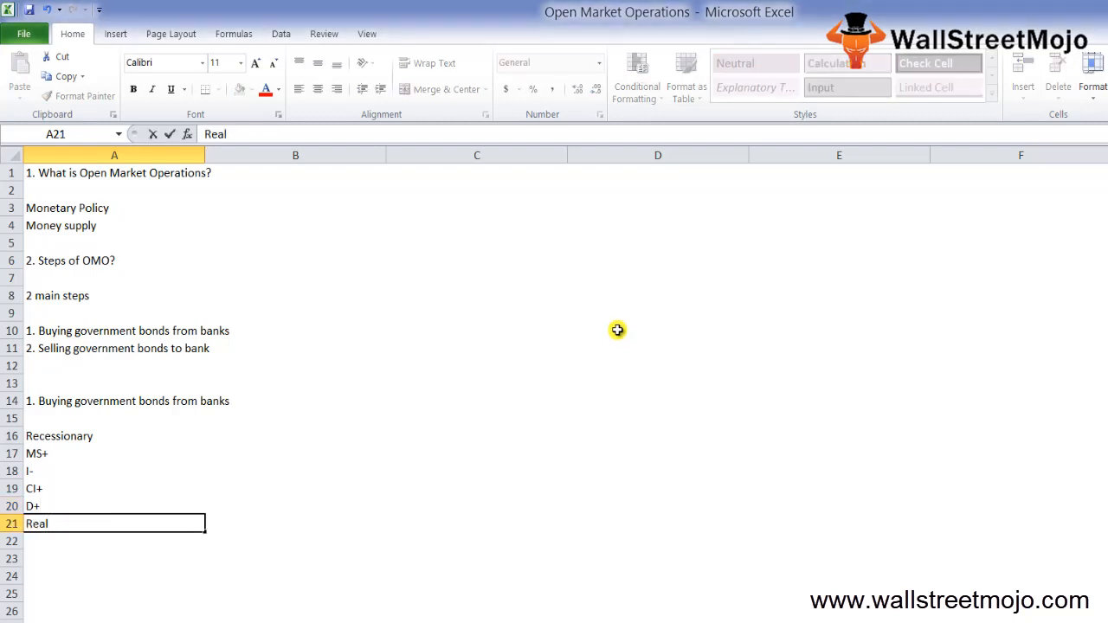
text(GDP +)
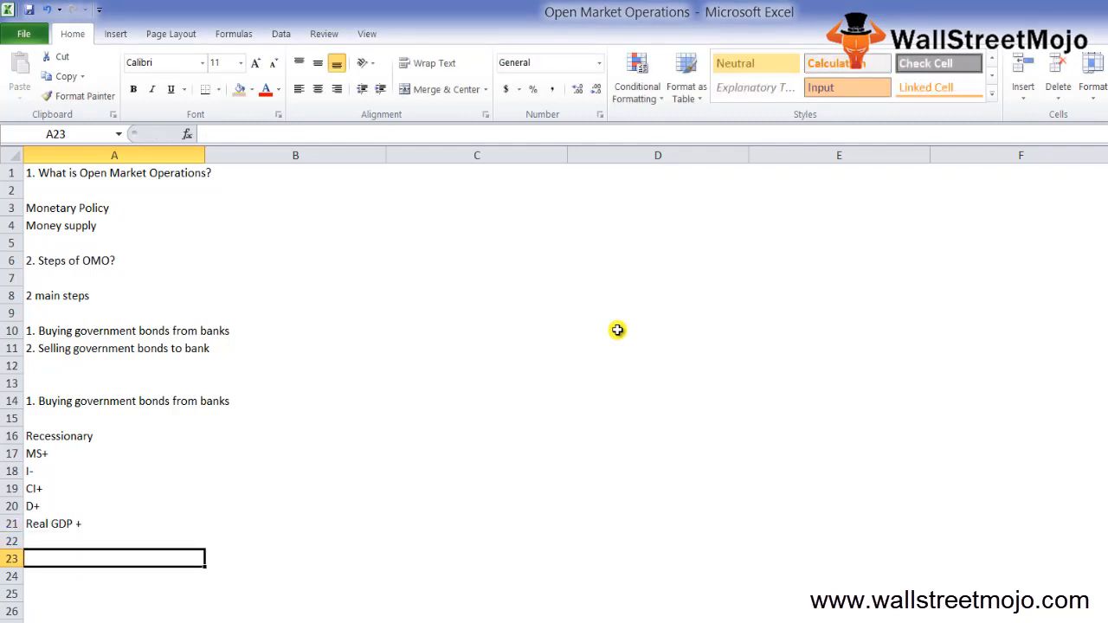
click(114, 523)
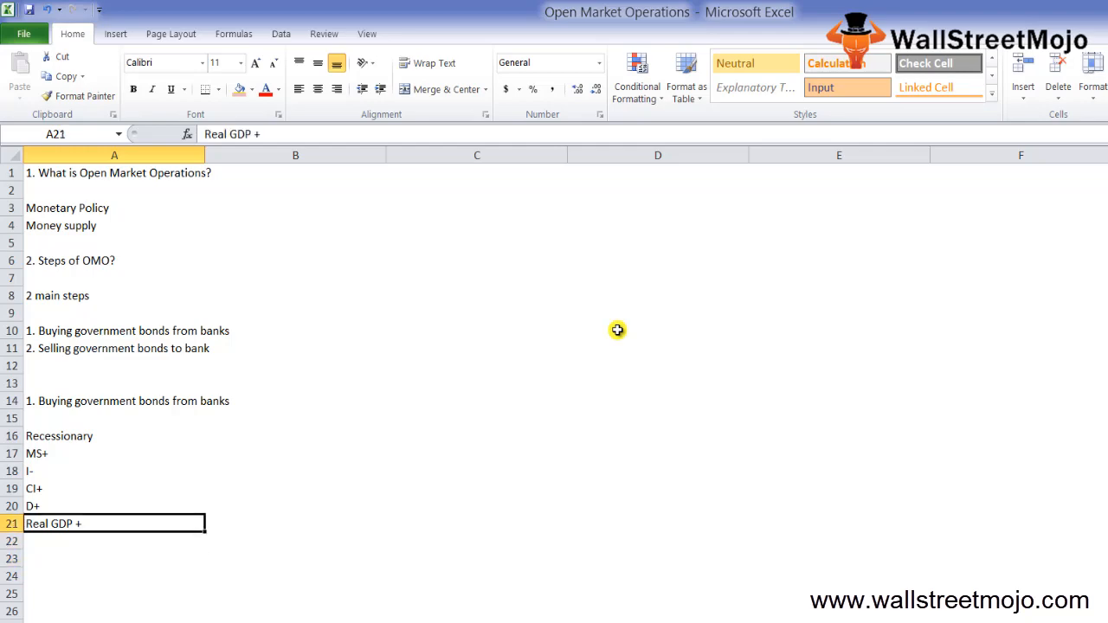
text(Exapnsa)
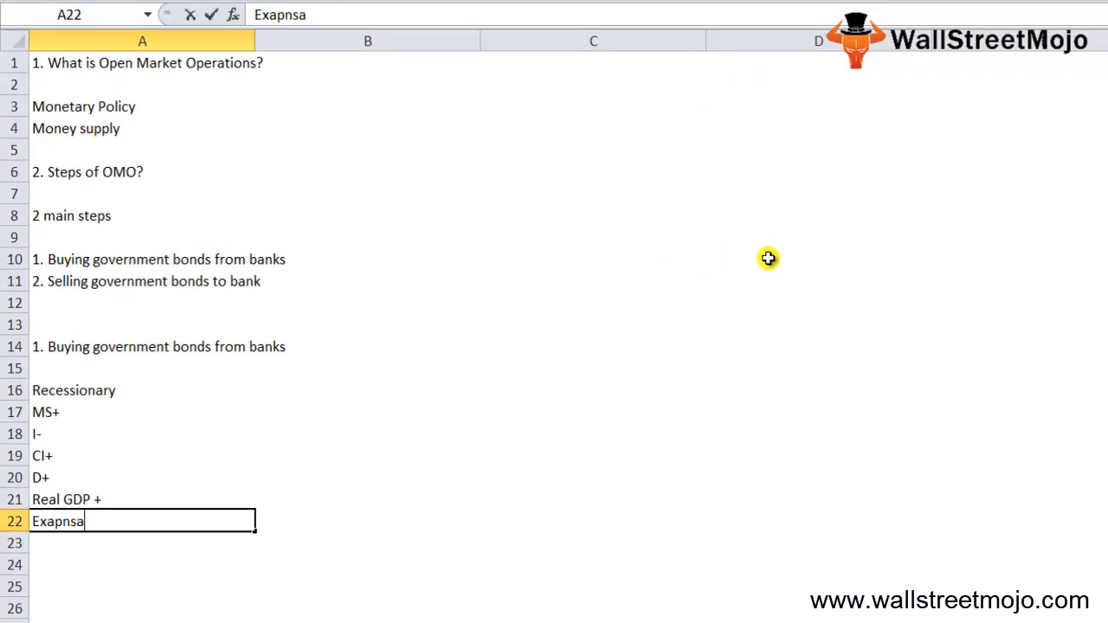
text(ionary mp)
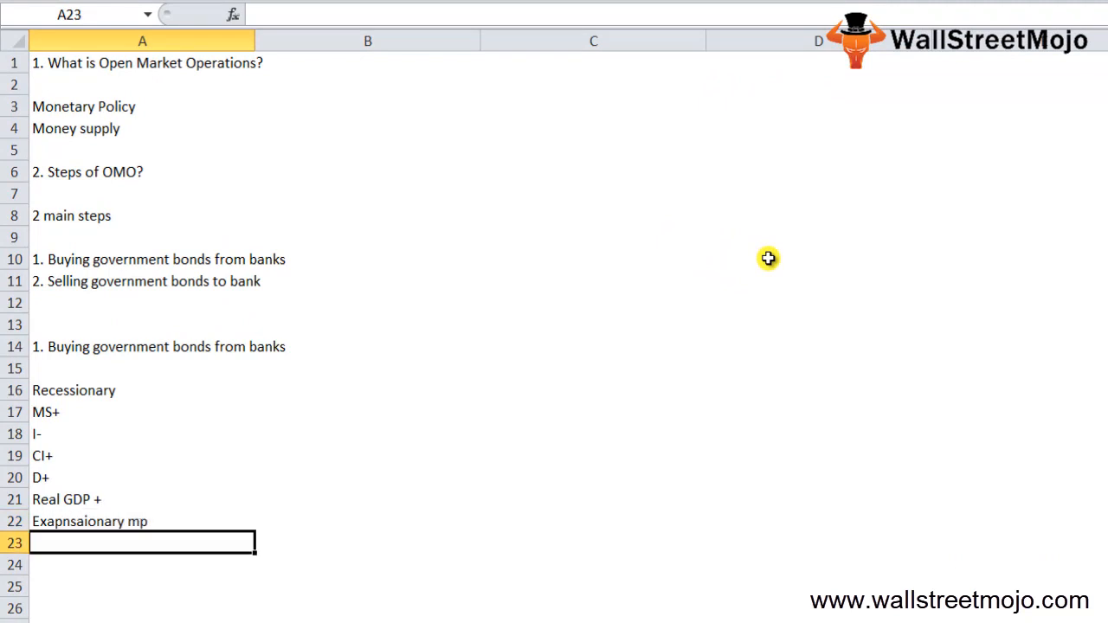
- Repeat the selling step in A24, then enter Inflation, Selling bonds to bank, MS-, I+
click(142, 346)
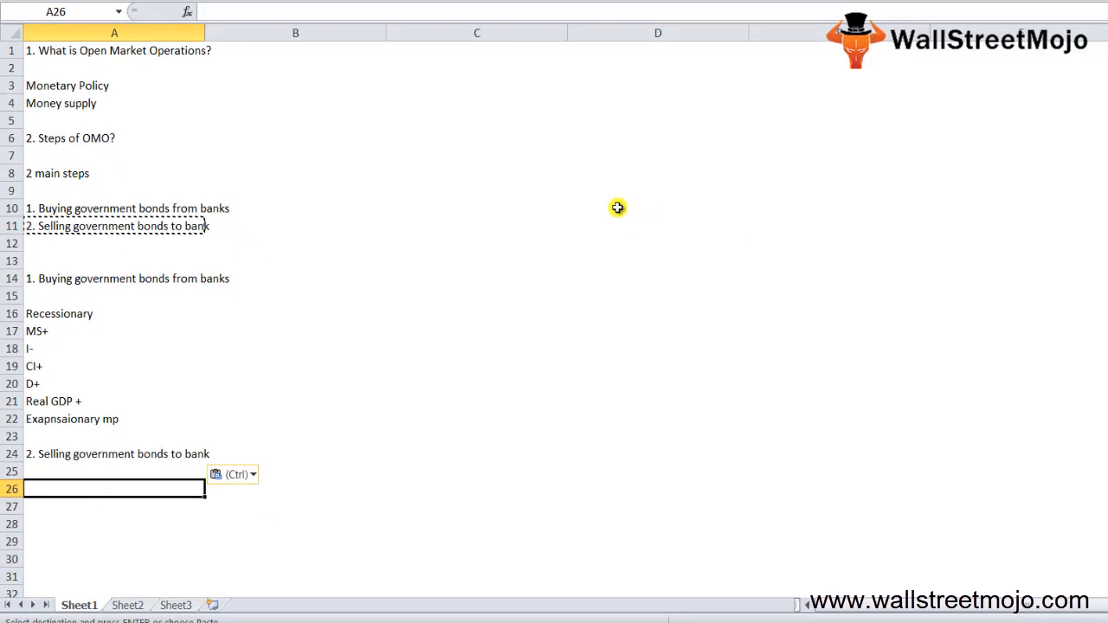
text(Inflation)
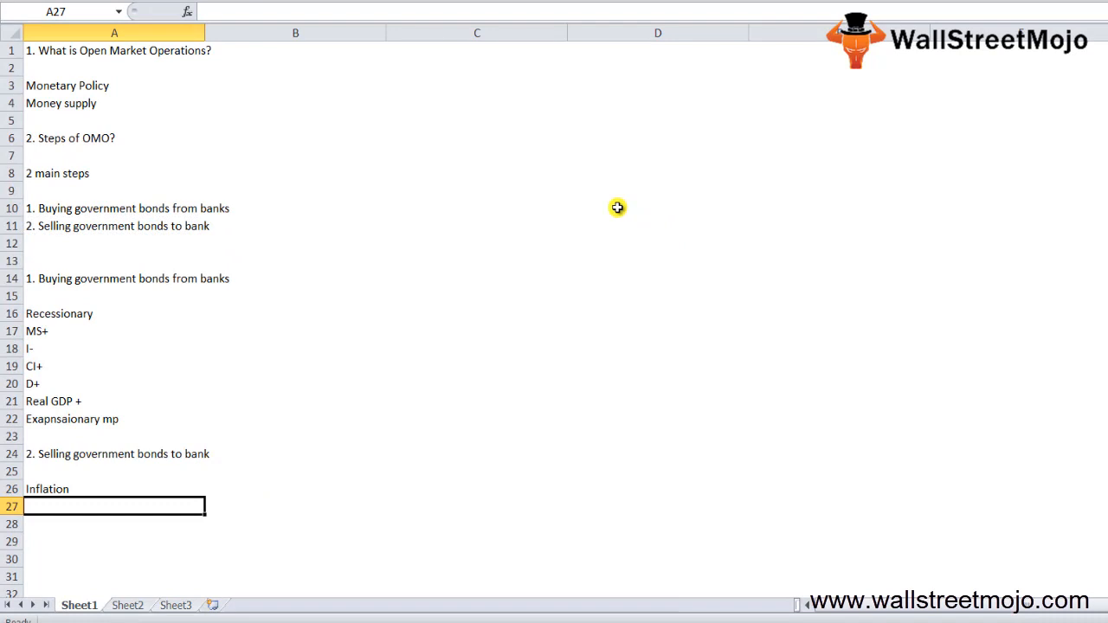
text(Selling bonds to bank)
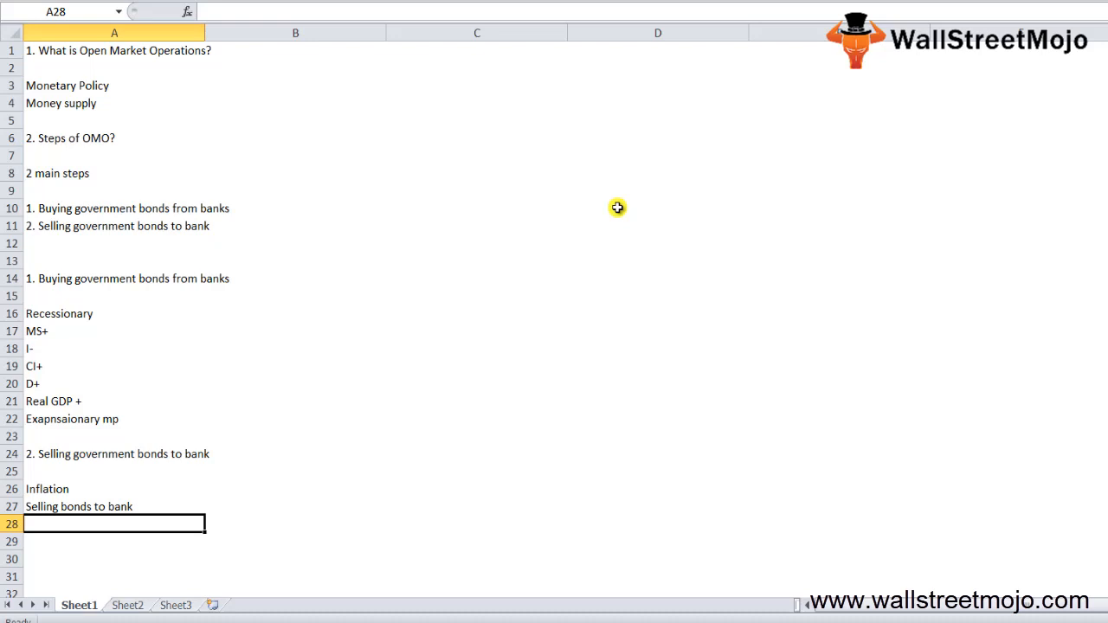
text(MS-)
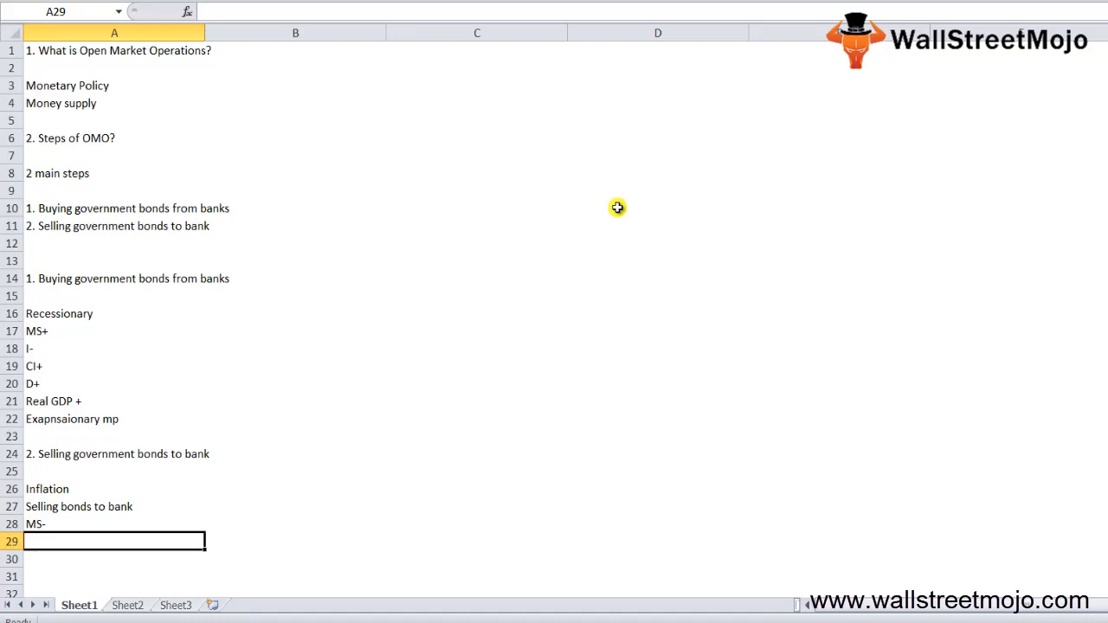
text(I+)
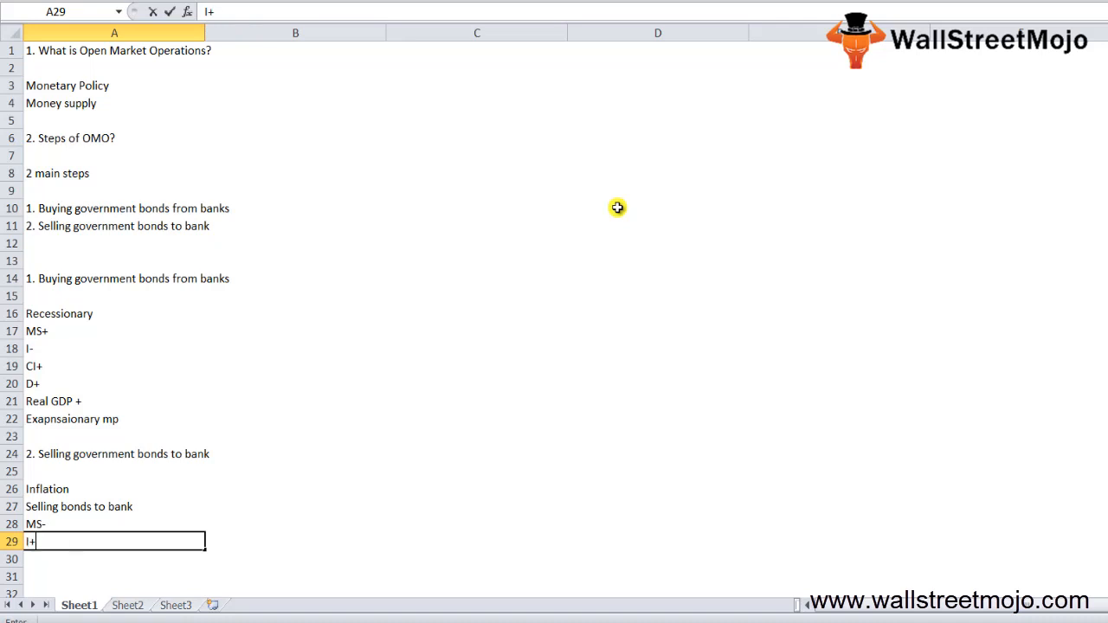
key(Return)
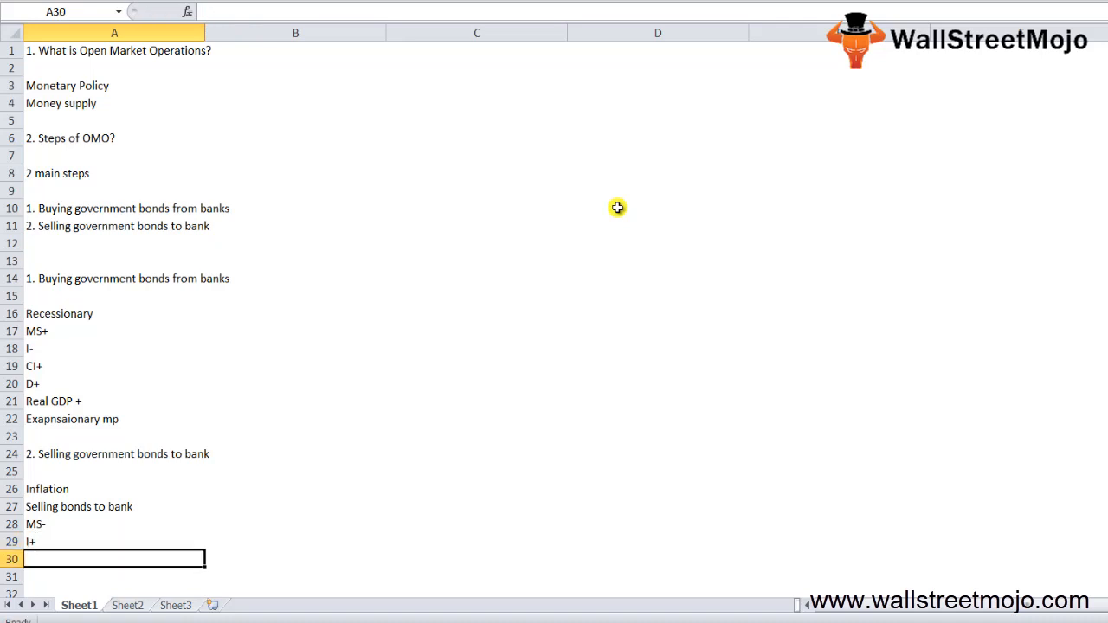
- Continue the selling effects with CI-, D-, Real GDP- and Contractionary
text(C)
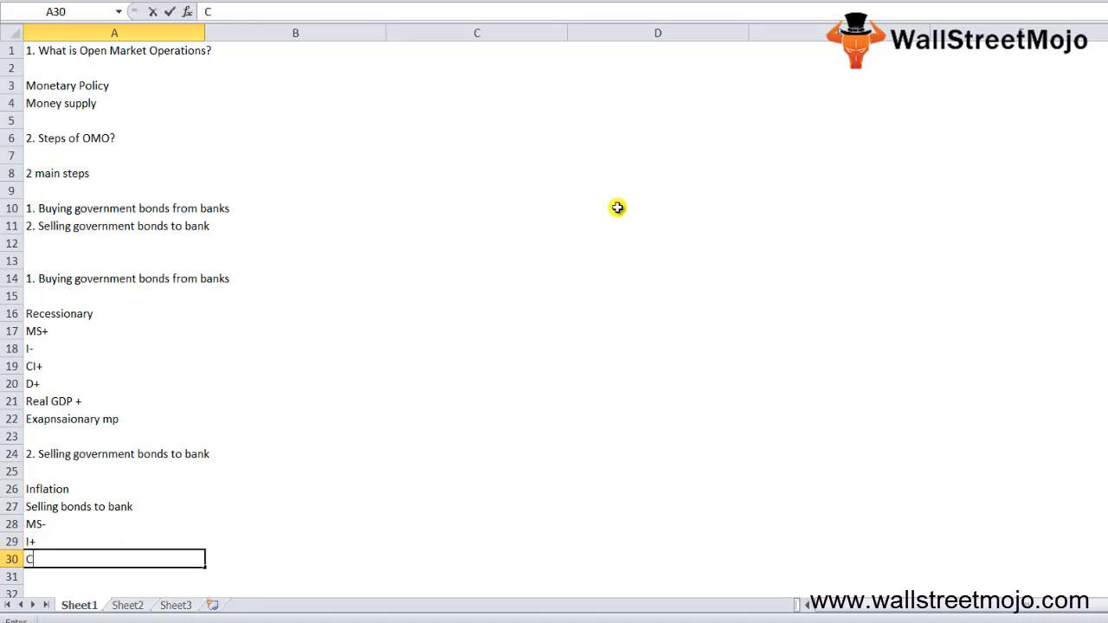
text(I-)
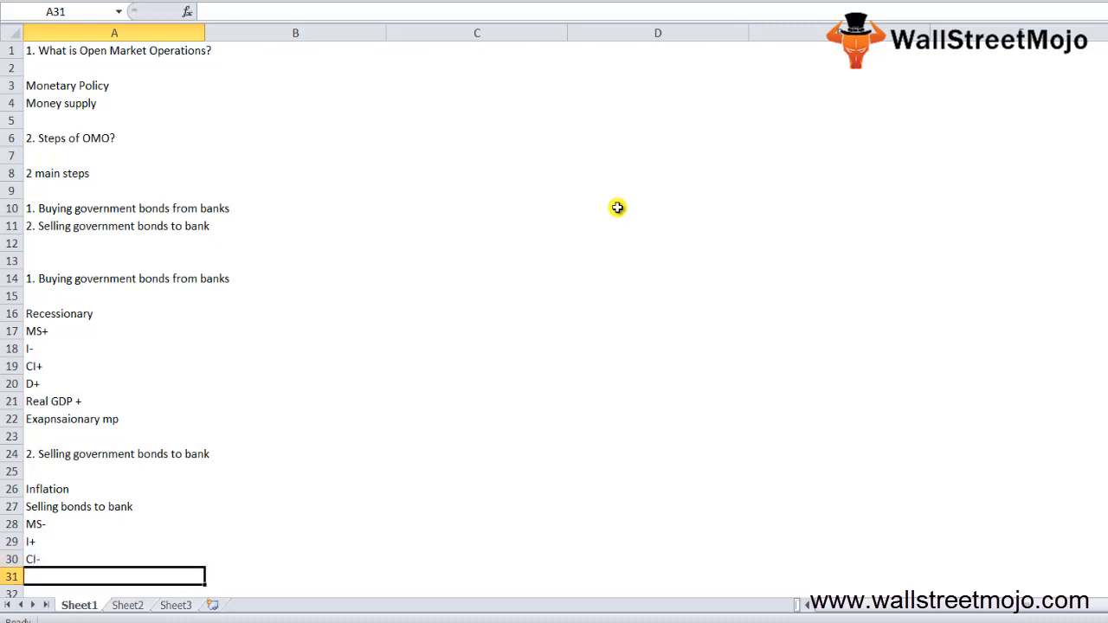
text(D)
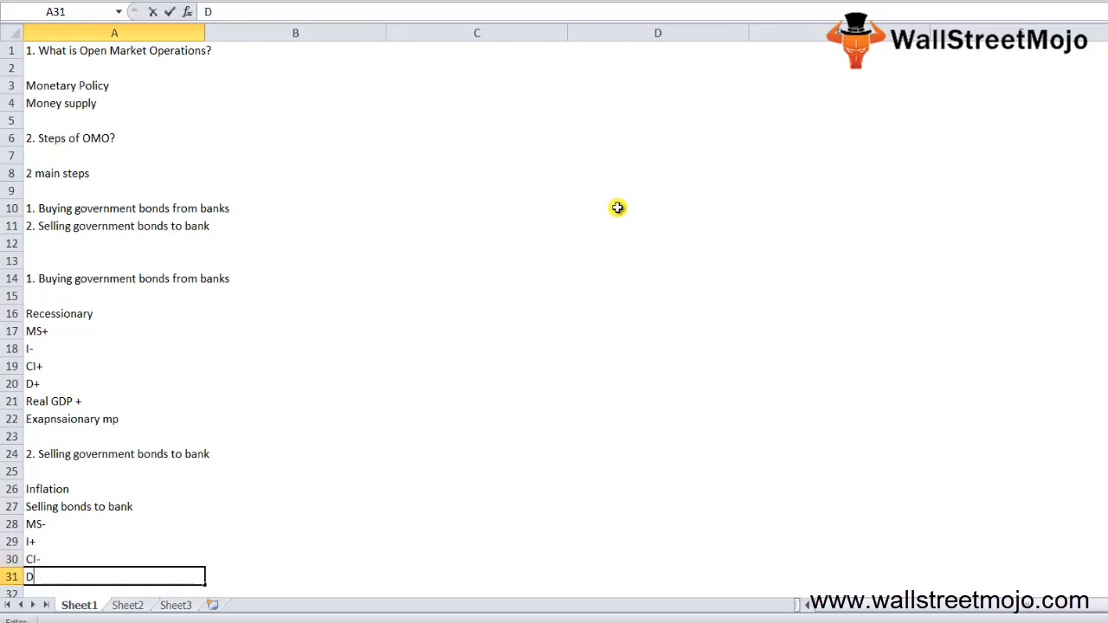
text(-)
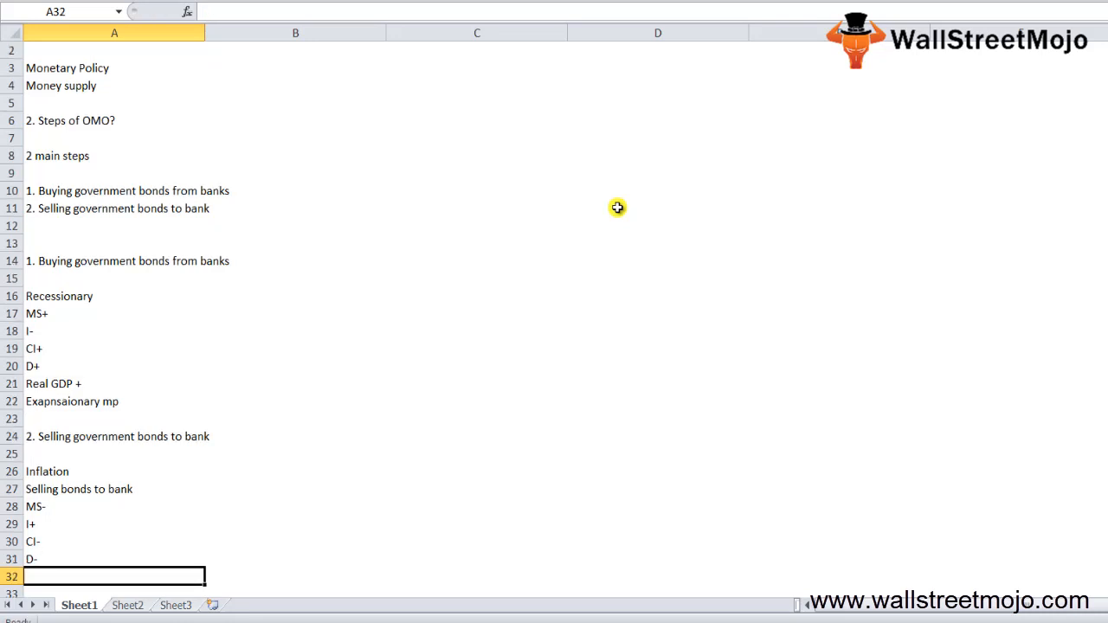
text(Real)
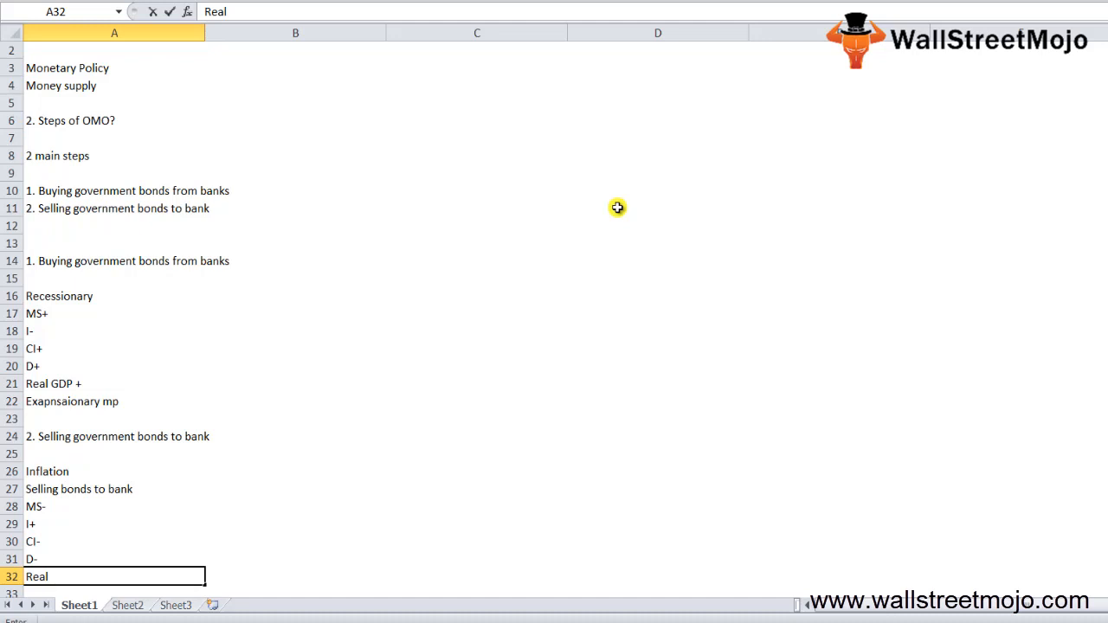
text(GDP-)
click(115, 593)
text(Con)
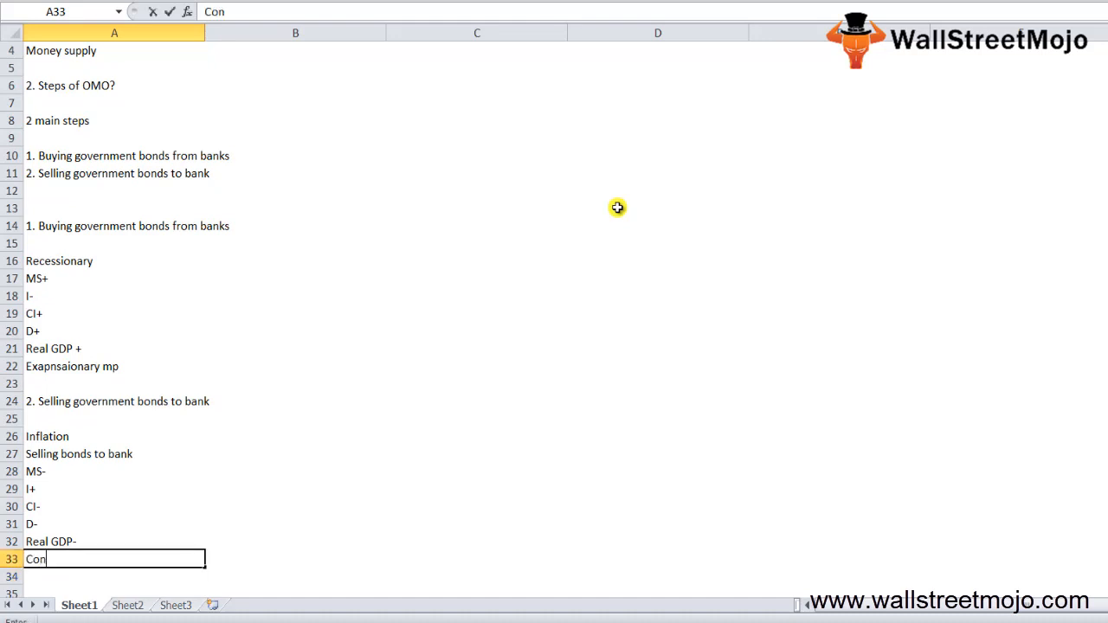
text(tractiona)
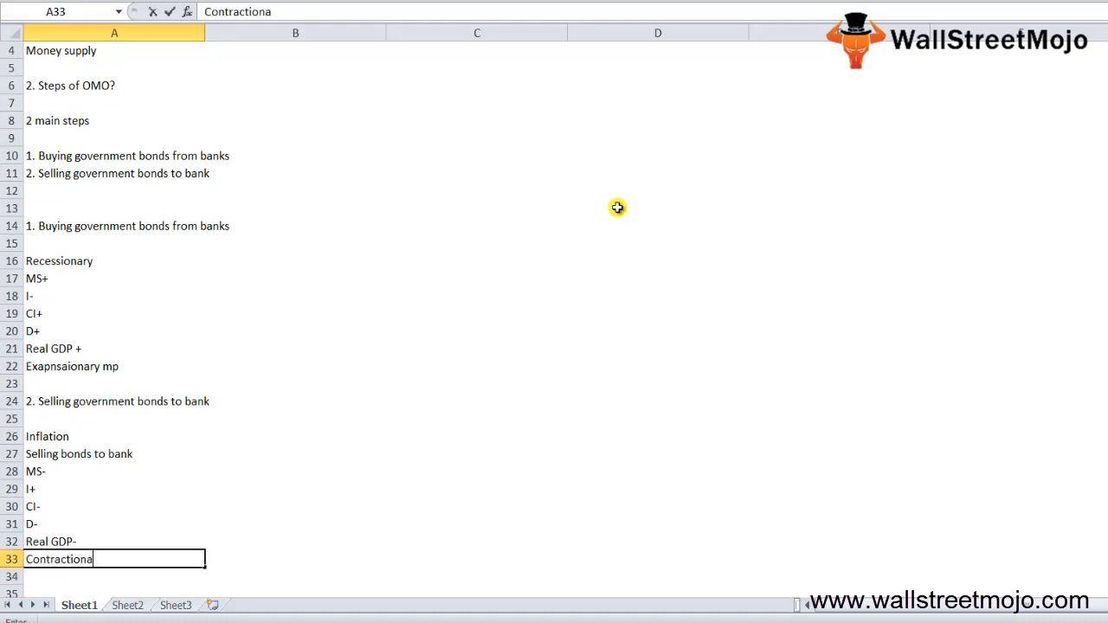
text(ry)
text(2. )
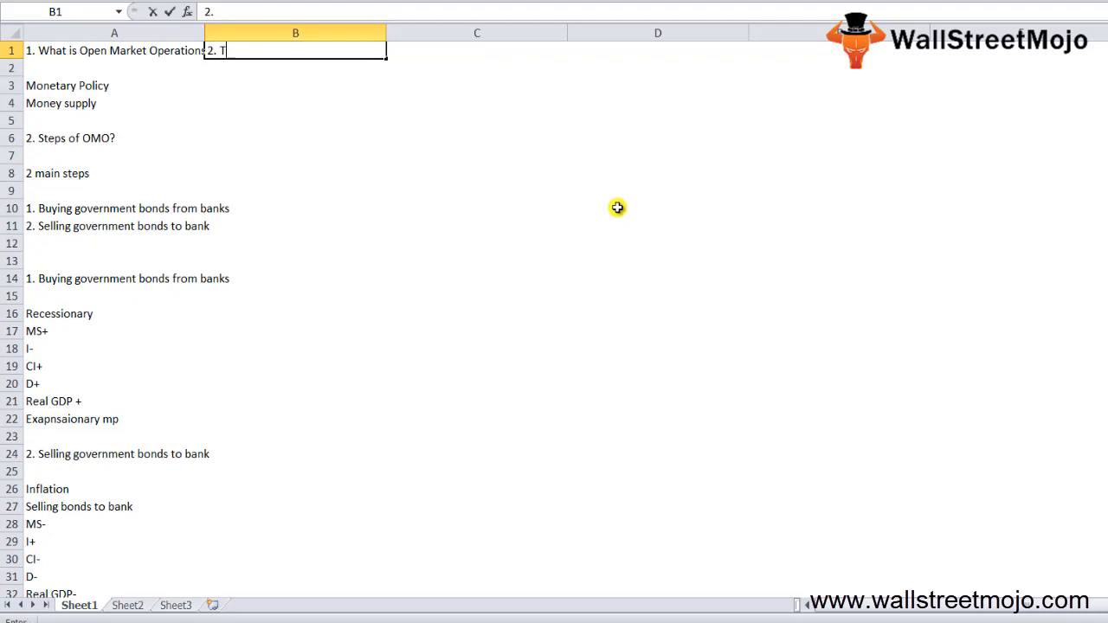
- Start the 'Types of' OMO notes in column B and add TEMp OMO in B4
text(Types of OMO)
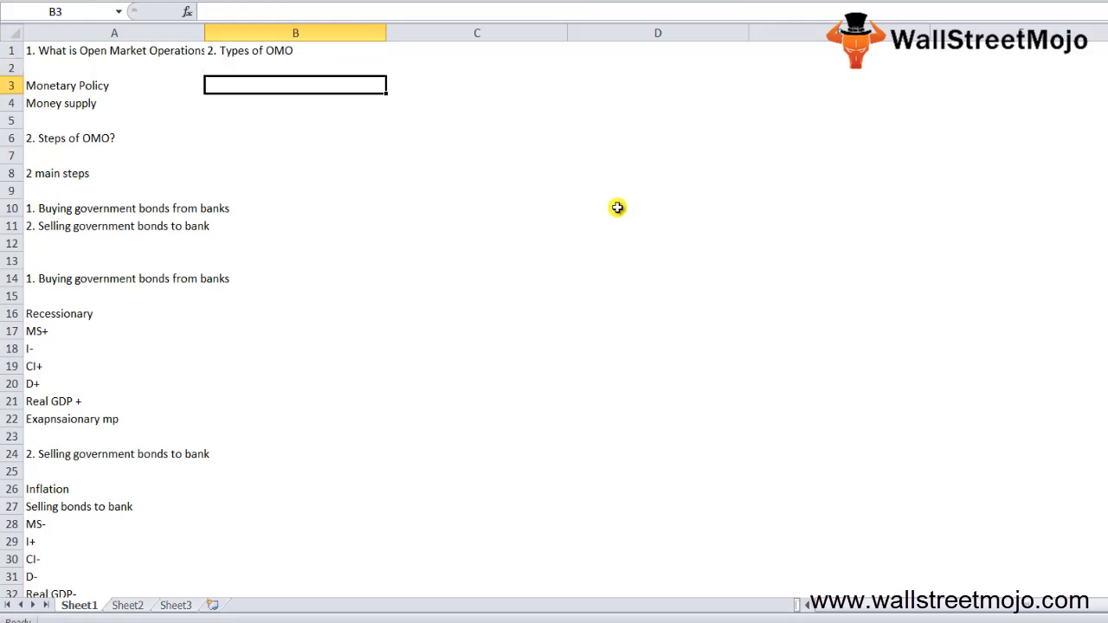
text(Perman)
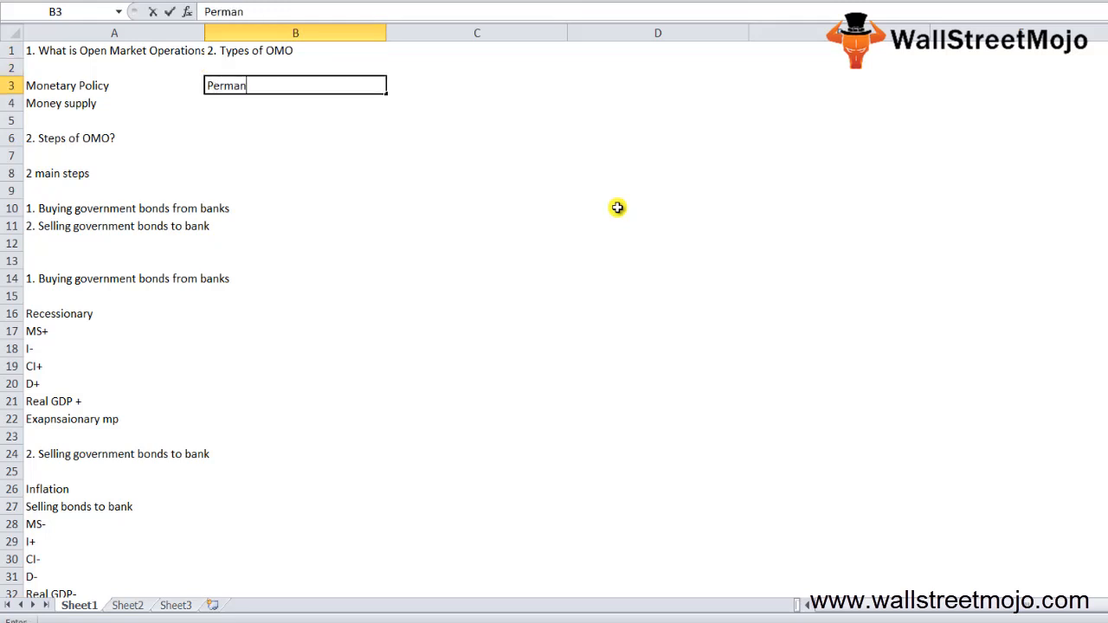
text(enent OMO)
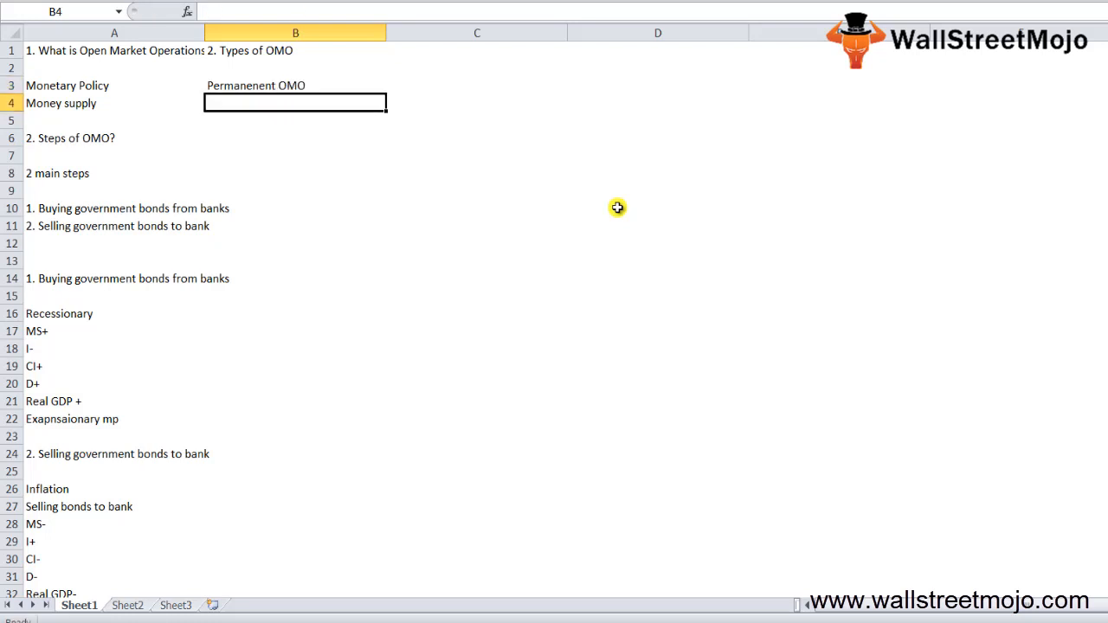
text(TEMp OMO)
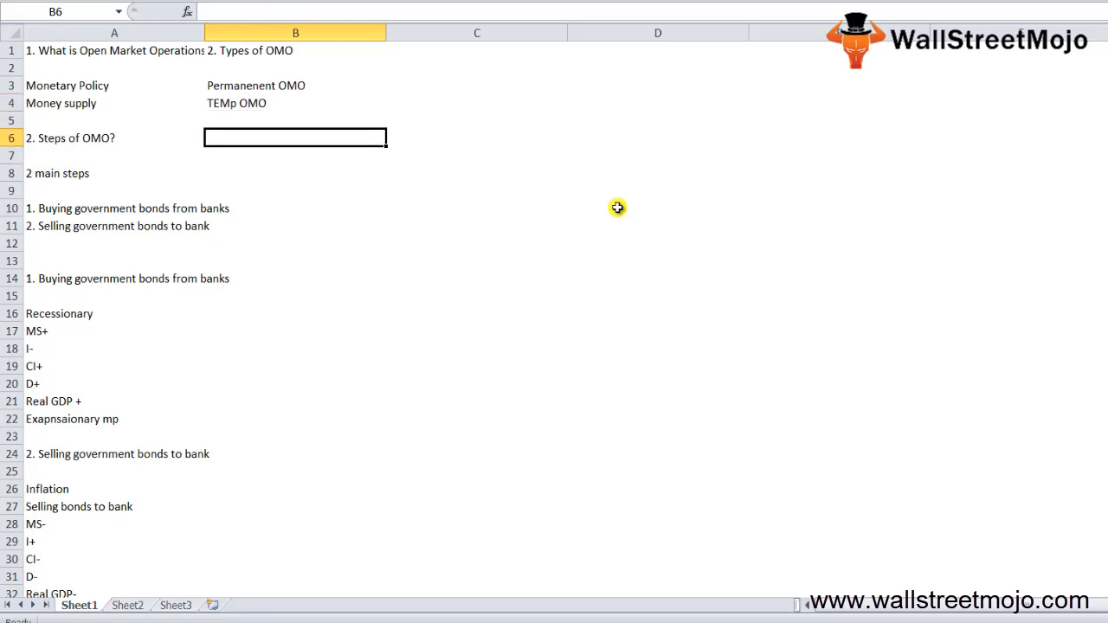
- Note Perm OMO with Govt sec, Long term benefit, Inflation and Unemployement in B7:B11
text(Perm OMO)
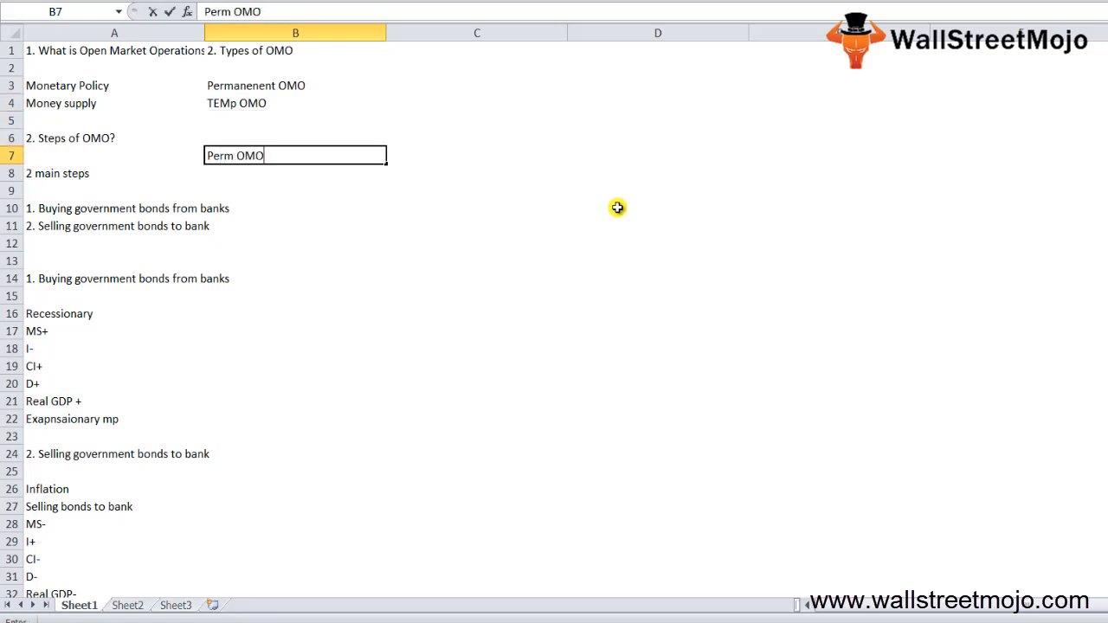
key(Return)
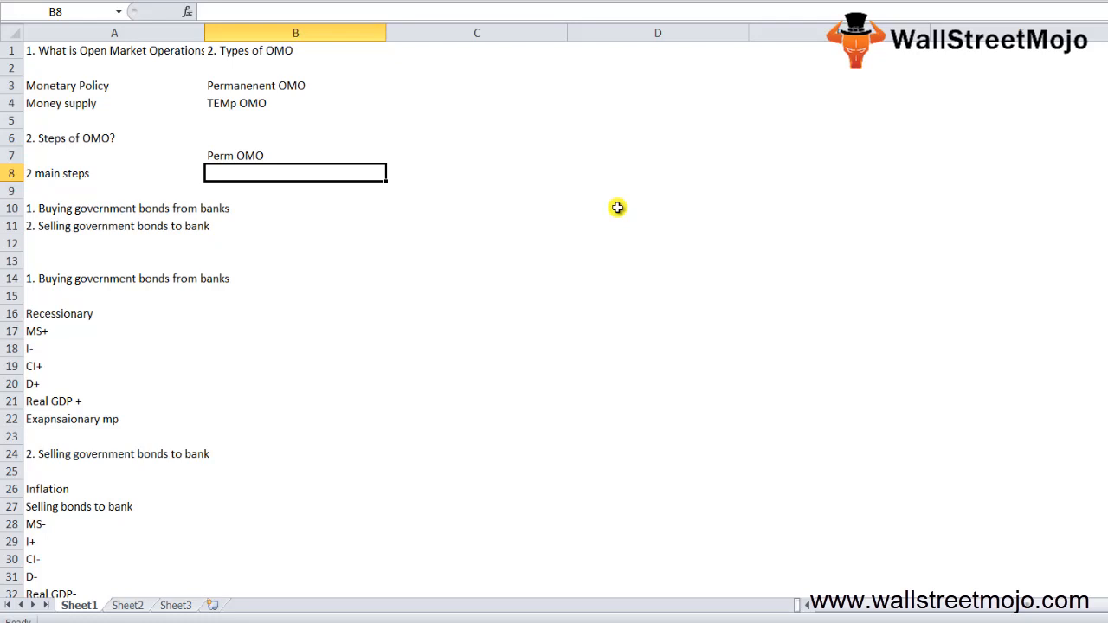
text(Govt sec)
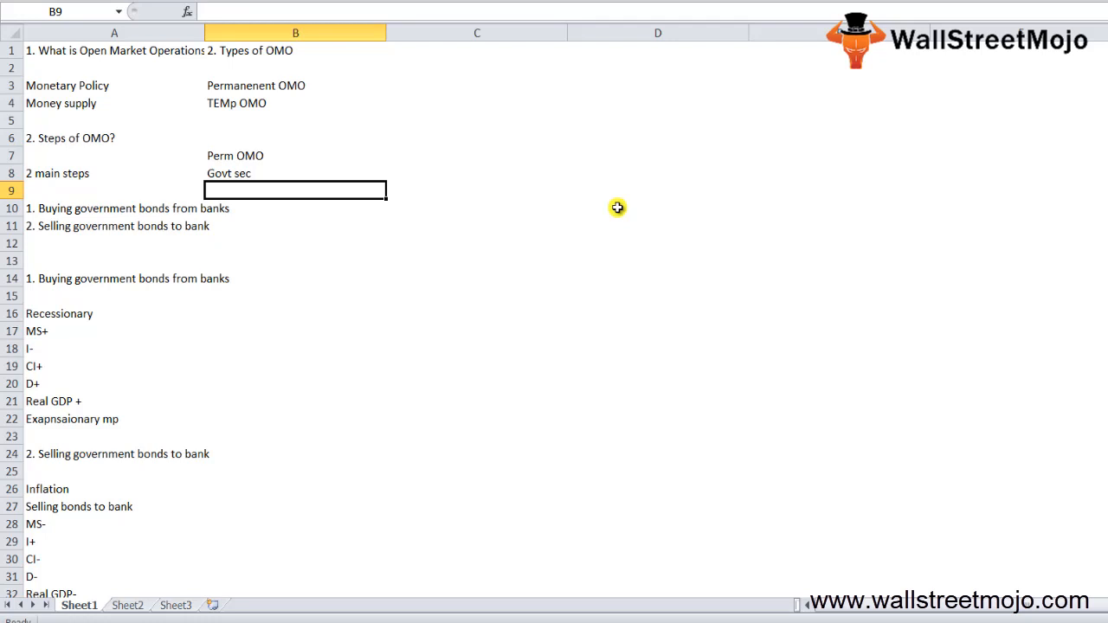
text(Long)
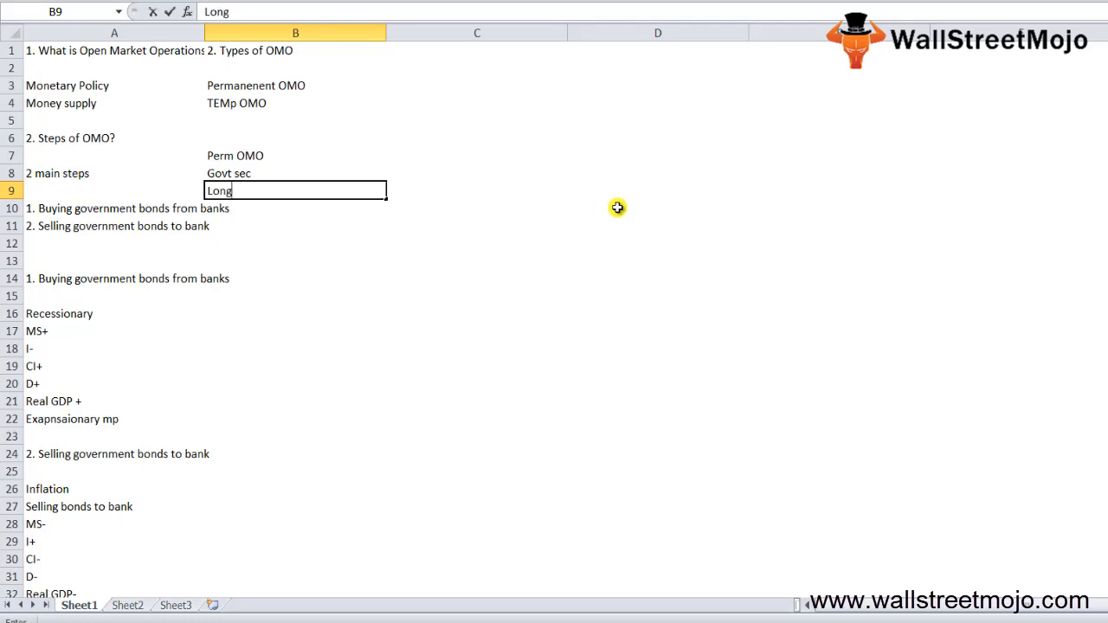
text(term bene)
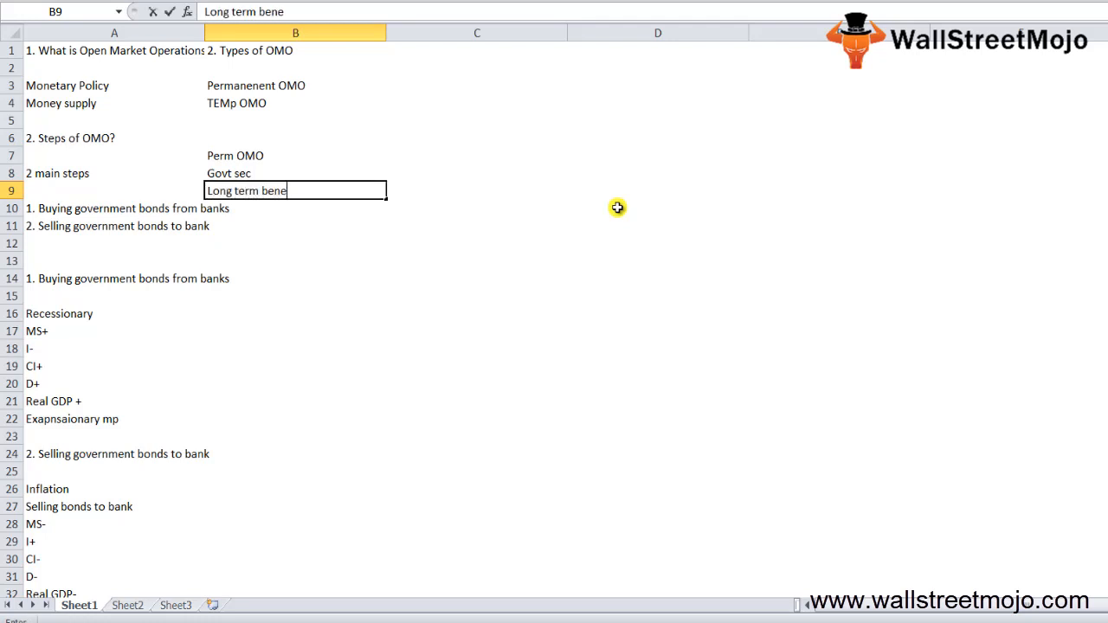
text(fit)
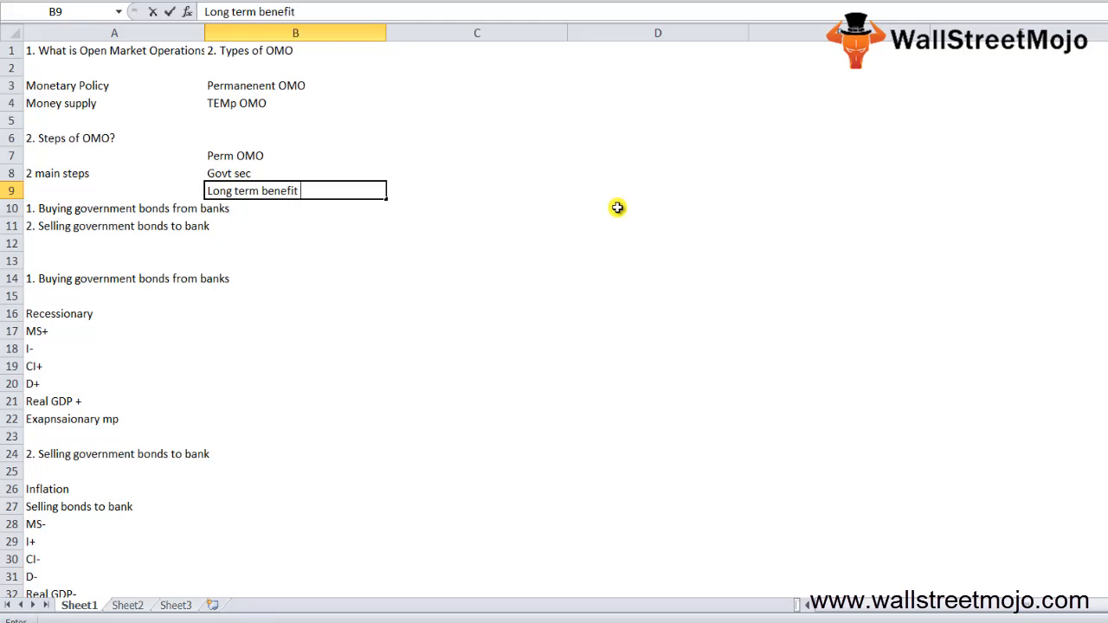
text(Inflation)
click(295, 226)
text(Unem)
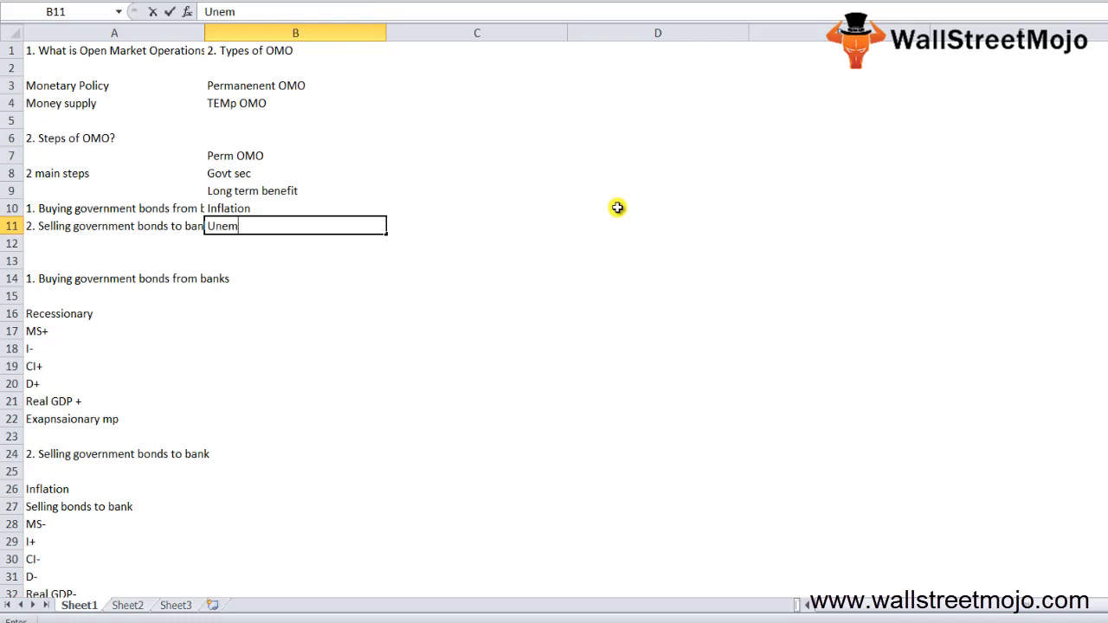
text(ployement)
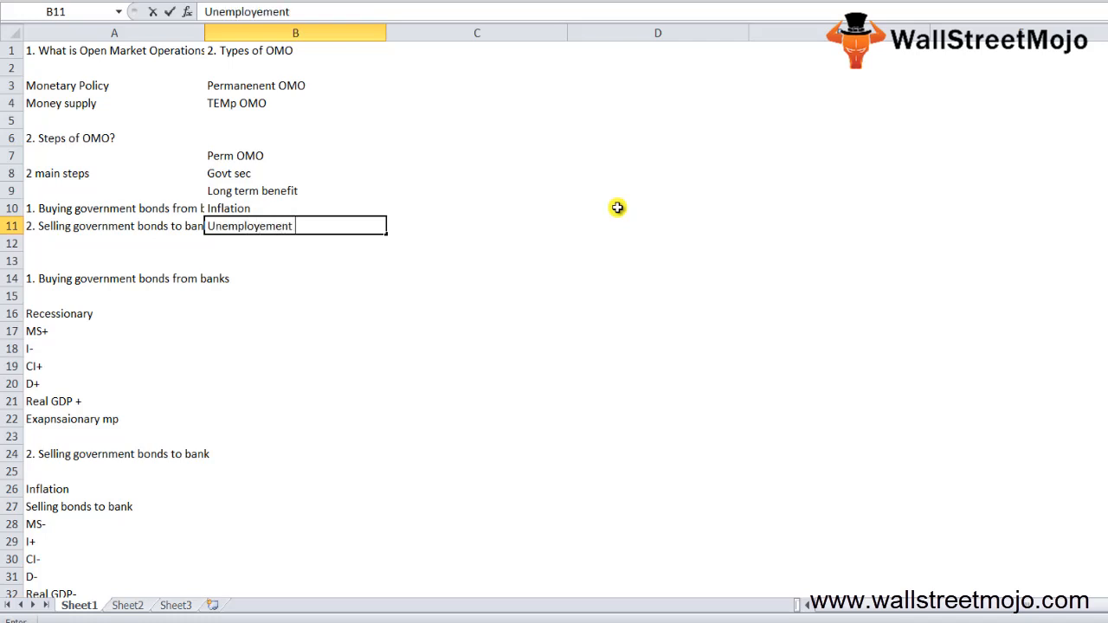
key(enter)
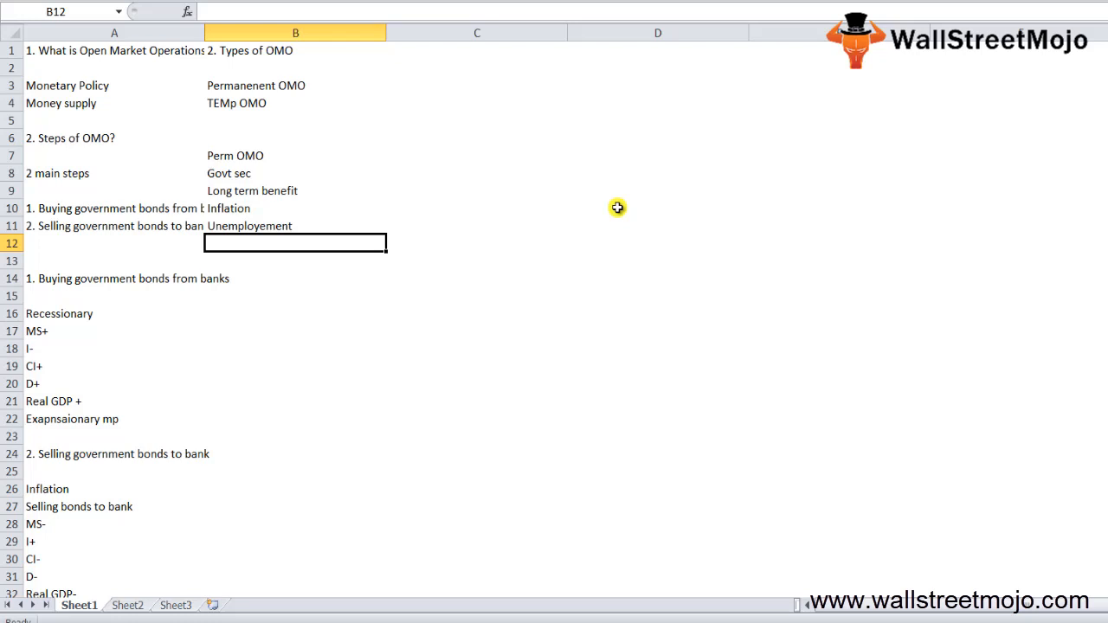
- Add Temp OMO in B16 and 'Money in short term' in B18
click(294, 312)
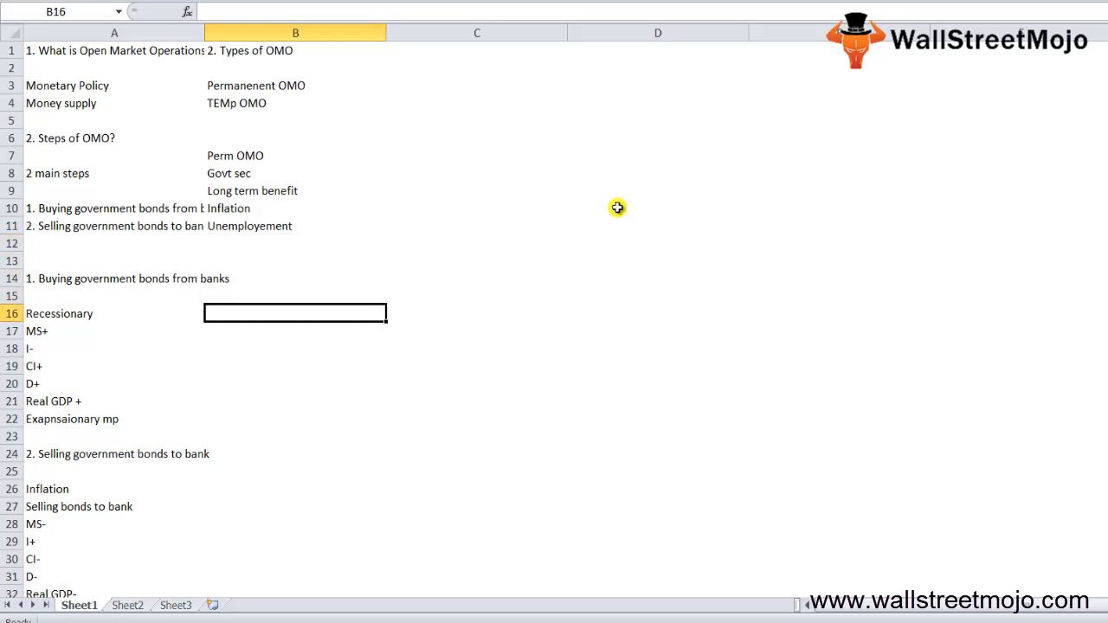
text(Temp OMO)
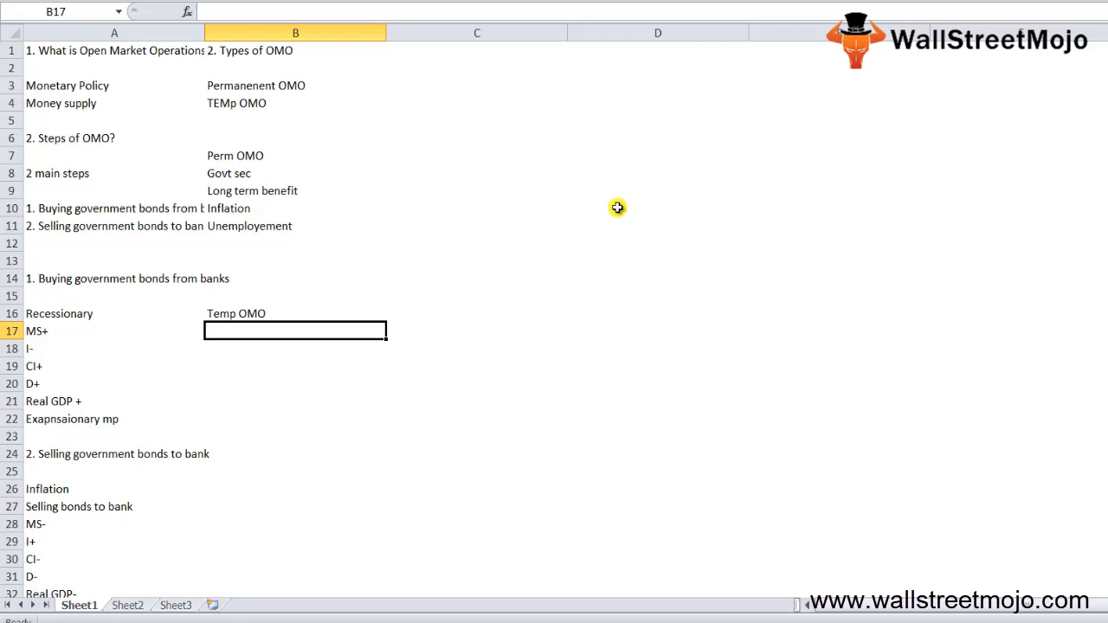
click(658, 208)
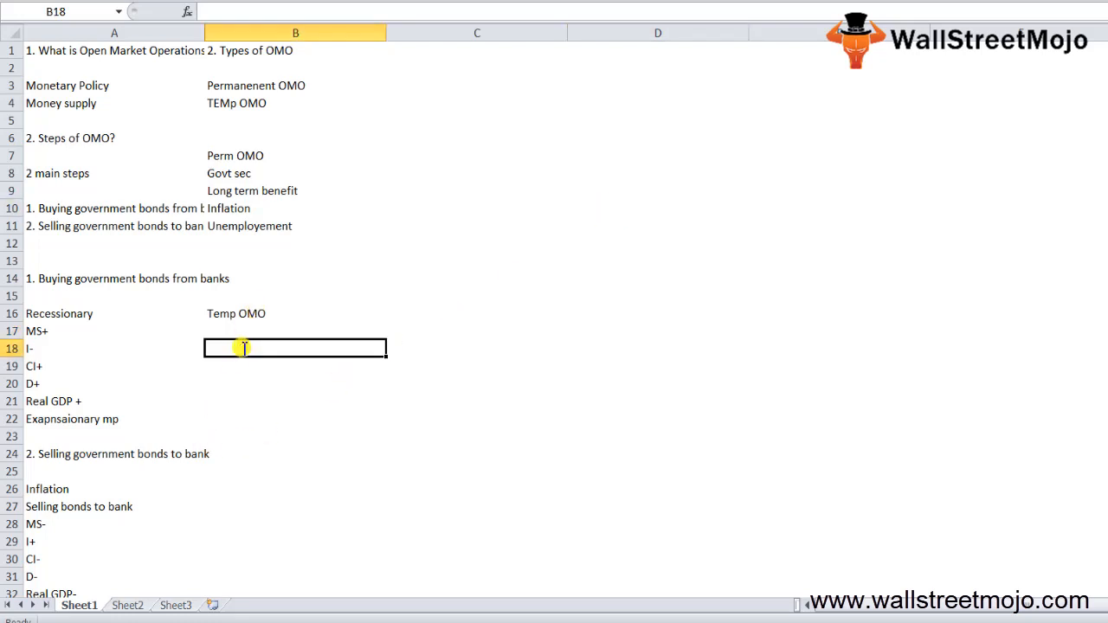
text(Mone)
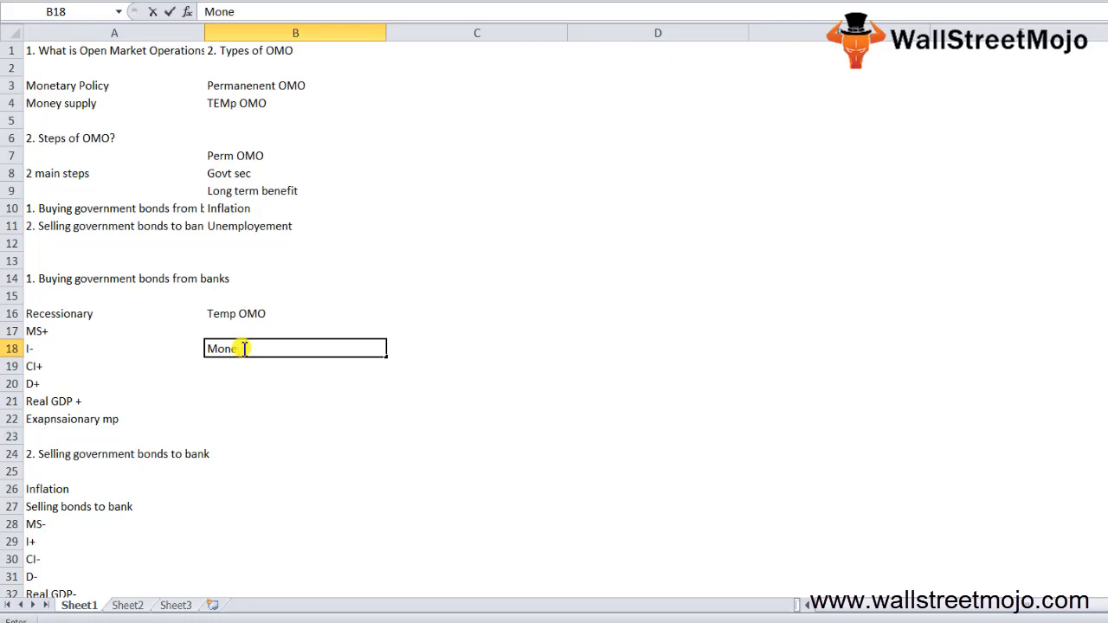
text(y in short t)
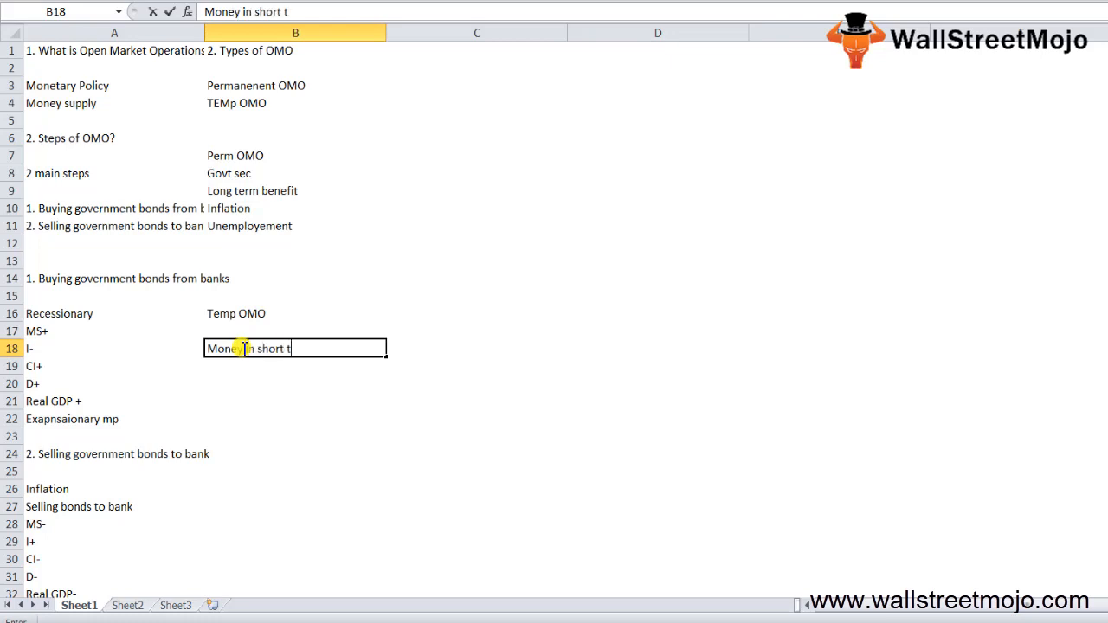
key(enter)
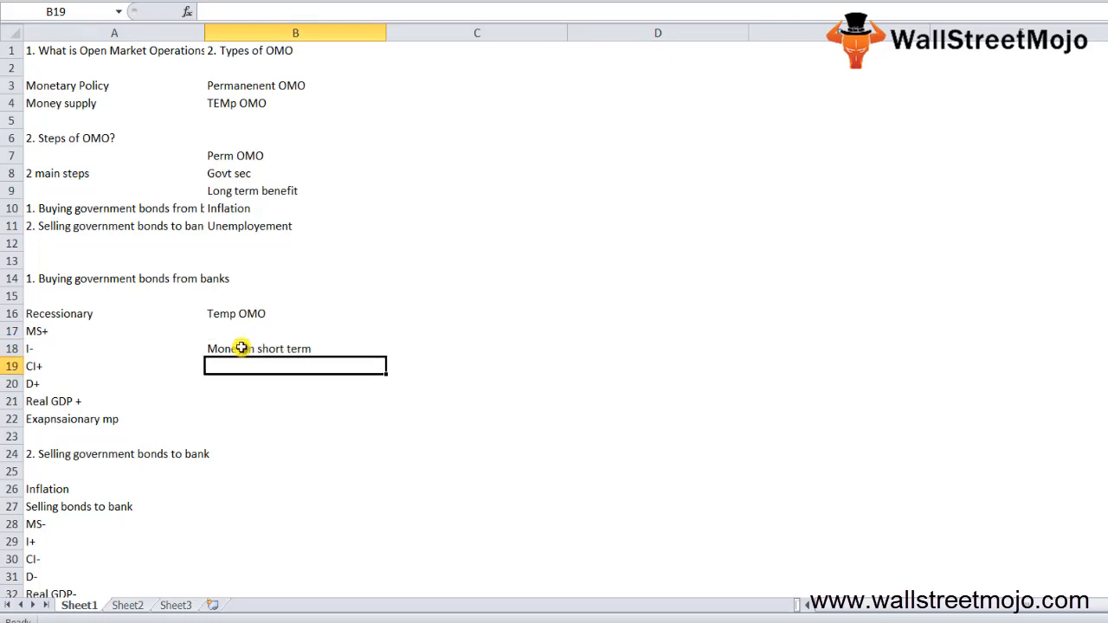
- List Repo or Reverse repo, sell, loan, and 'B Sells to CB' below it
text(Rep)
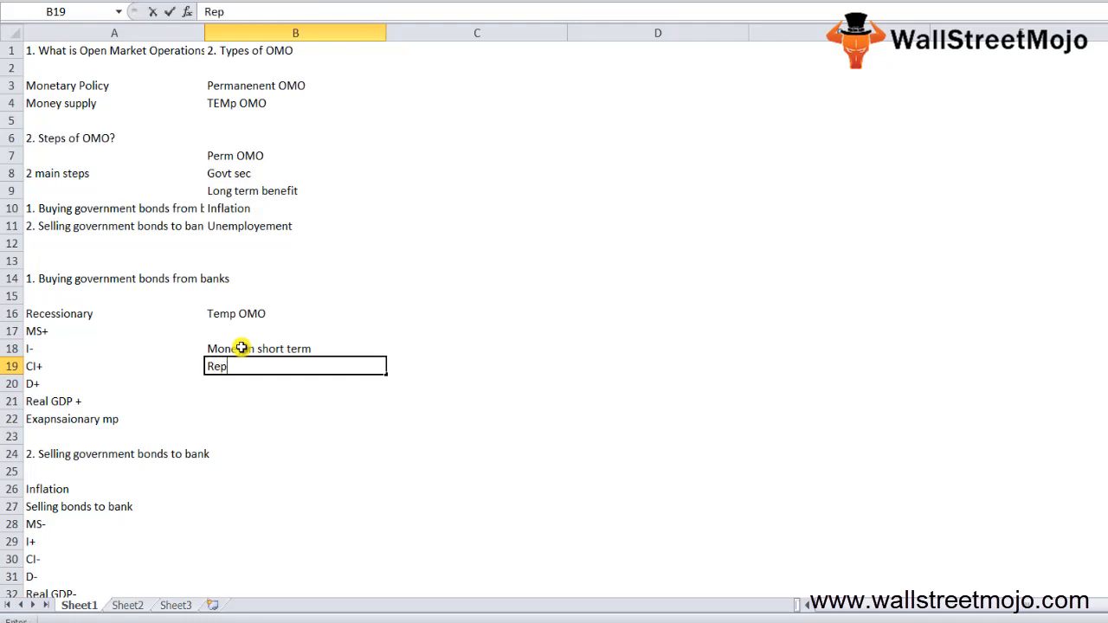
text(o or R)
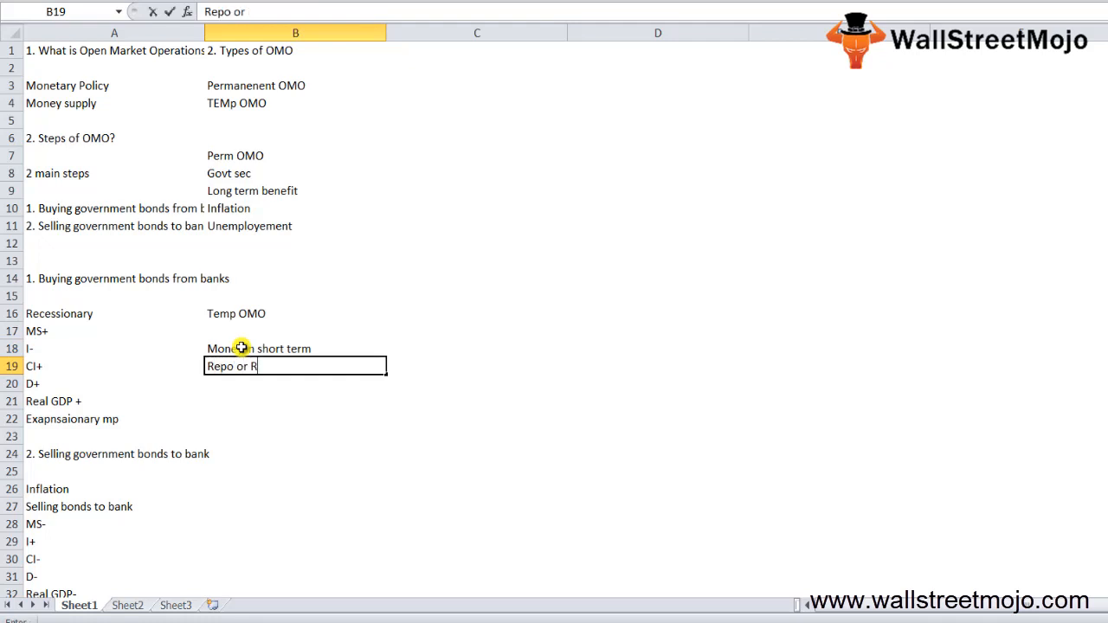
text(Reverse repo)
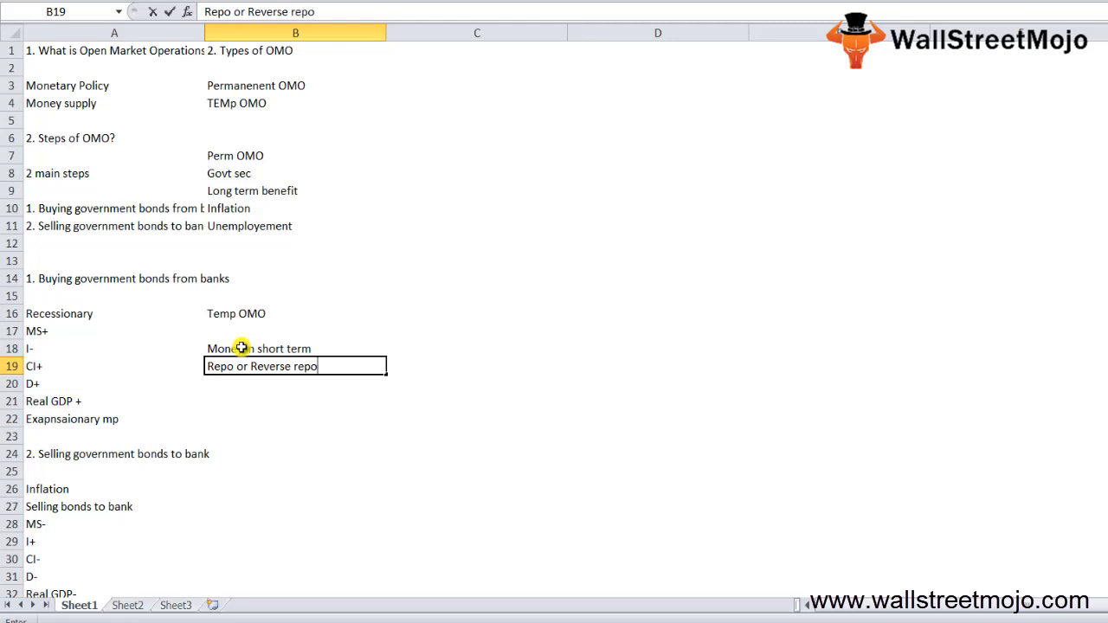
key(Return)
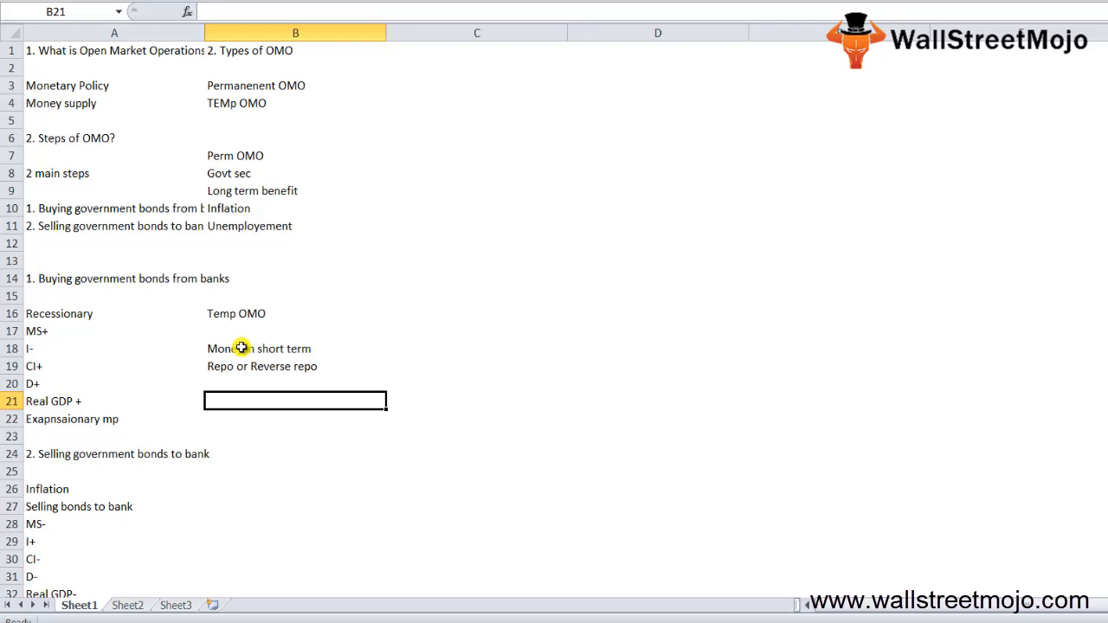
text(x)
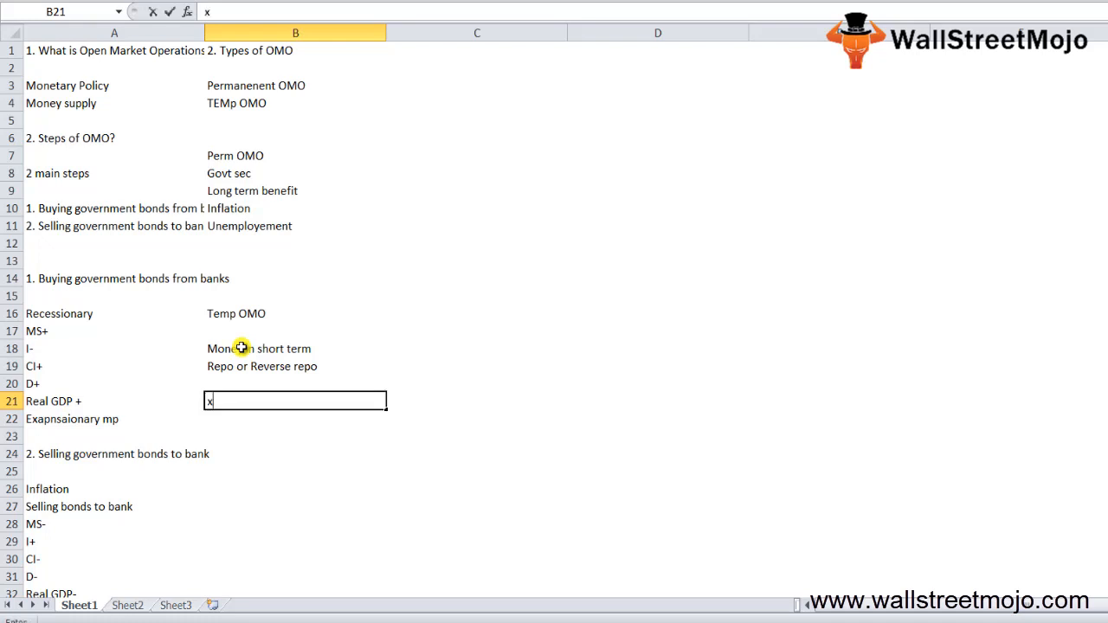
text(sel)
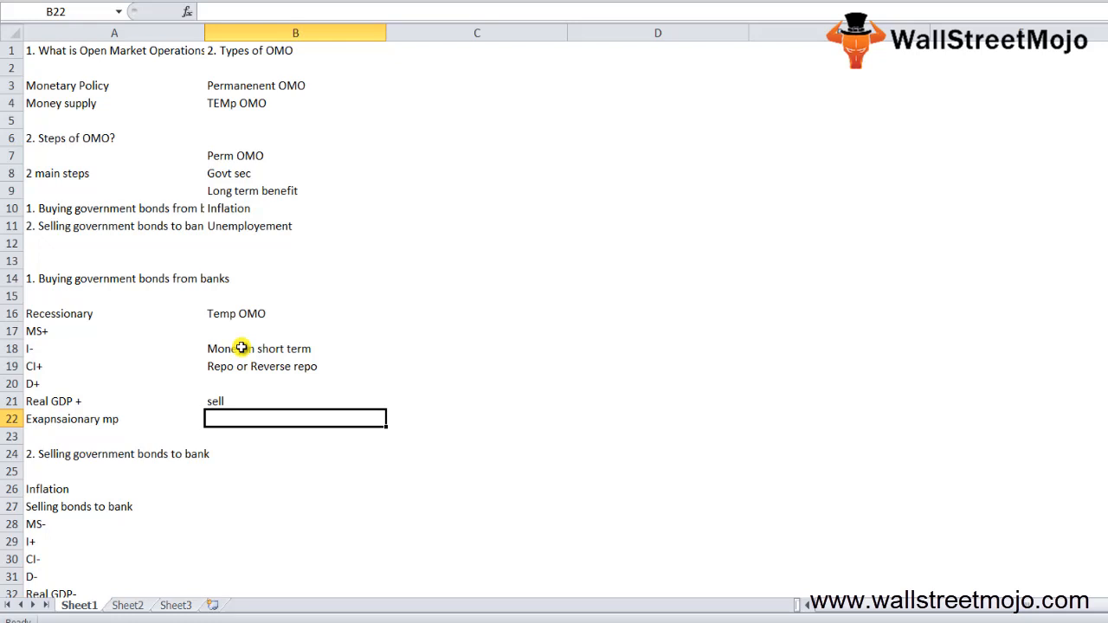
text(loan)
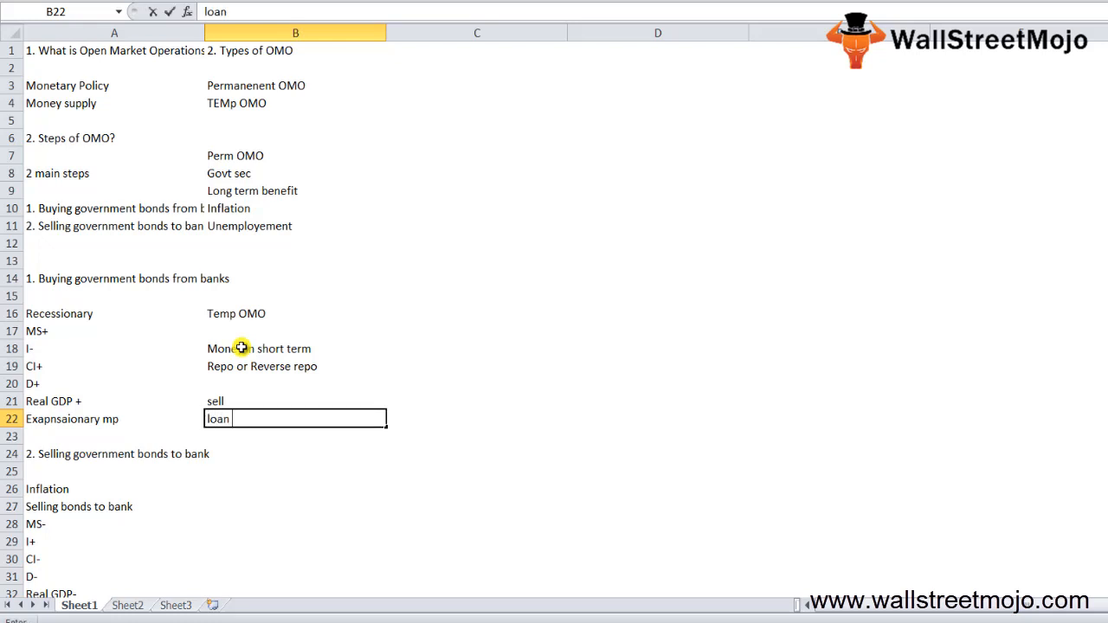
key(enter)
text(Sells)
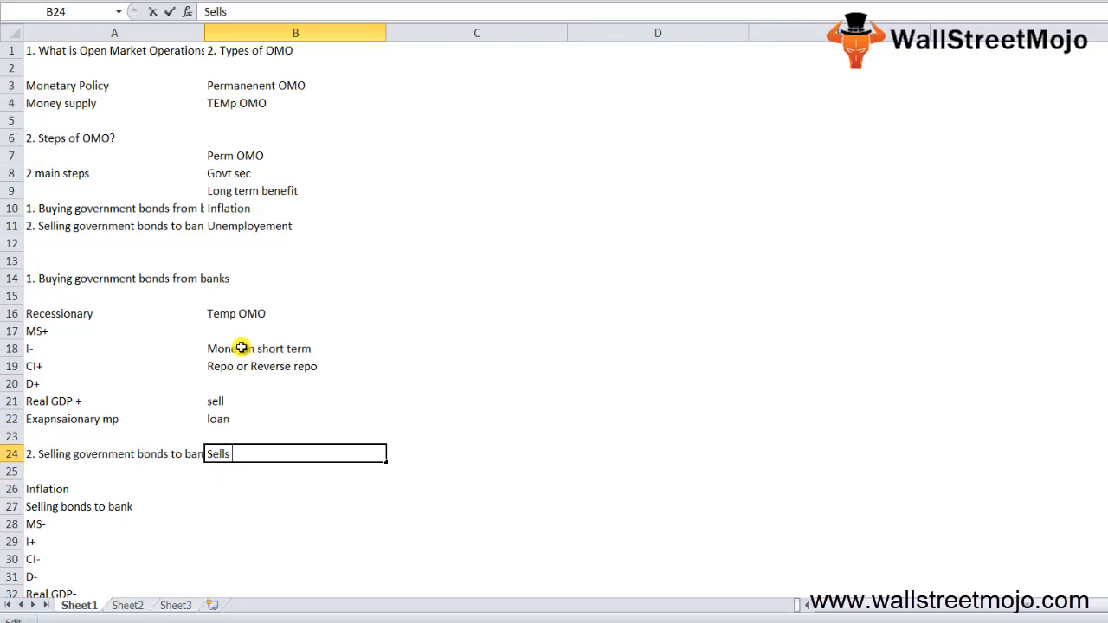
text(t)
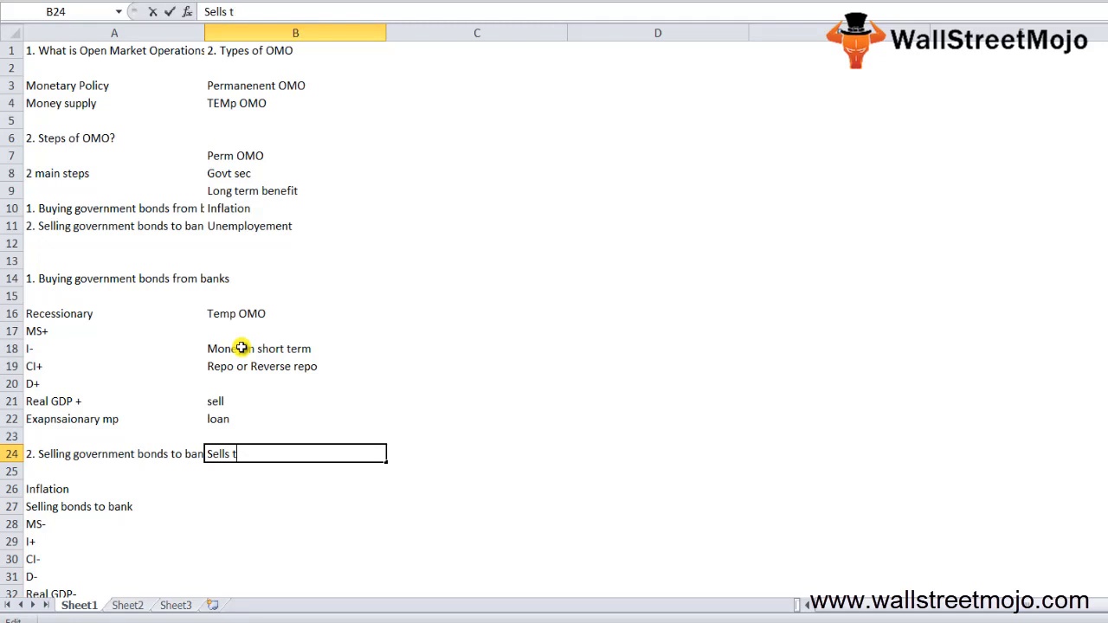
text(o CB)
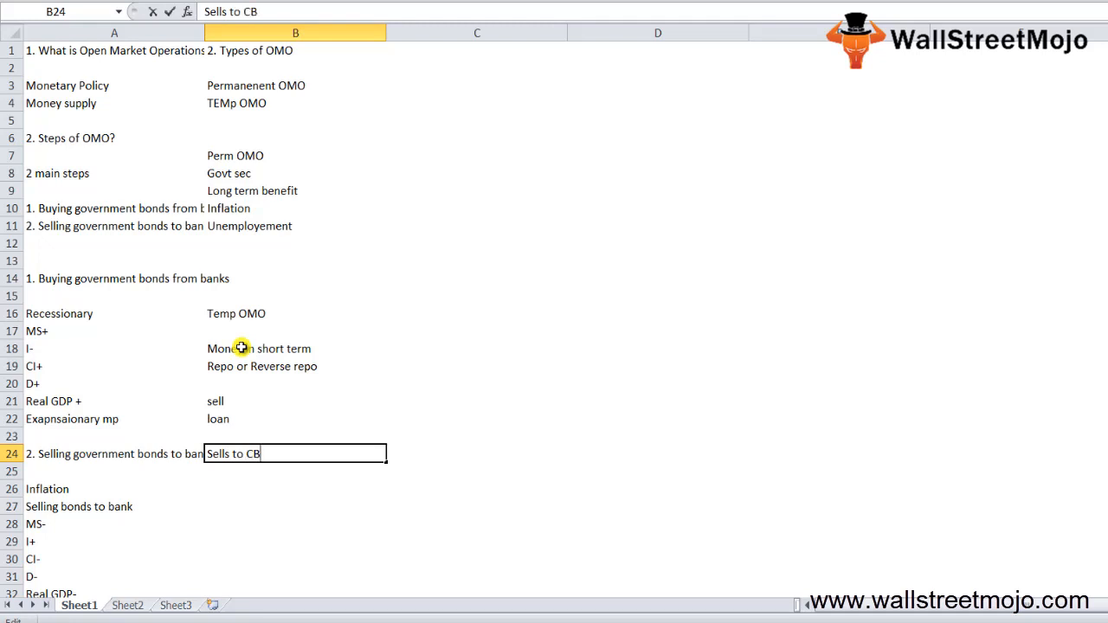
text(B)
click(477, 50)
text(3. E)
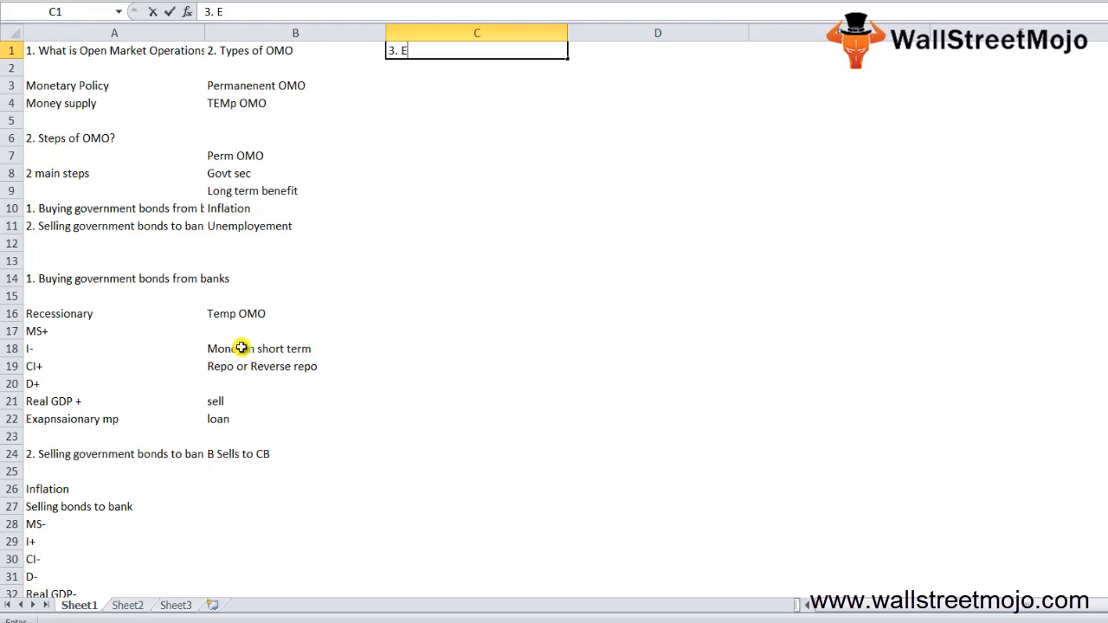
- Under '3. Example', enter $175 Million MBS, Fannie Mae and Freddic Mac
key(Return)
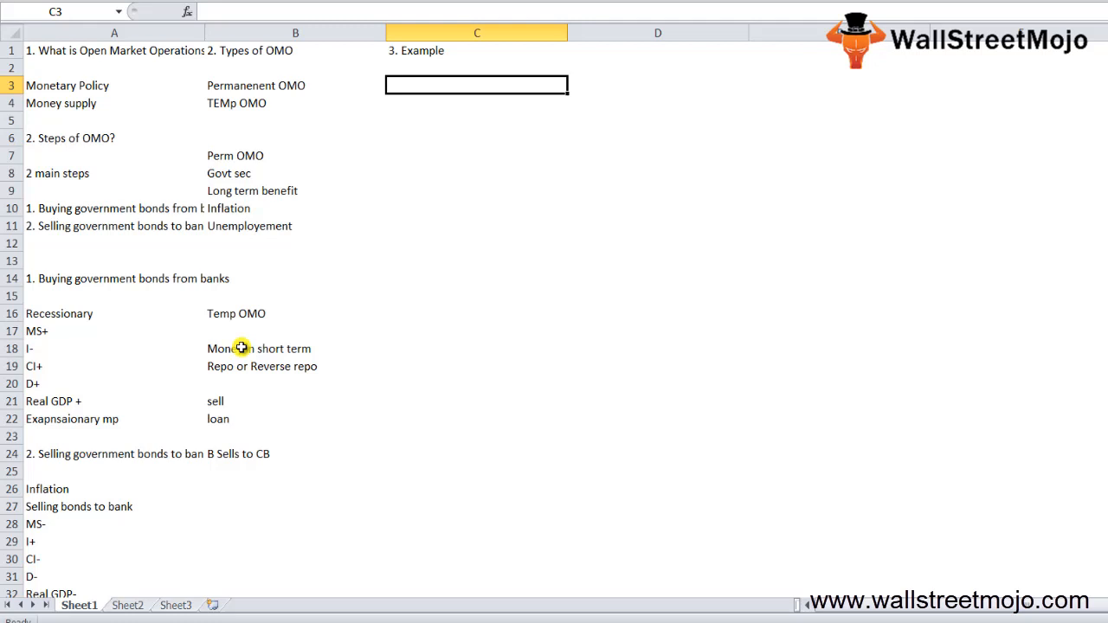
text($1)
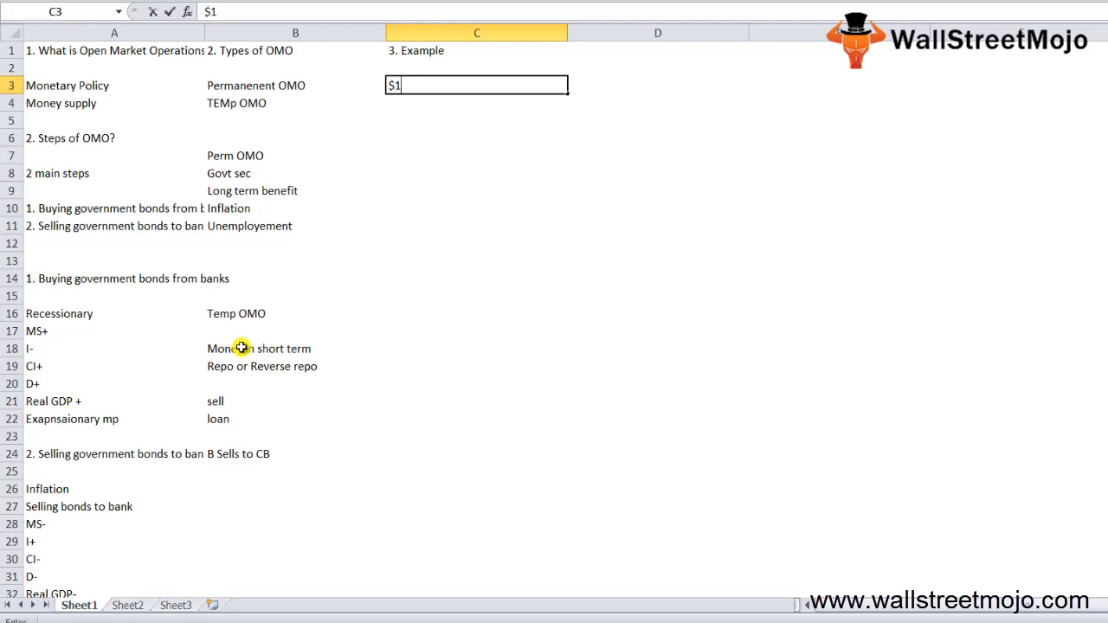
text(75 Mul)
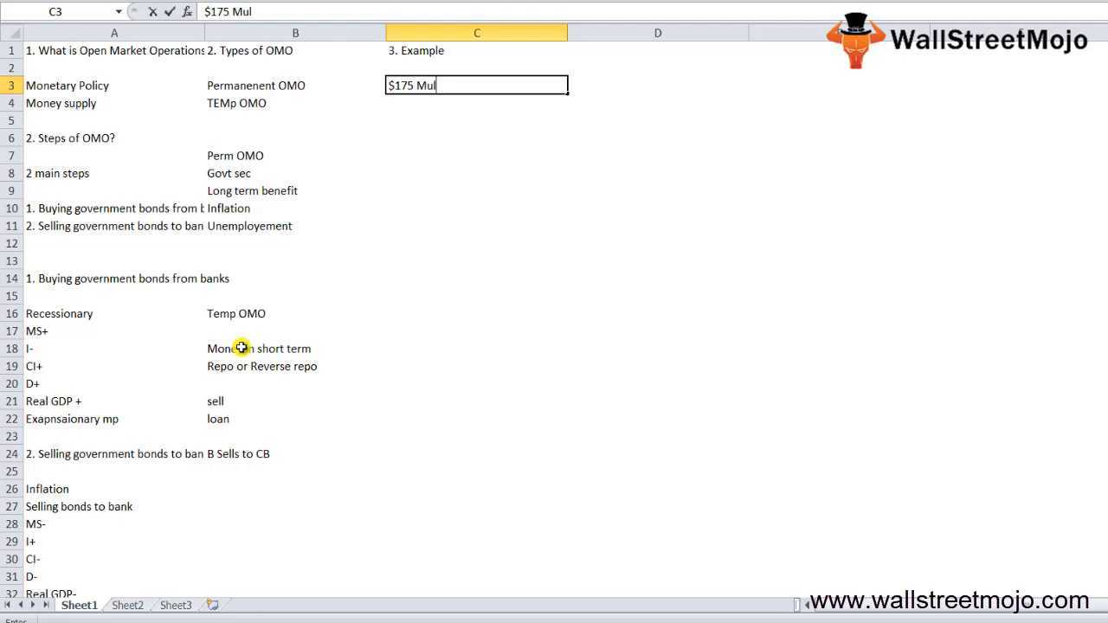
text(lion)
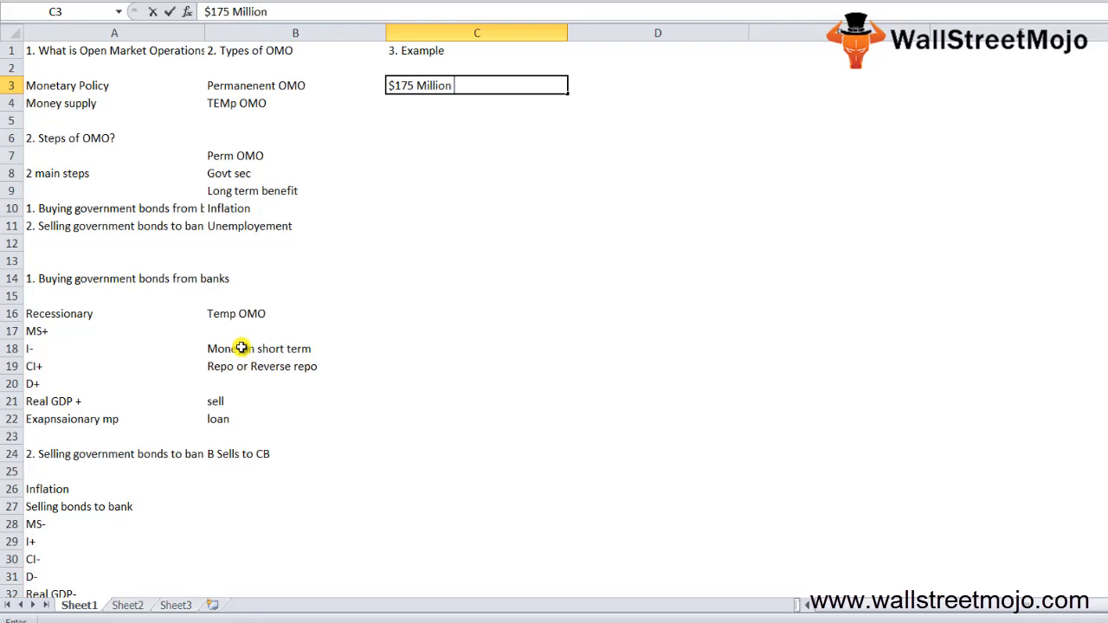
text(MBS)
click(477, 103)
text(Fann)
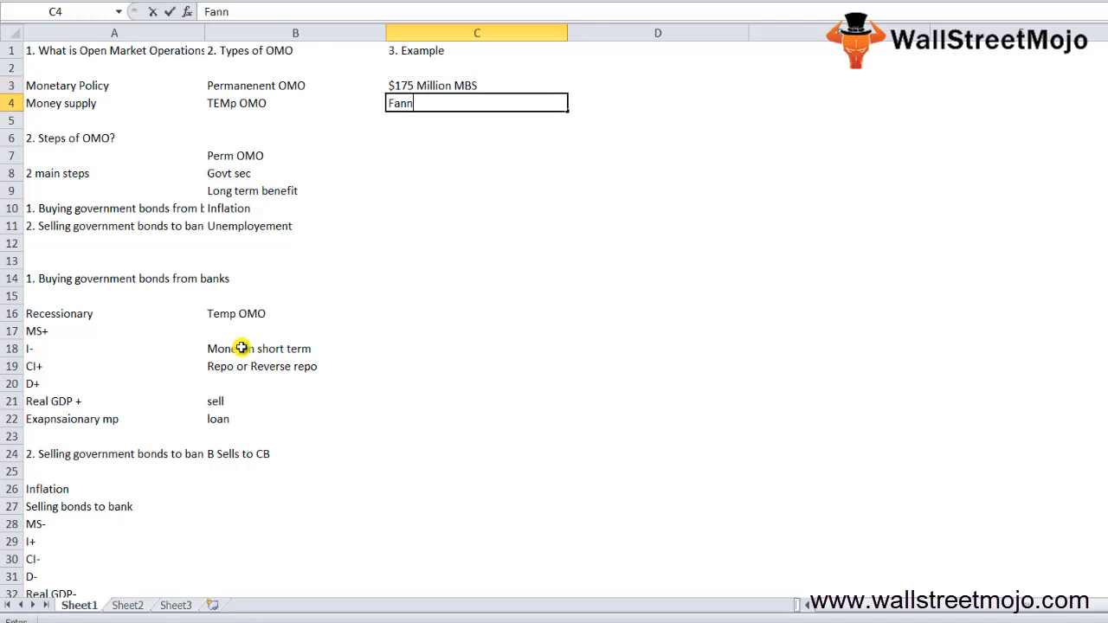
text(ie Mae)
click(476, 121)
text(Fre)
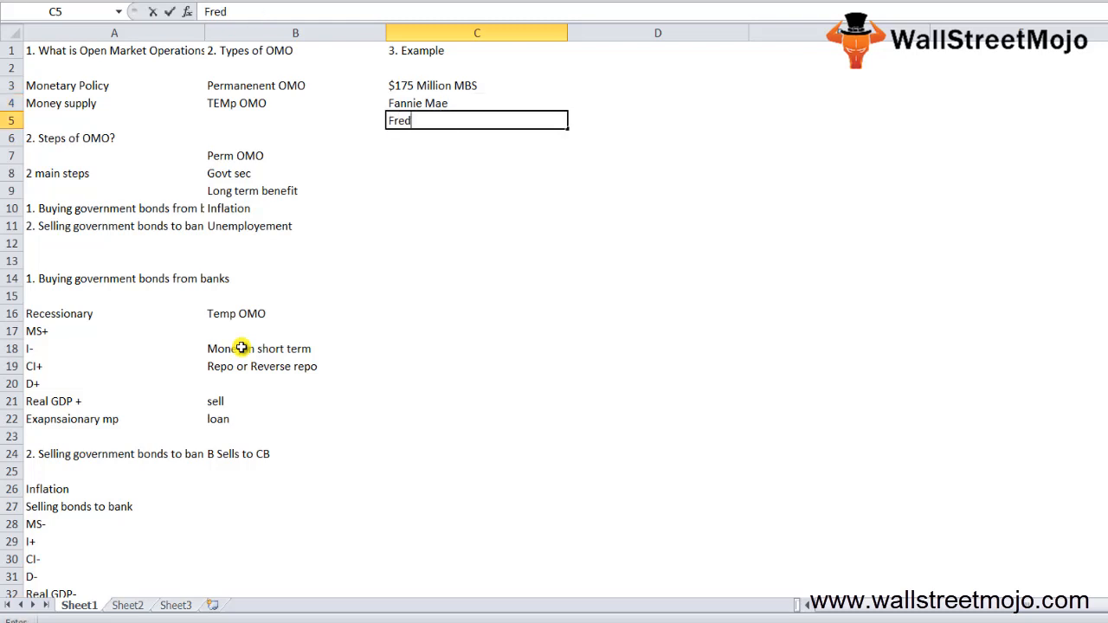
text(dic Mac)
click(476, 156)
text(2009-2010)
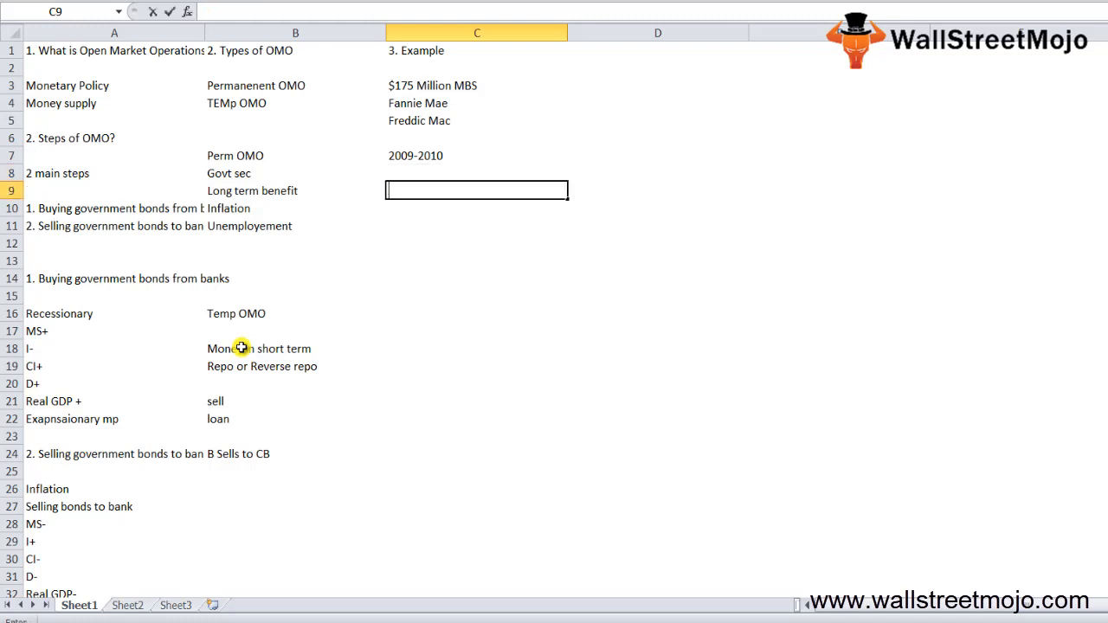
- Add '$1.25 T in MBS' and '$300 B of long term treasuries' examples
text($1.25)
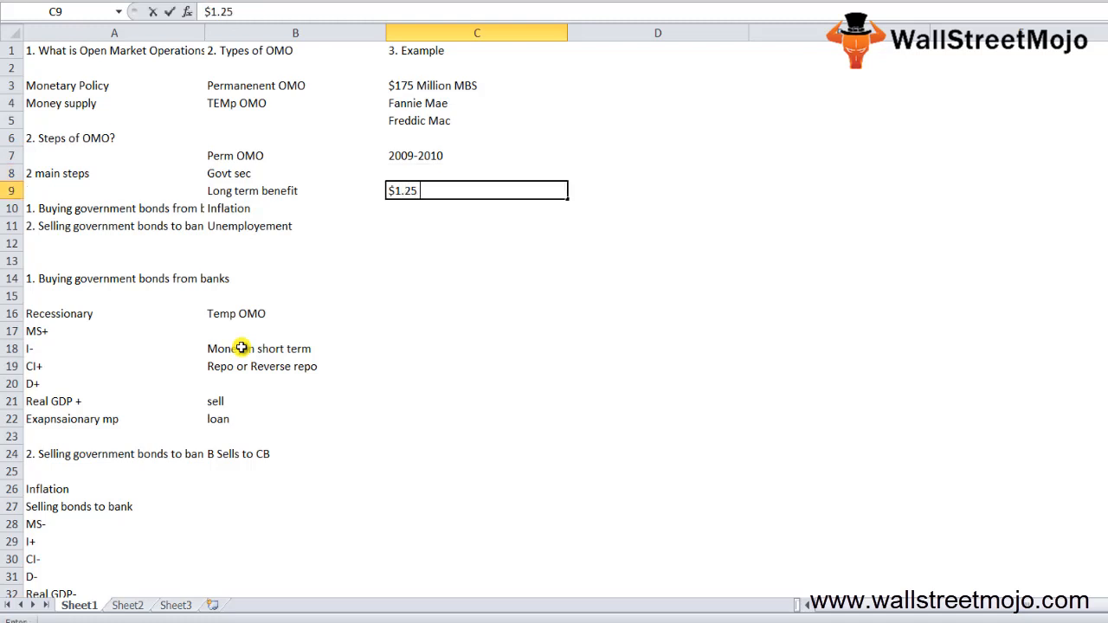
text(T in MB)
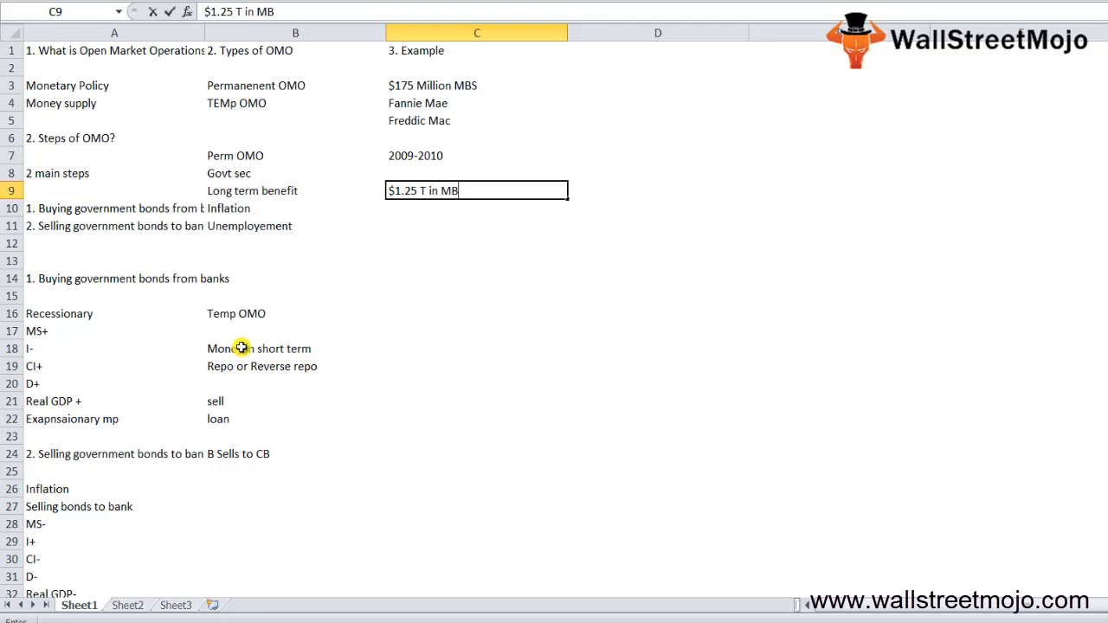
key(Return)
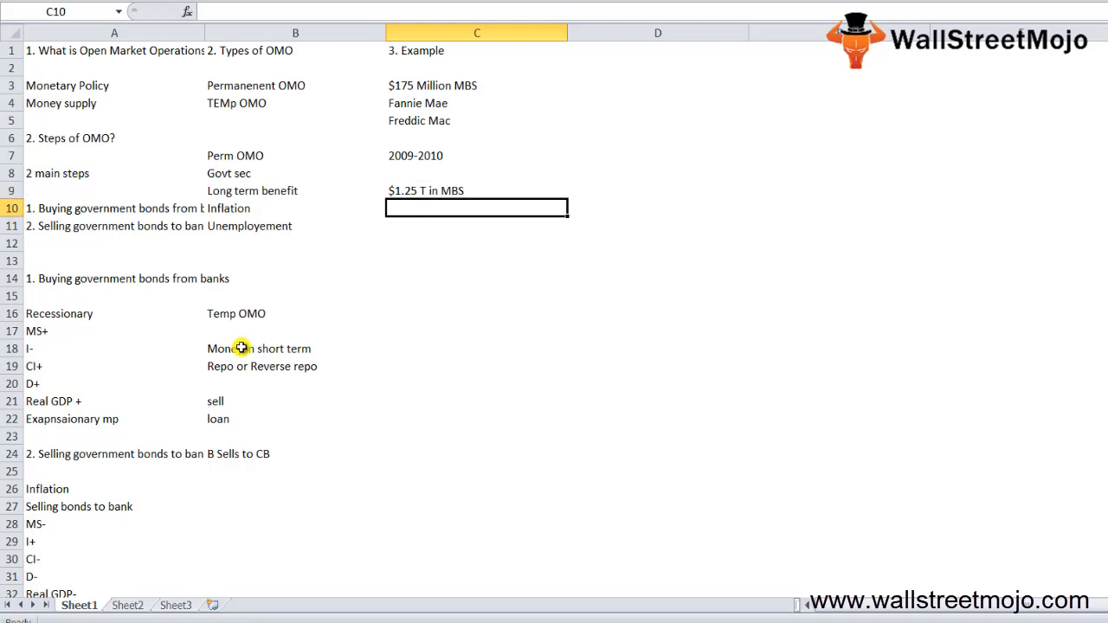
click(477, 172)
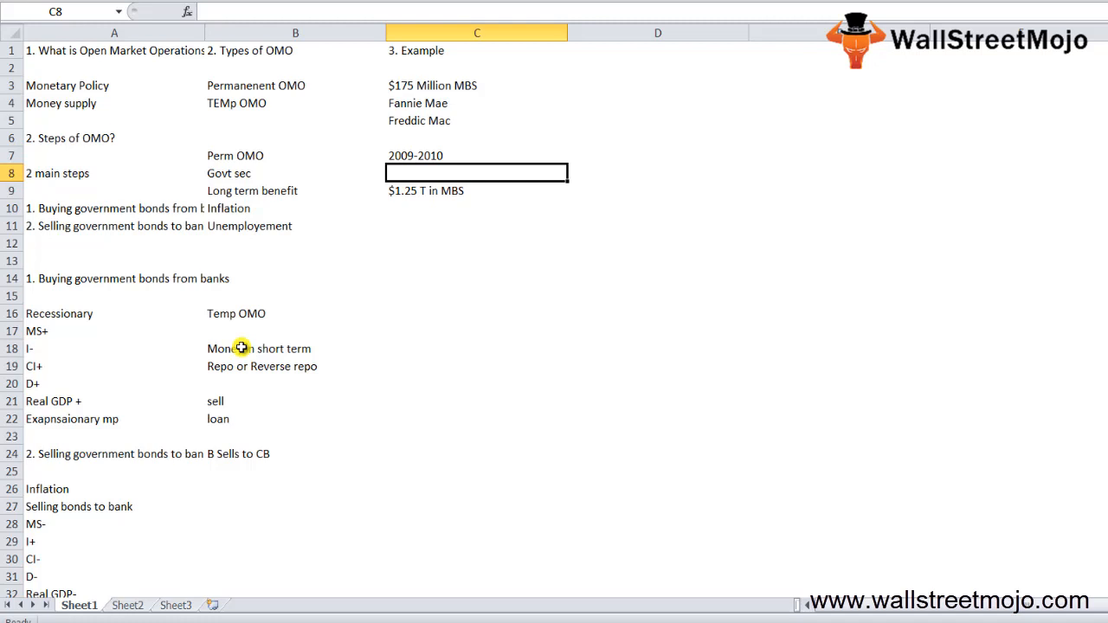
text($300)
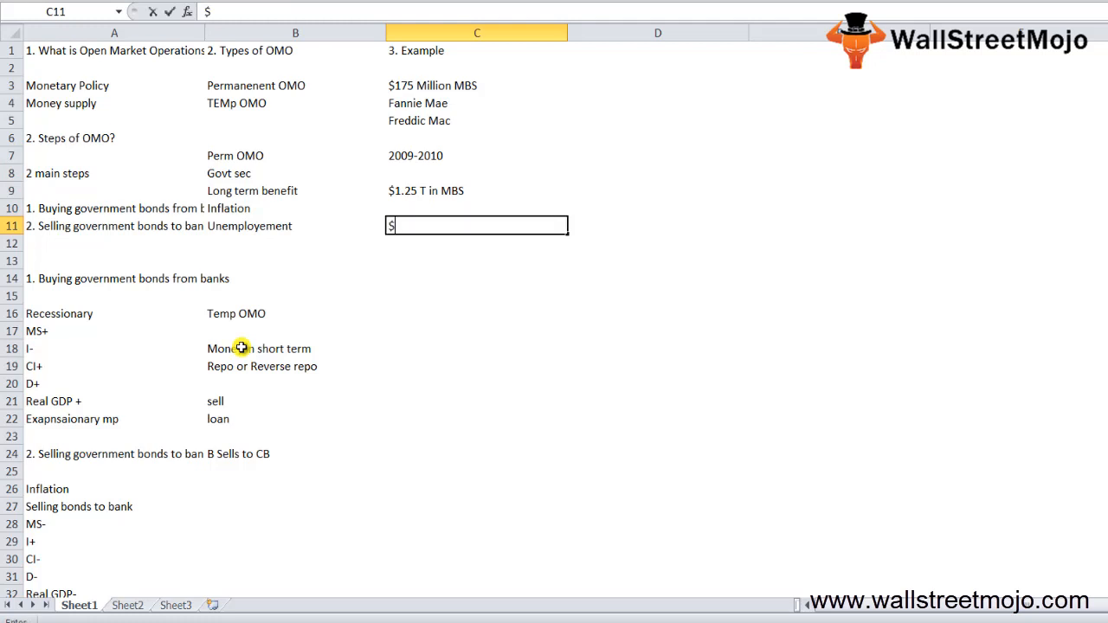
text(300 B)
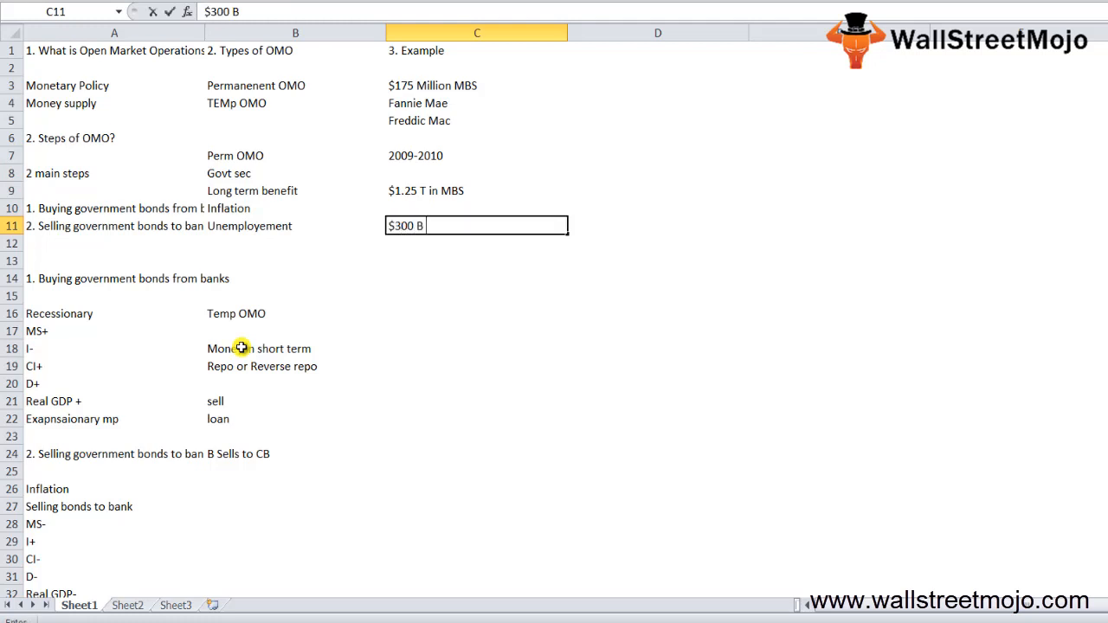
text(of long)
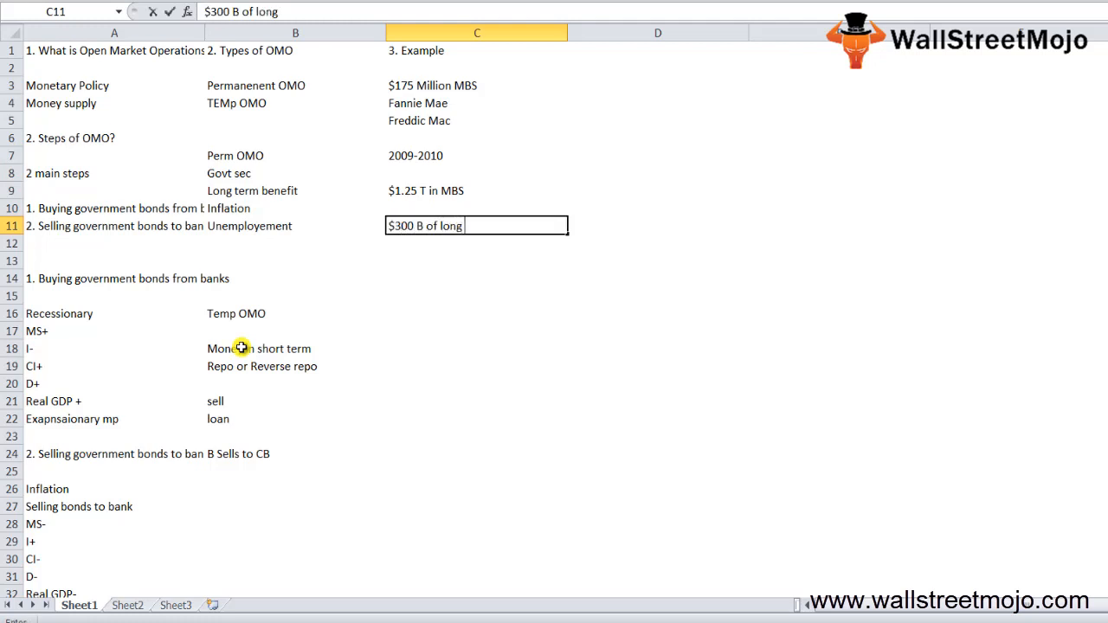
text(term te)
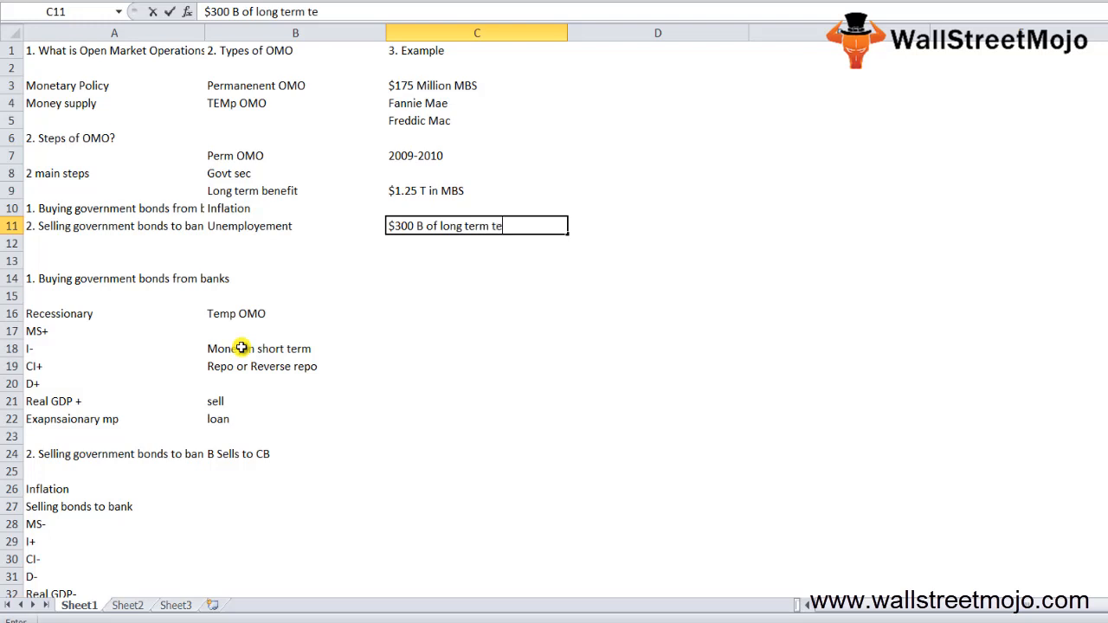
text(asuries)
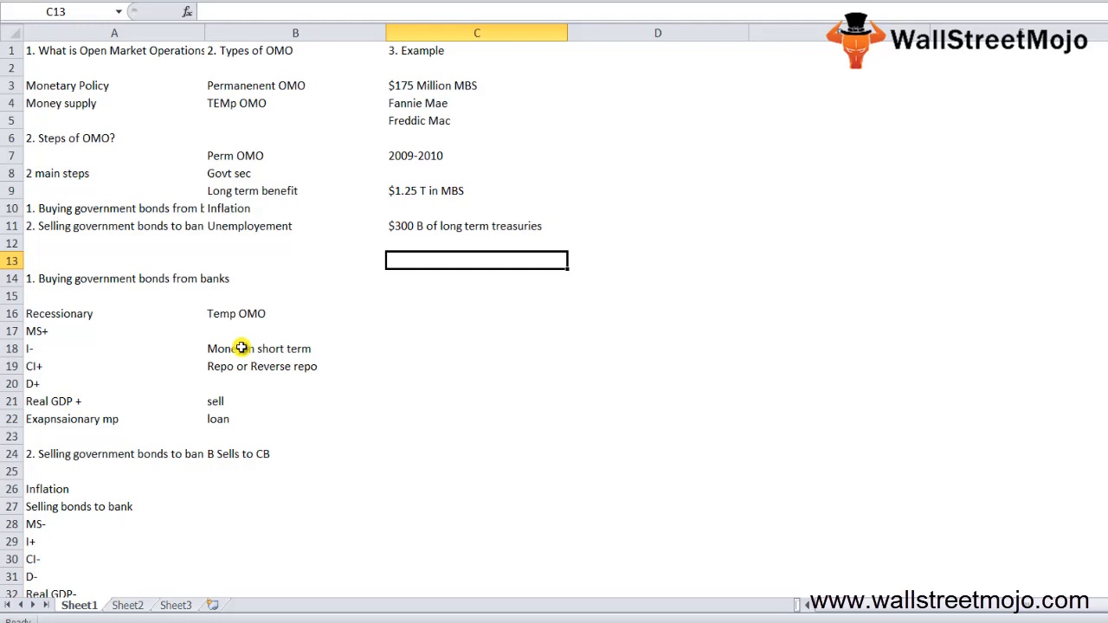
- Add the long-term note about reinvesting with the proceeds of matured MBS
text(Long)
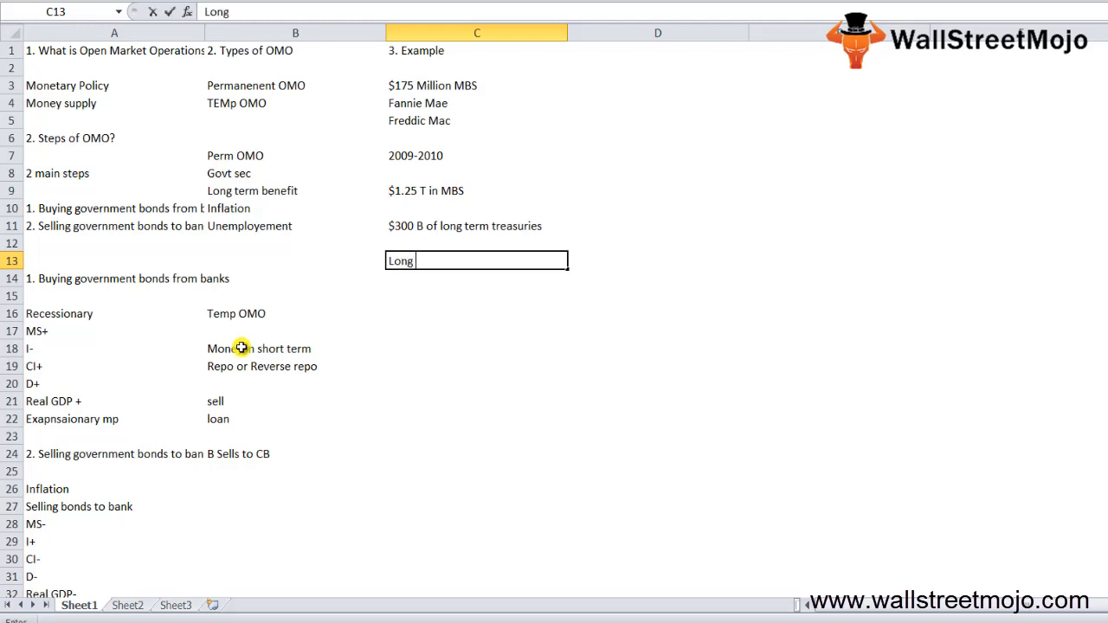
text(term)
click(477, 279)
text(MBS w)
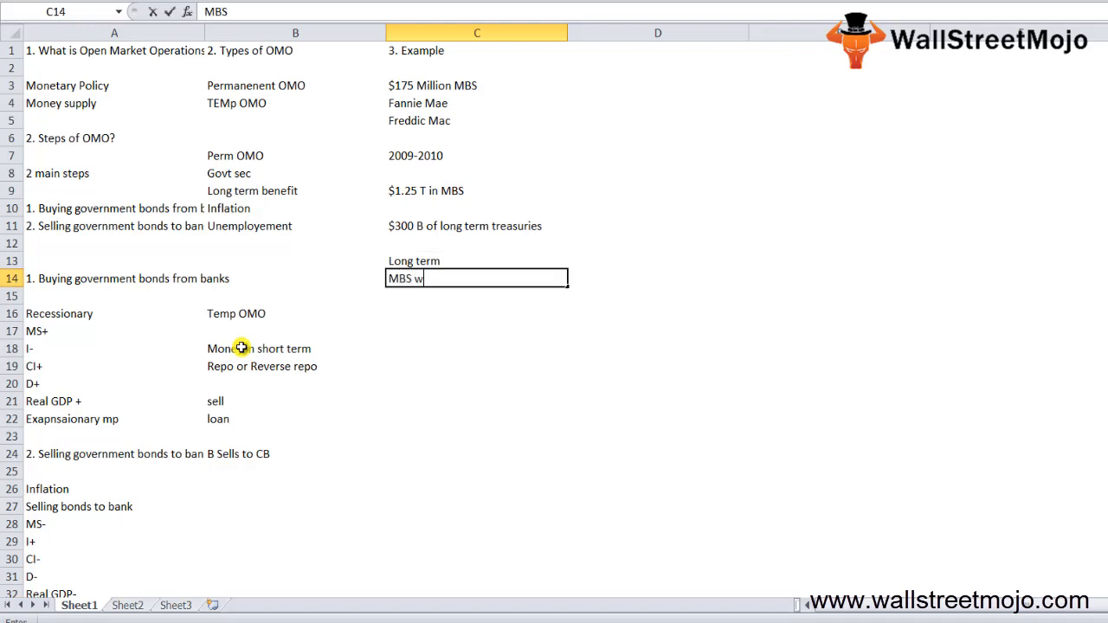
text(ith the proc)
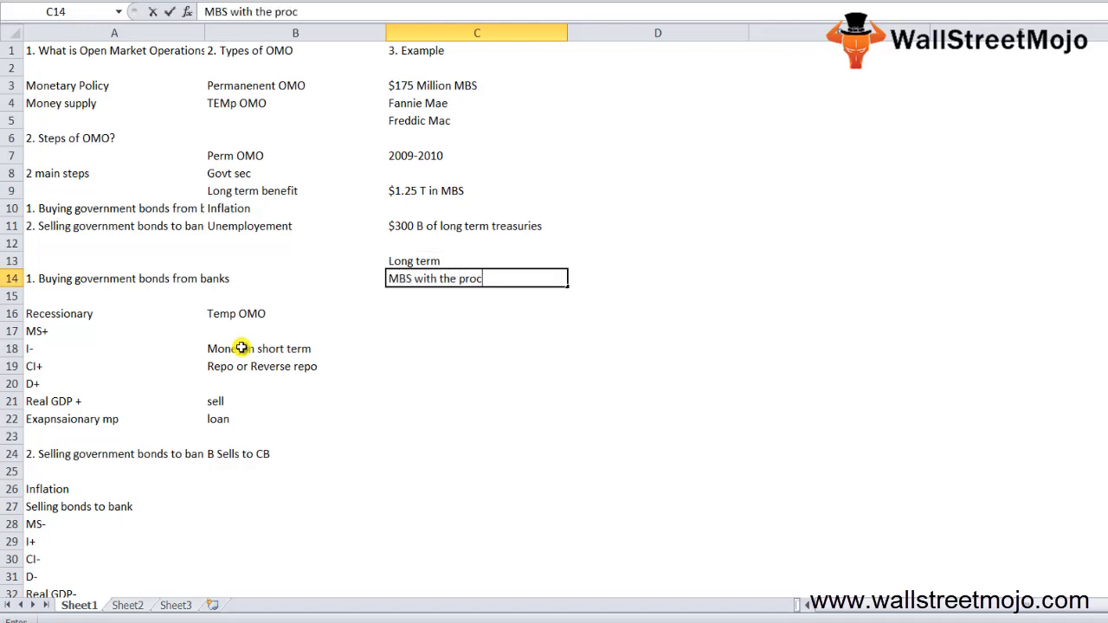
text(eeds)
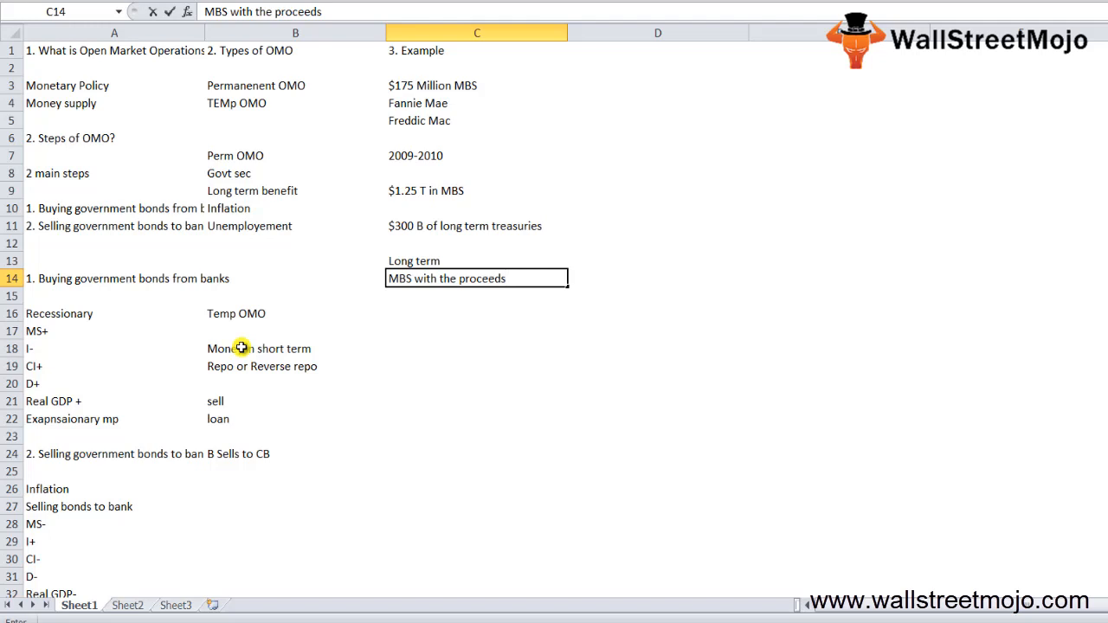
text(of MBS tha)
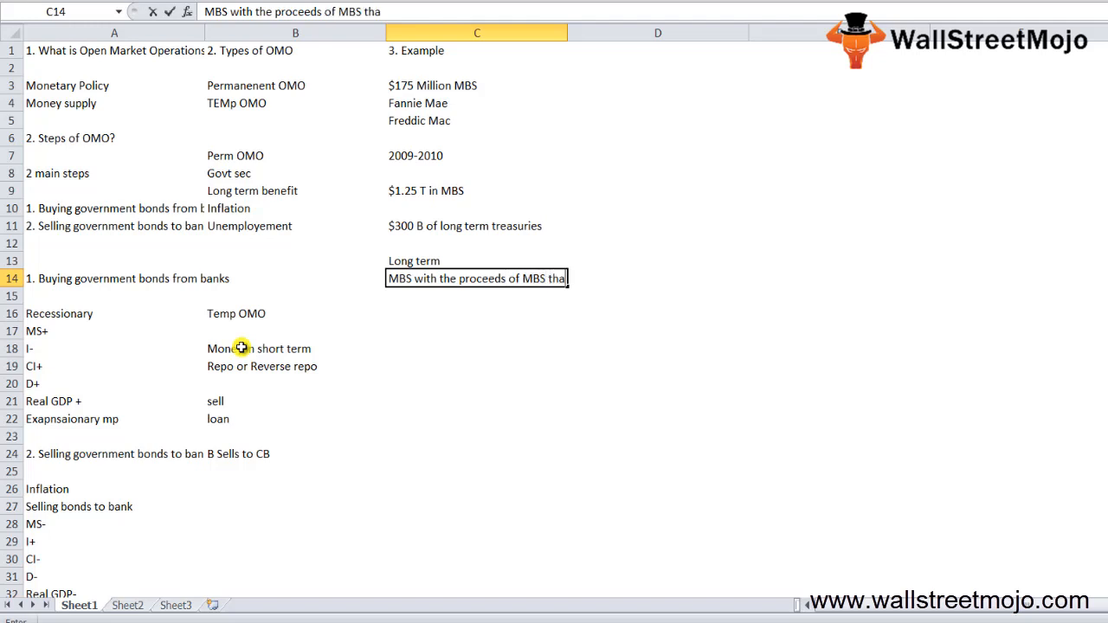
key(enter)
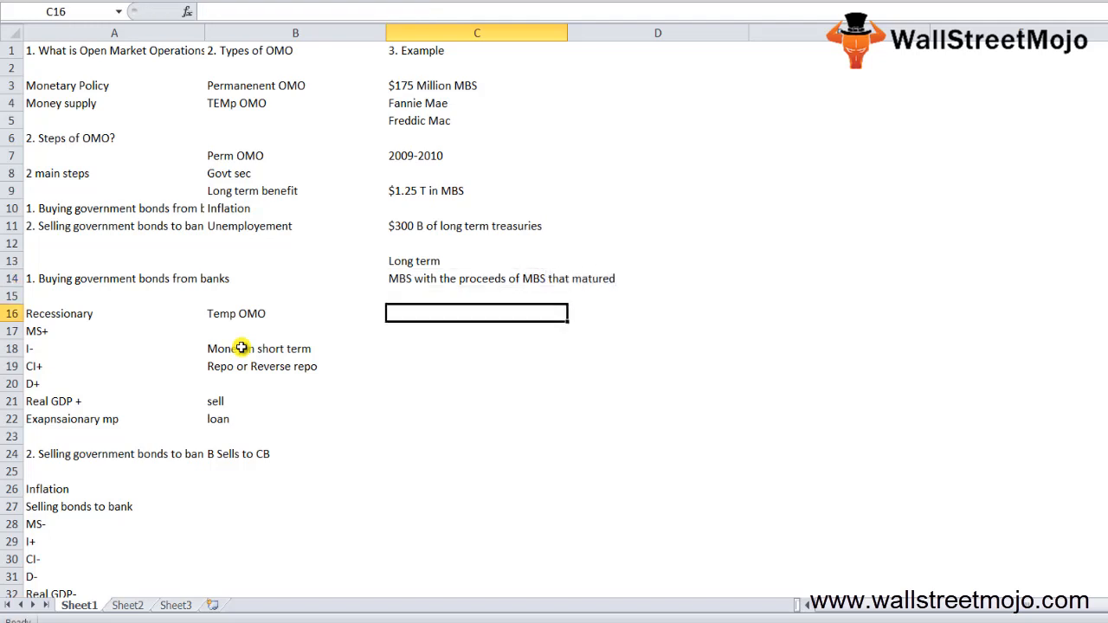
mouse_move(152, 258)
text(4.)
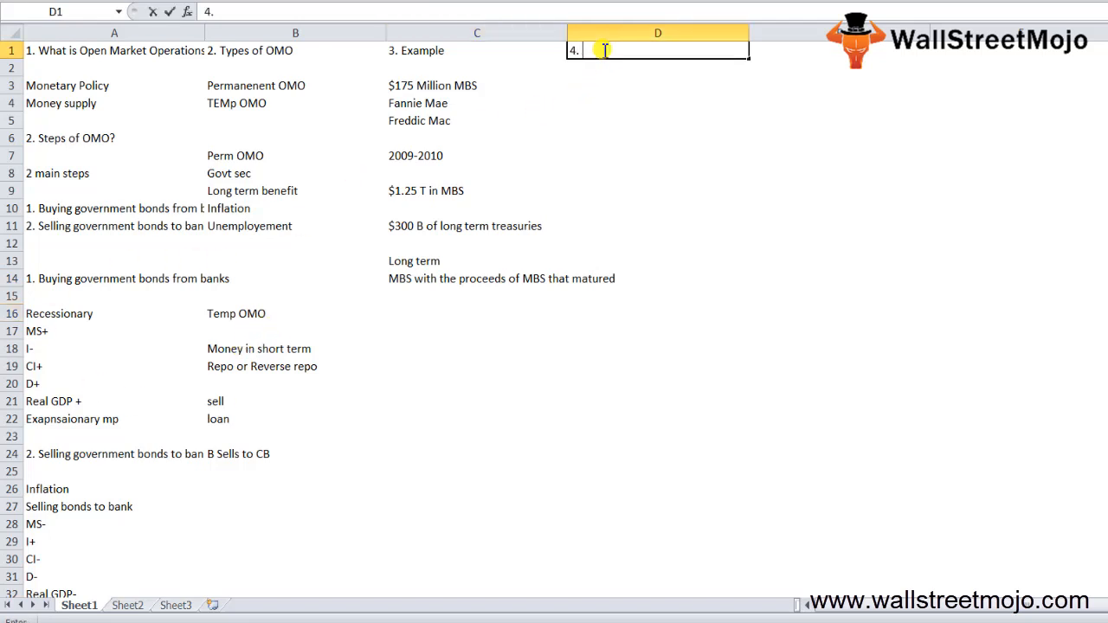
- Enter '4. Advantage' in D1 and '1. Inflation and Int rates' in D3
text(Advantage)
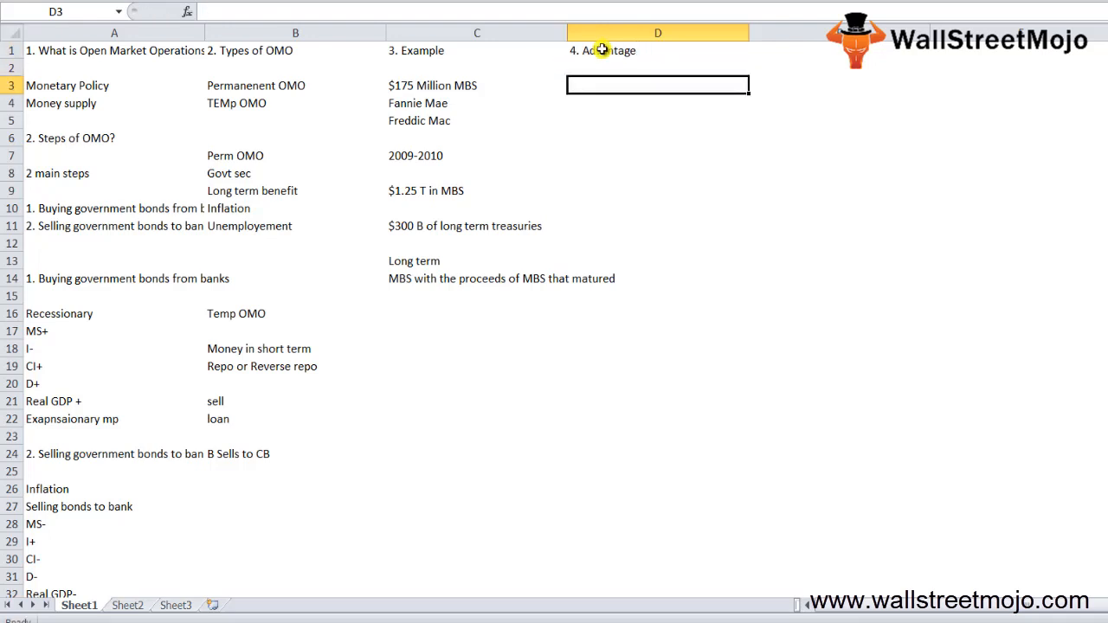
text(1. In)
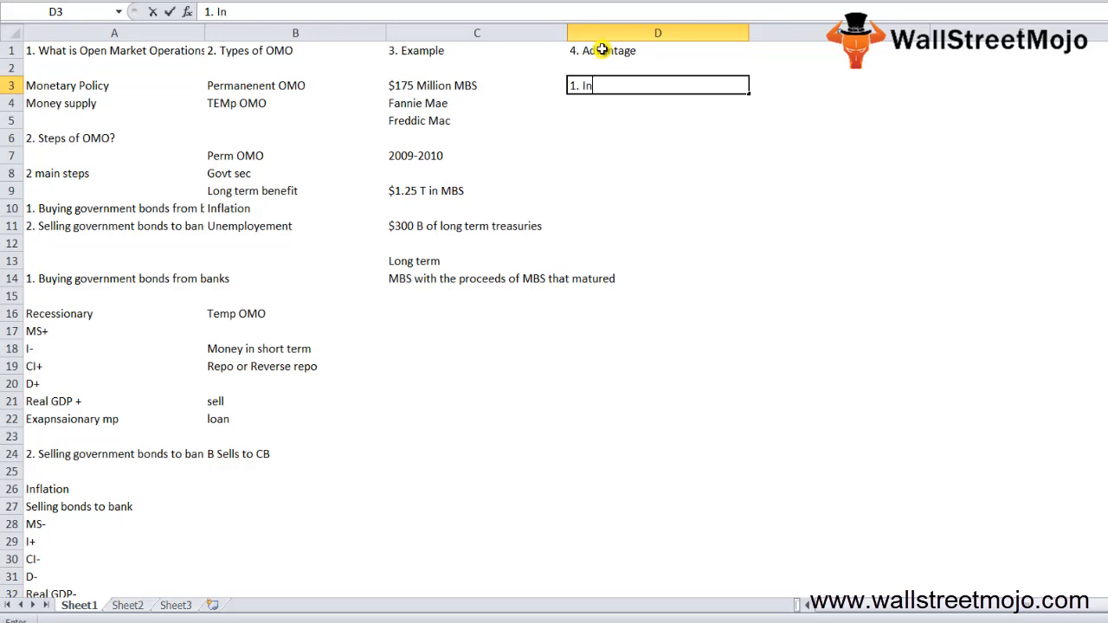
text(f)
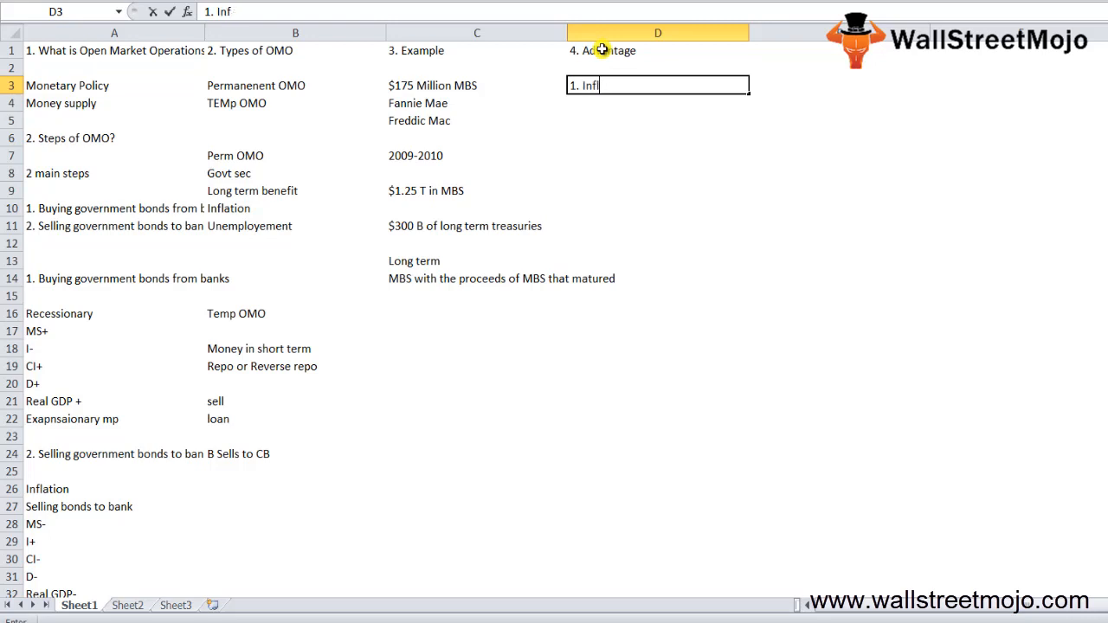
text(lation and Int rates)
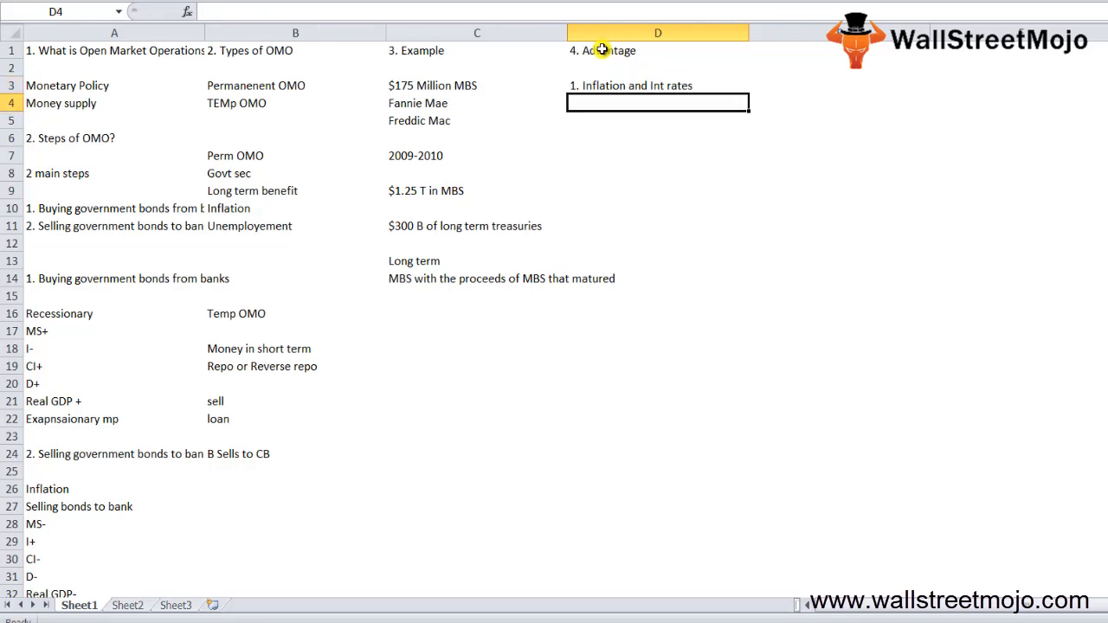
key(Return)
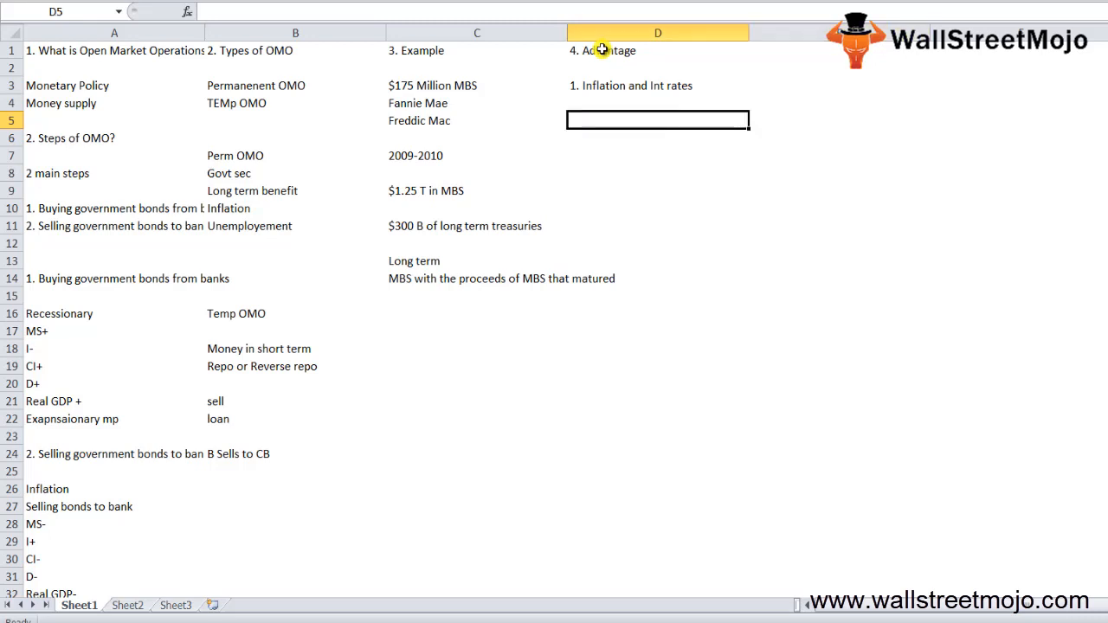
- Add 'Supply and demand of credit as well' in D5
text(Supply and demand)
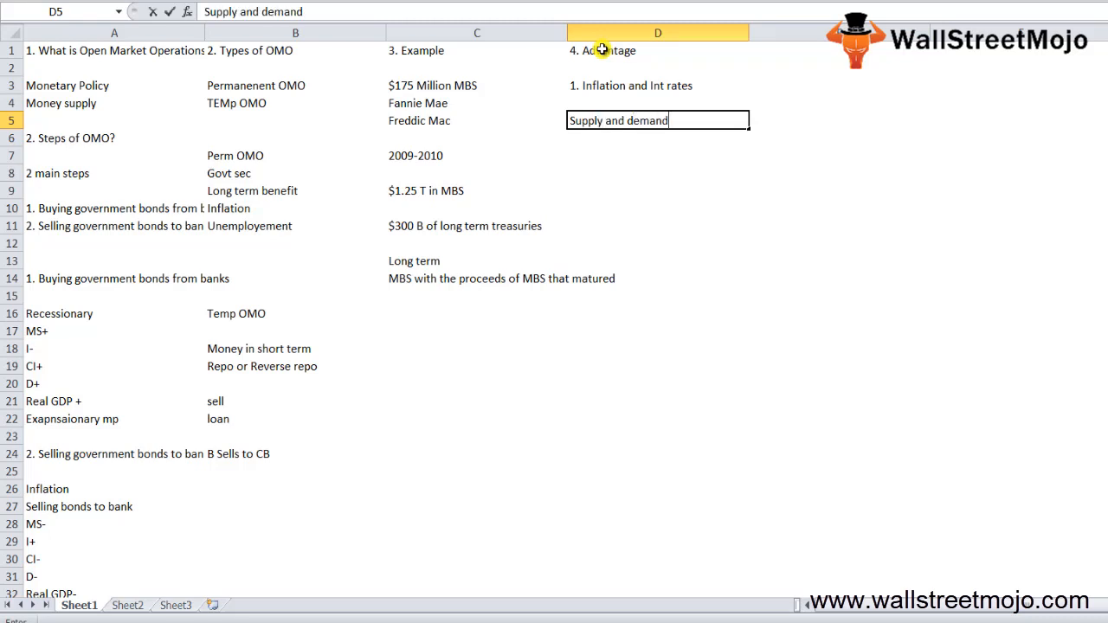
text(of cred)
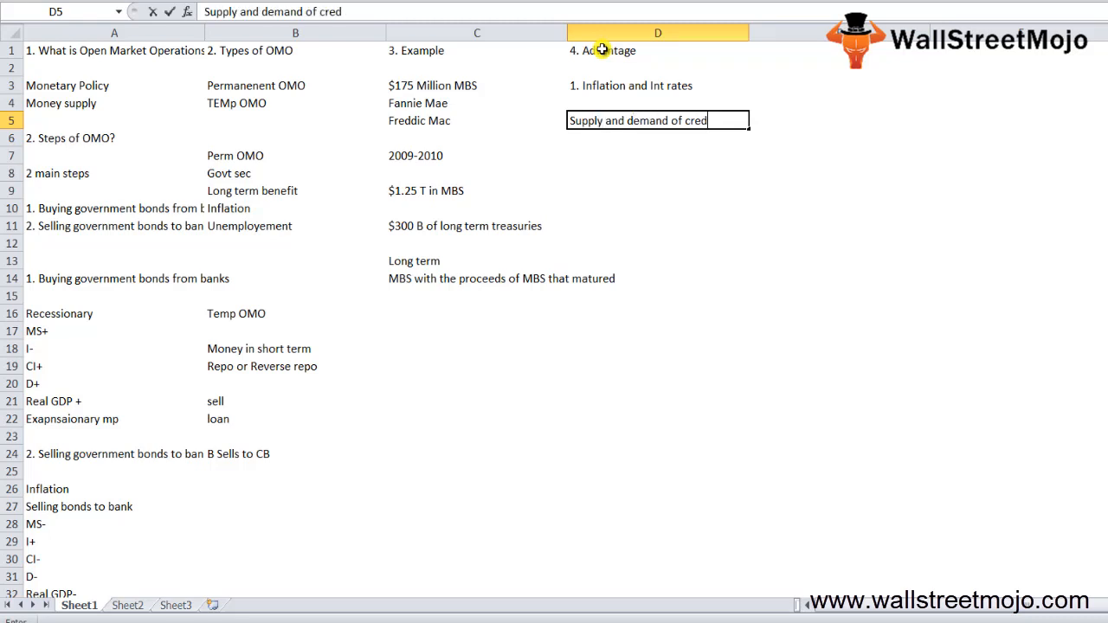
text(it as well)
click(658, 156)
text(2.)
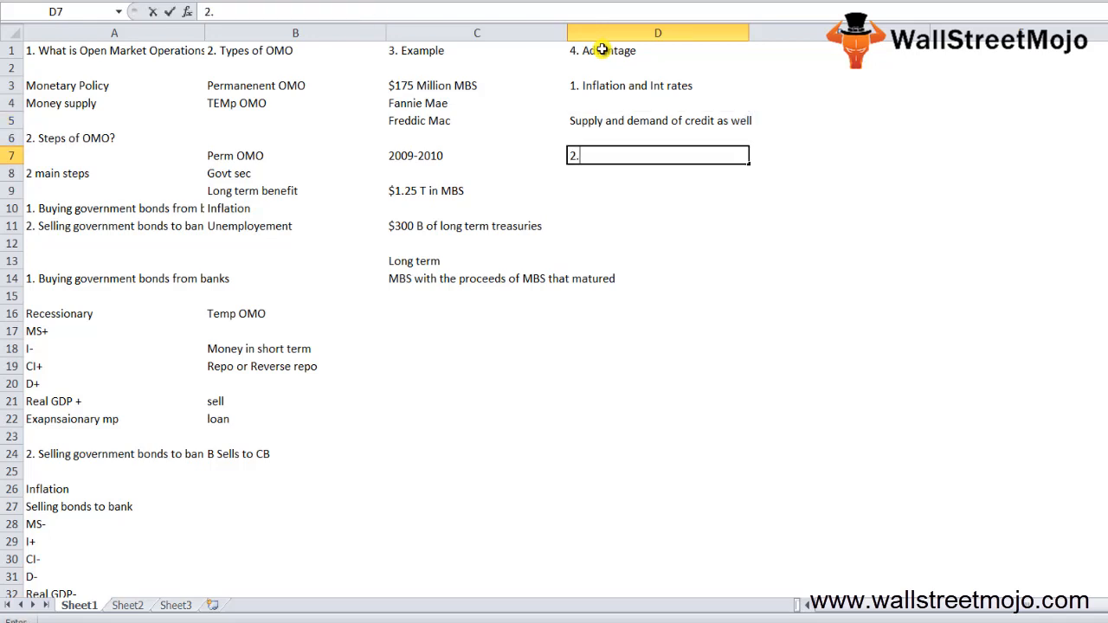
- Add '2. Buyers' in D7 with 'reserve -' in D8
text(Buyers)
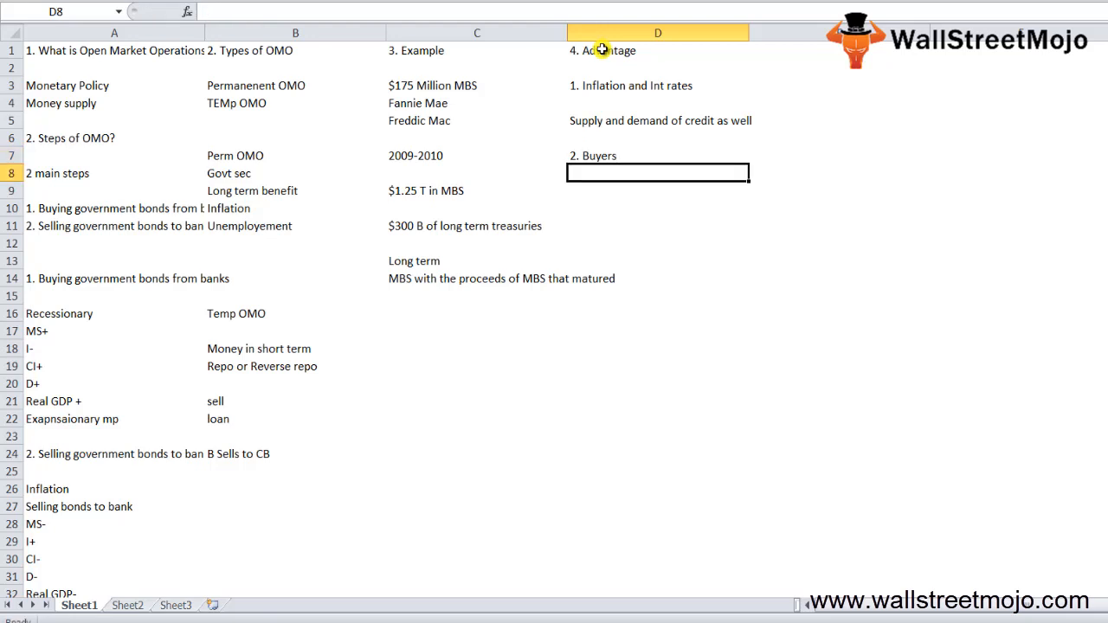
text(r)
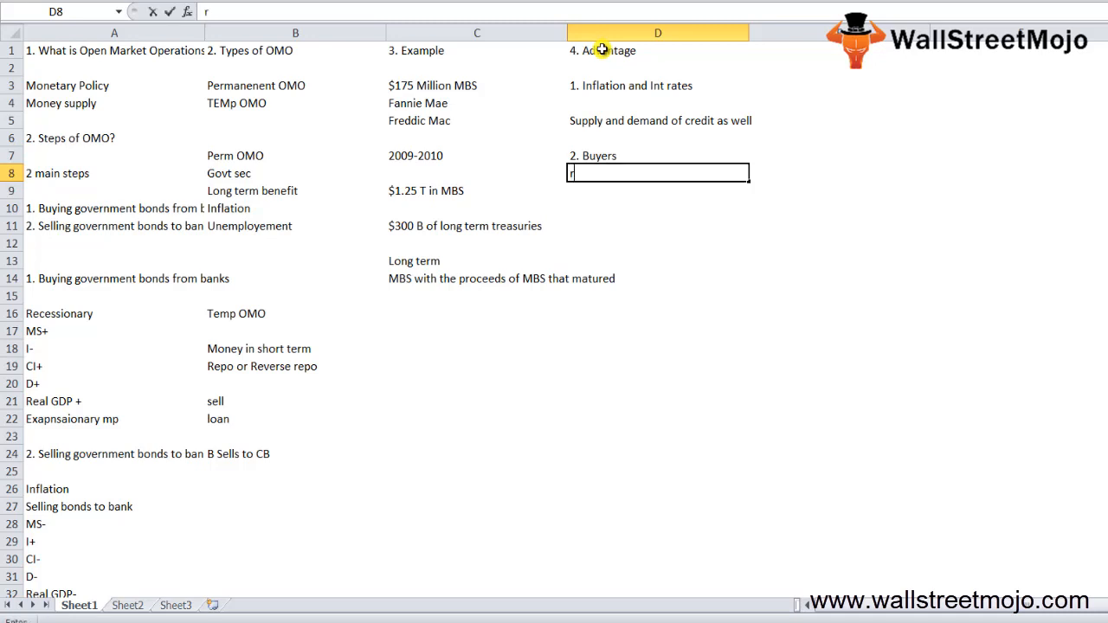
text(eserve -)
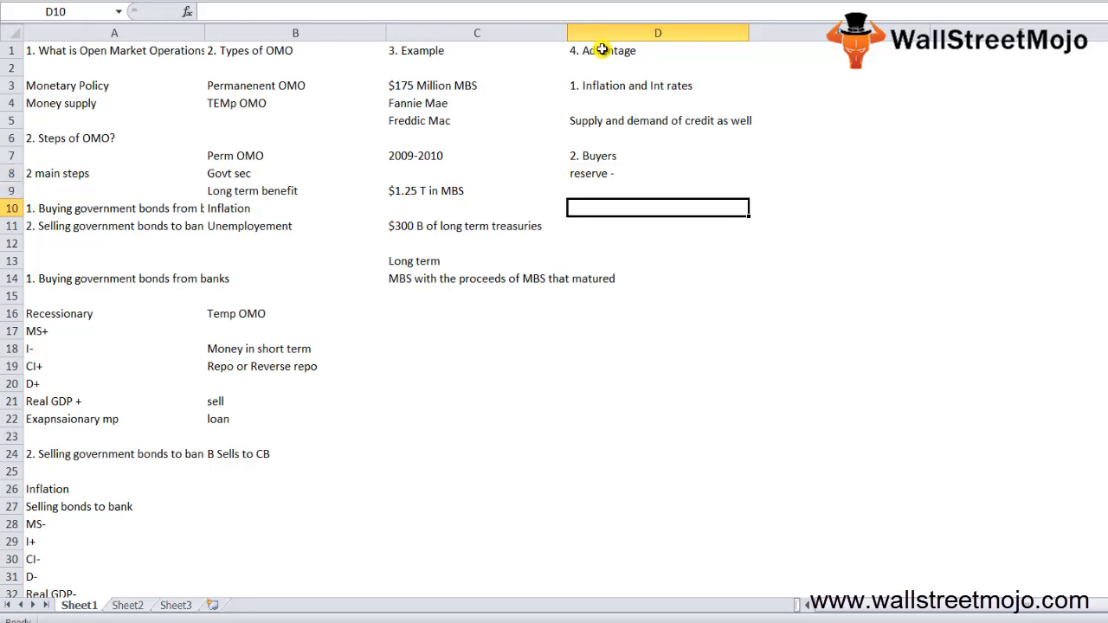
- List '3. Sells' with Price -, I+ and Credit - down D10:D13
text(3.)
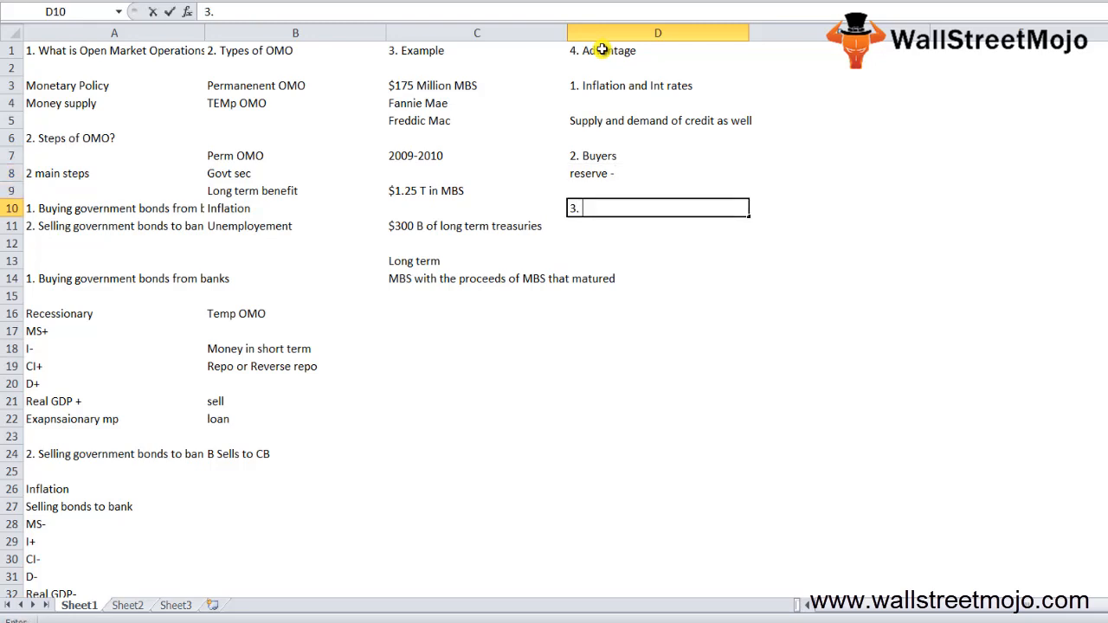
text(Sells)
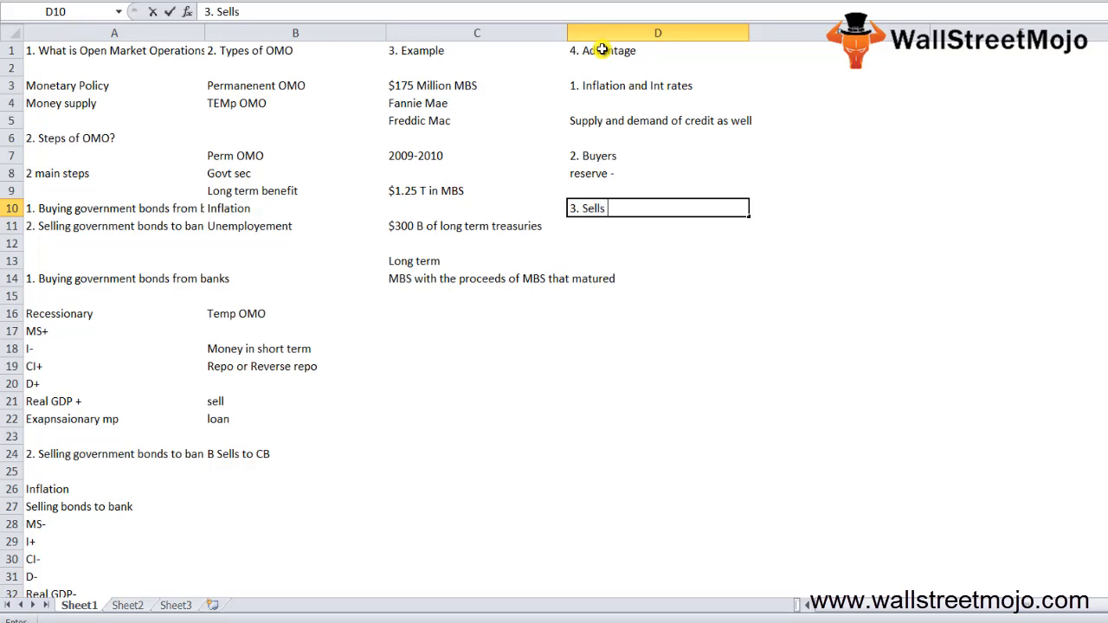
key(Return)
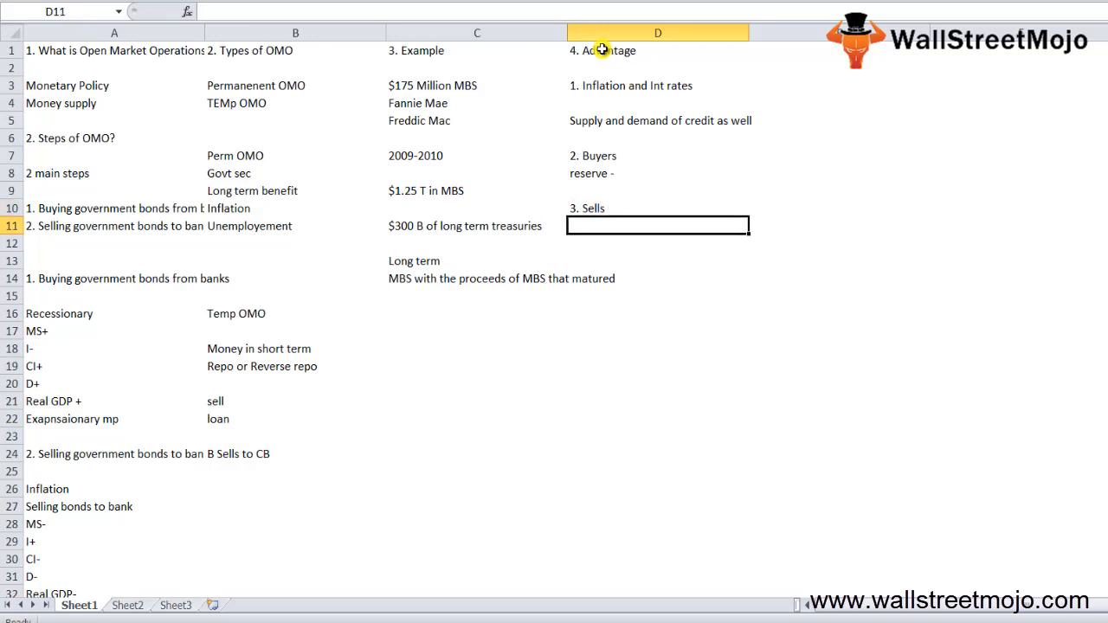
text(Price -)
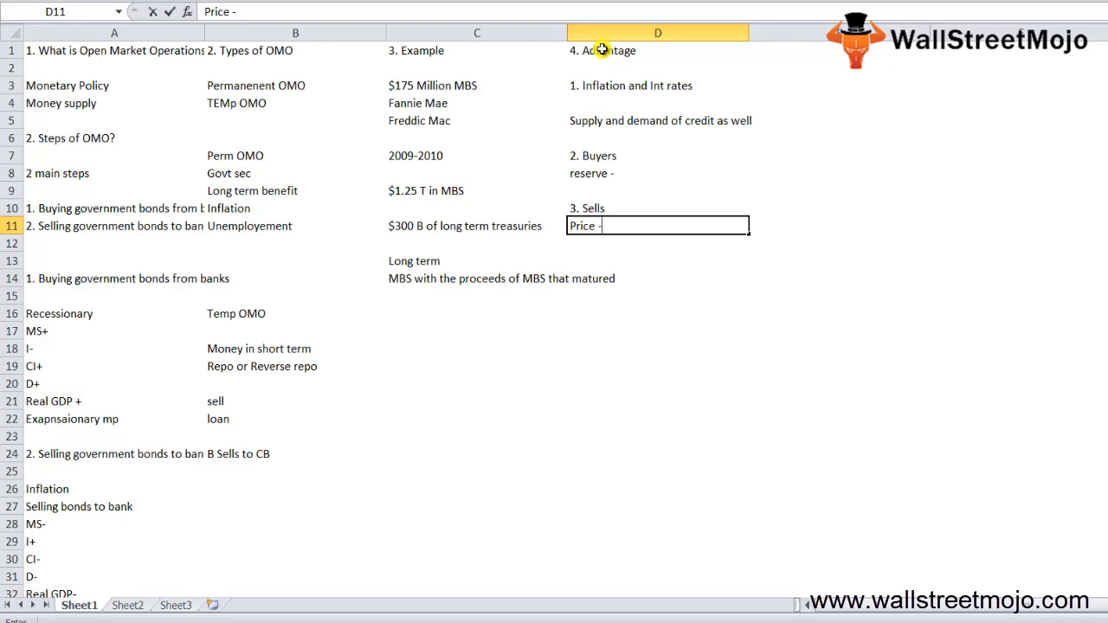
key(Return)
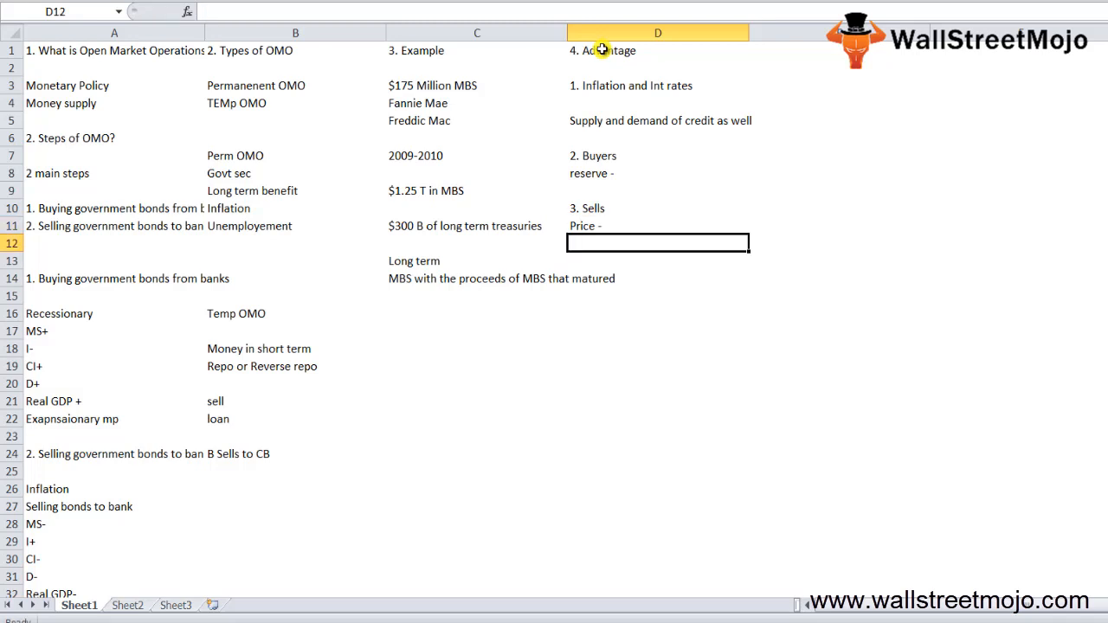
text(I)
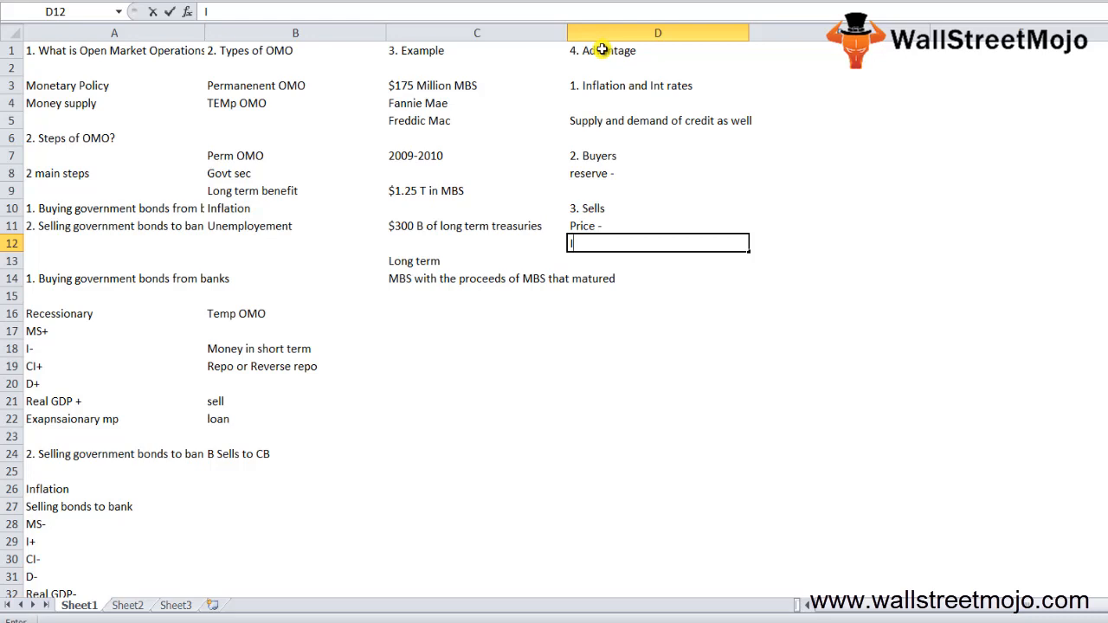
text(I+)
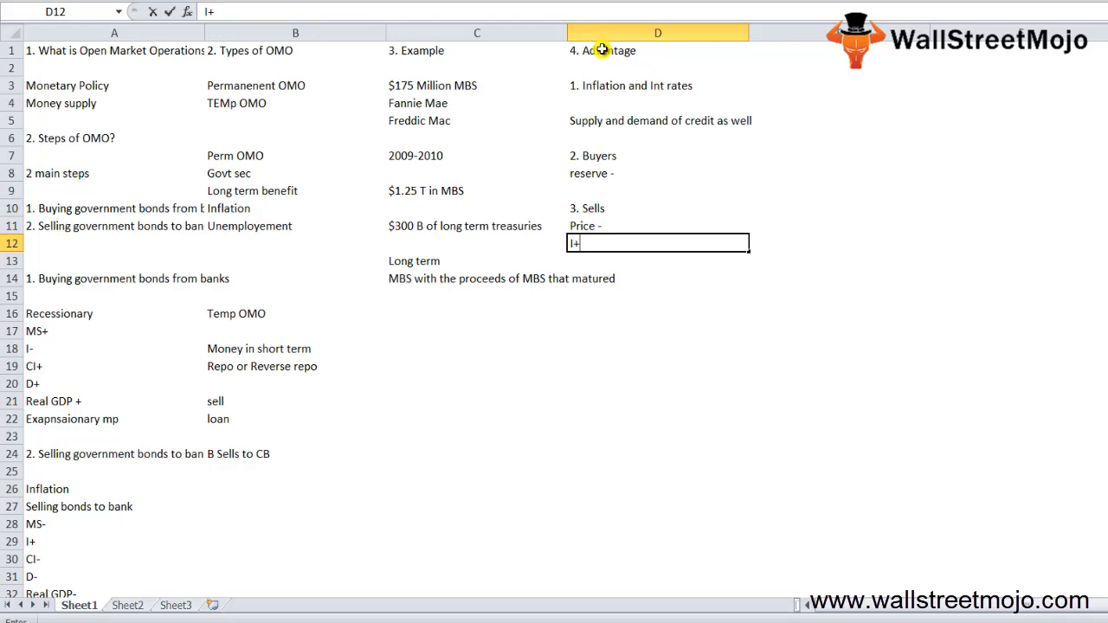
key(Return)
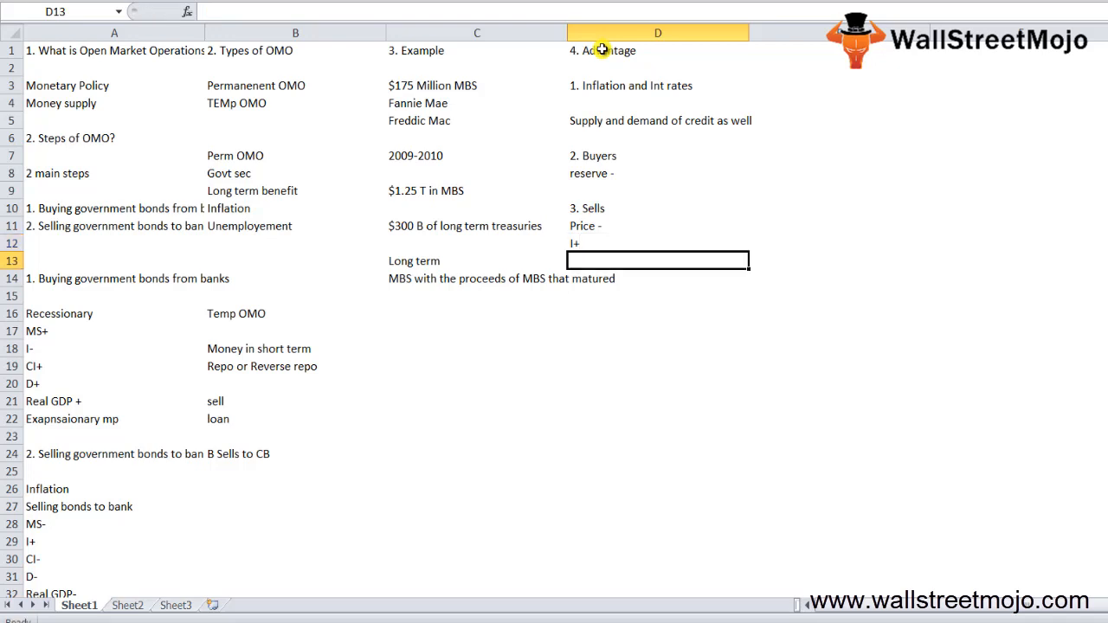
text(Deam)
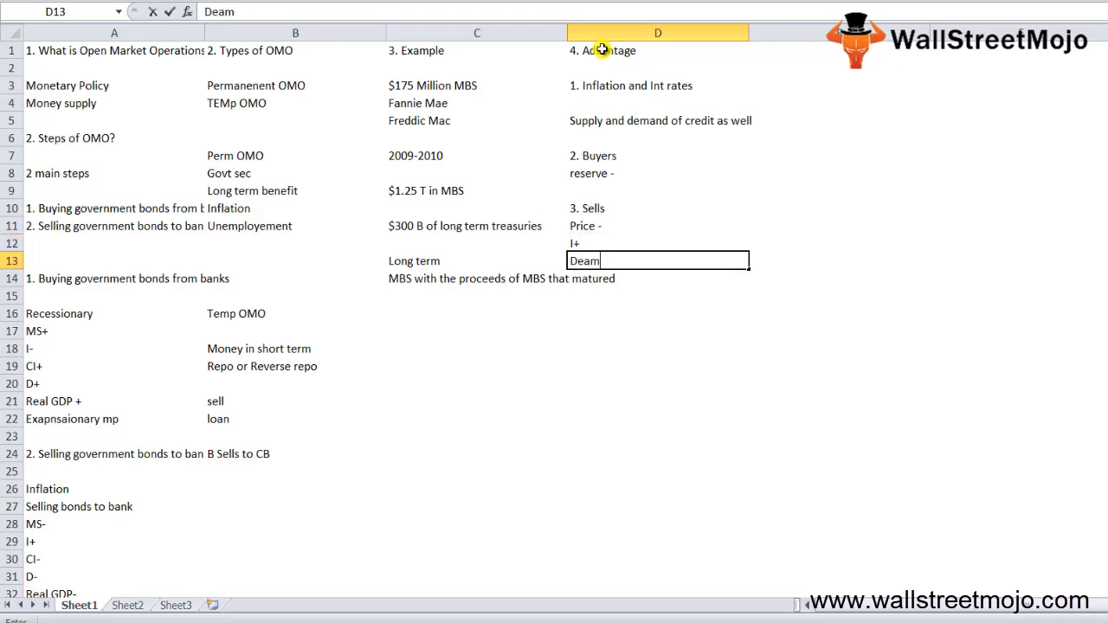
text(Credit -)
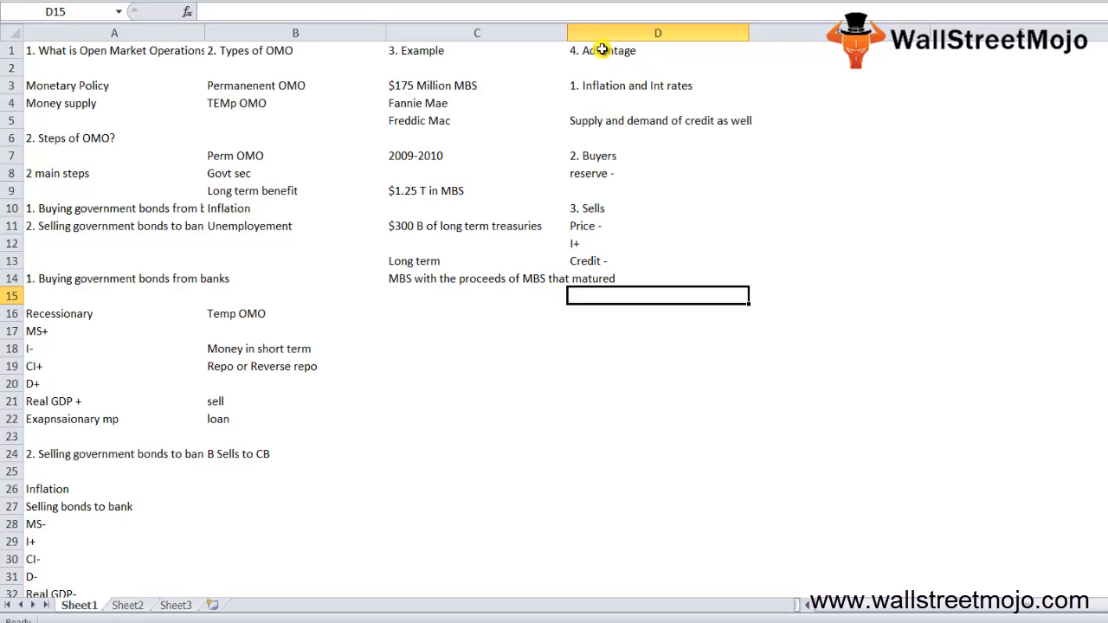
key(Return)
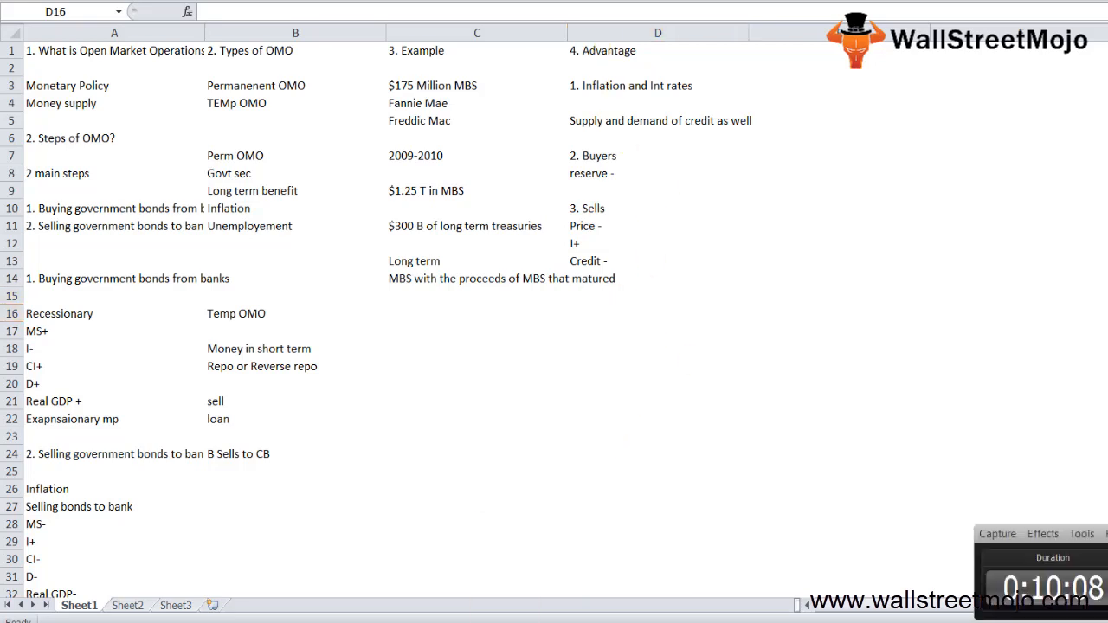
- Enter '2. Money Supply' in D16 and start the 'Conclusiion' heading below it
click(657, 313)
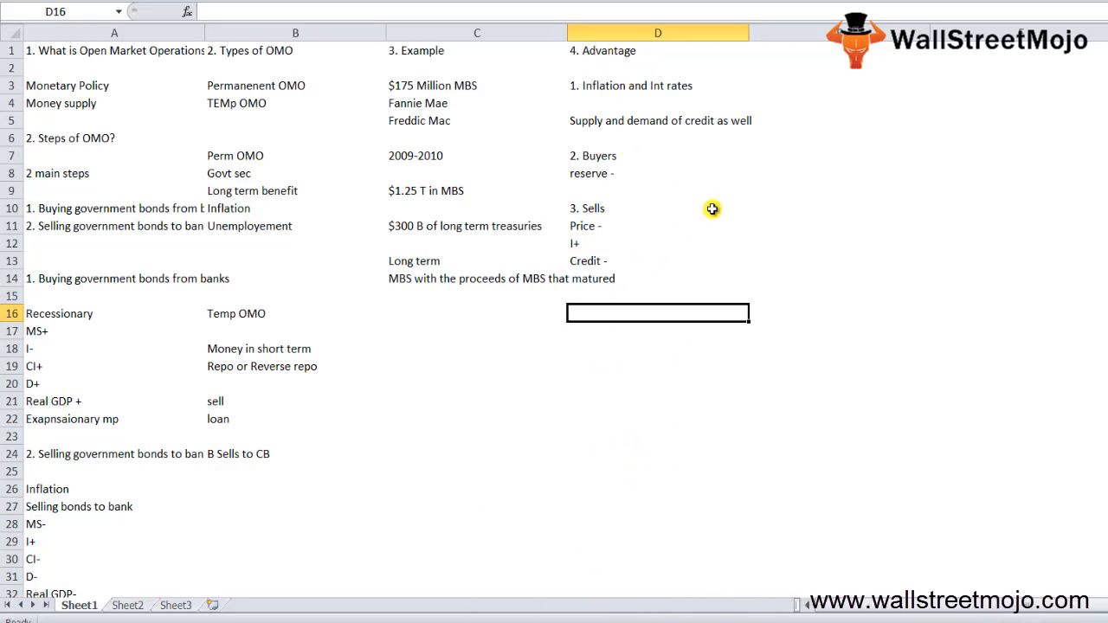
text(2. Monet)
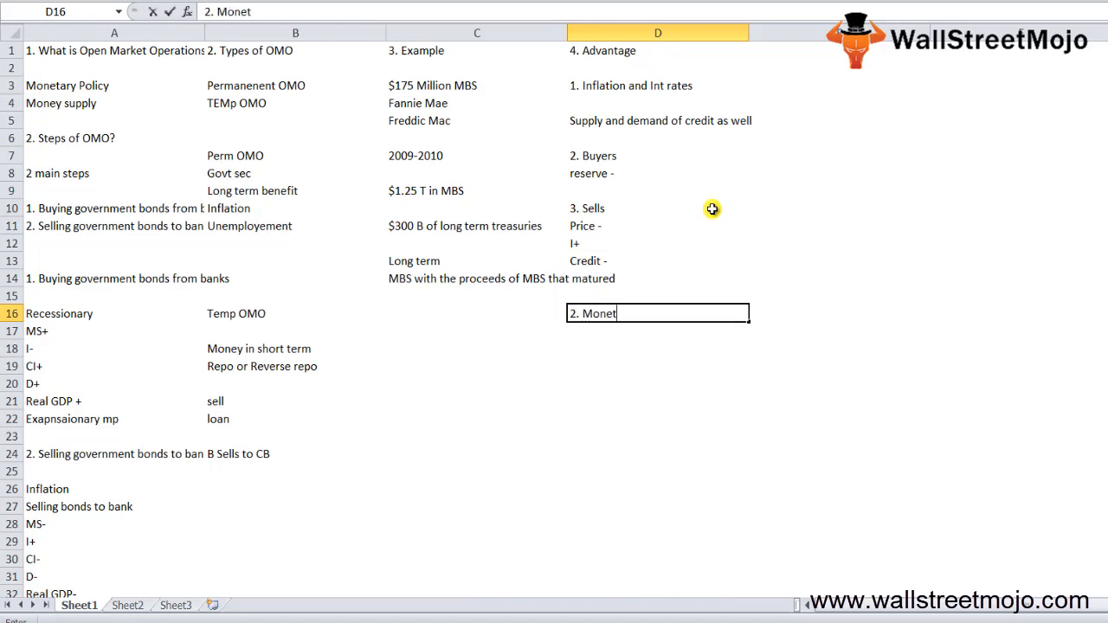
text(y)
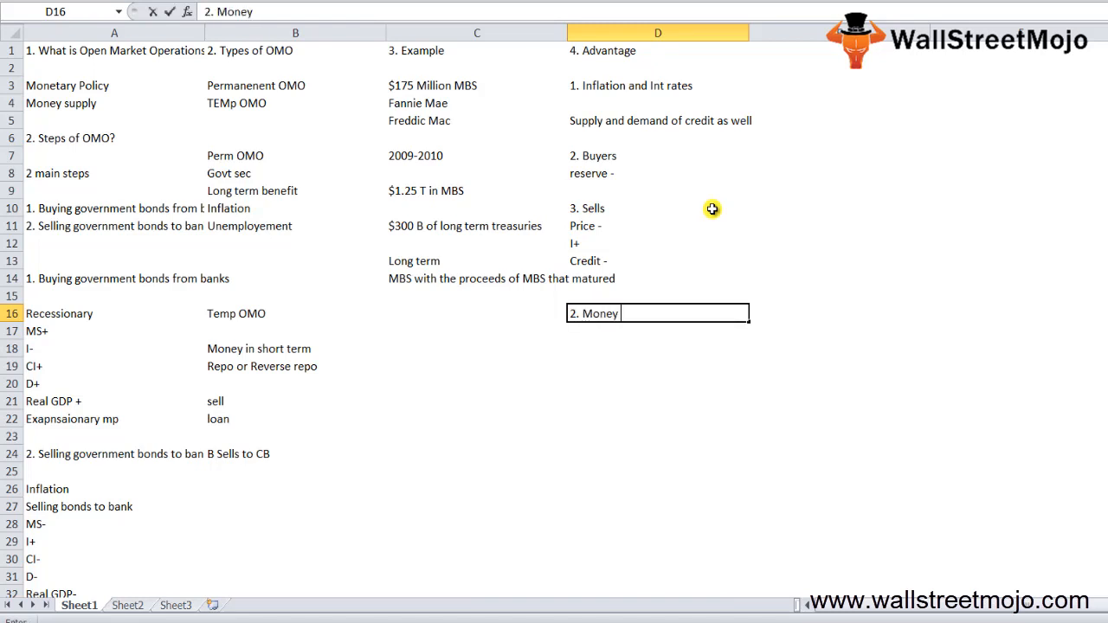
text(Supply)
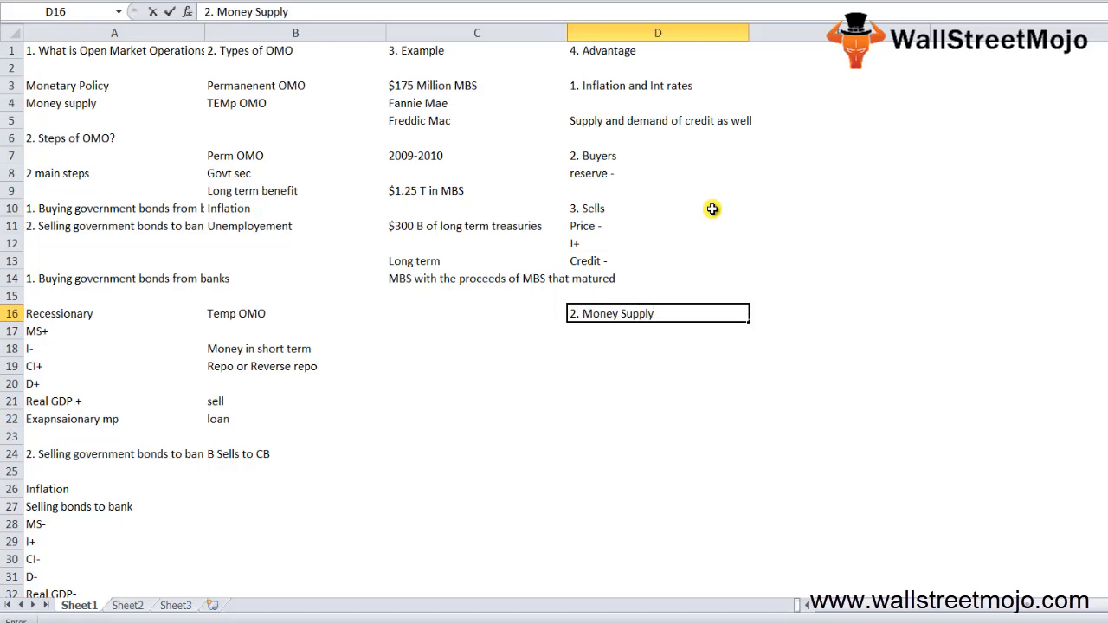
key(Return)
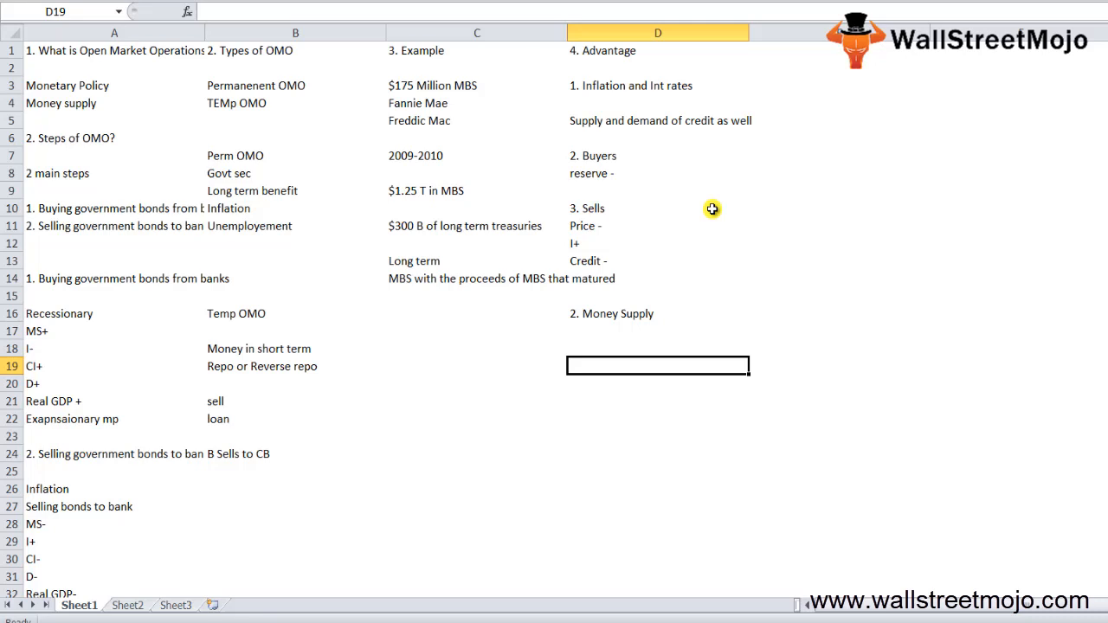
text(Conclusiion)
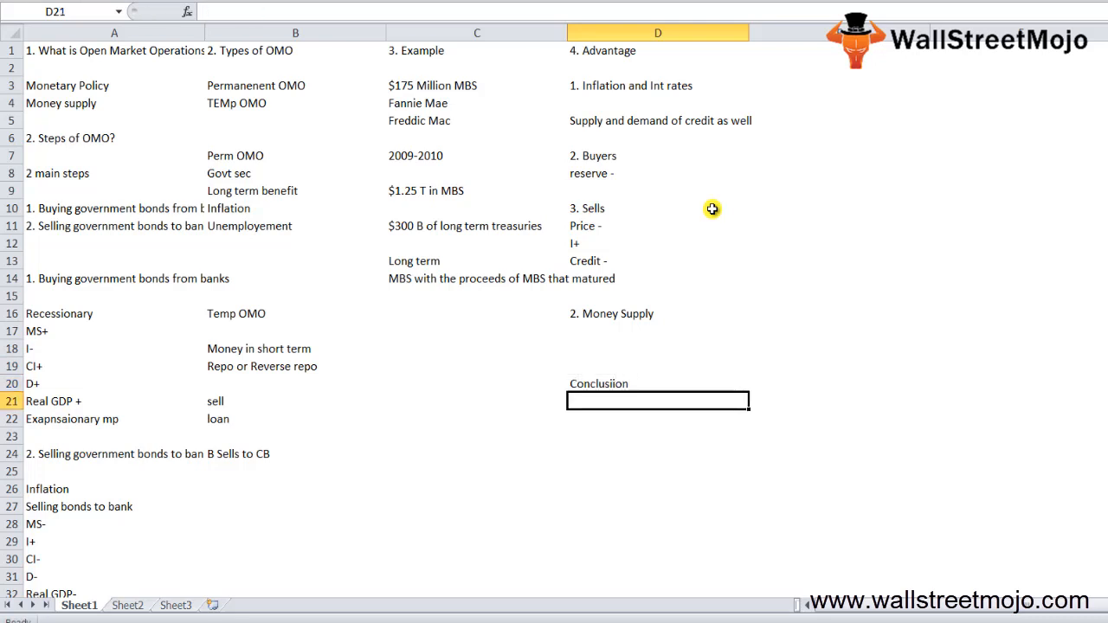
- Add the 'MSP' and 'Temp' entries under the Conclusiion heading in column D
text(MSP)
click(658, 419)
text(Inflation)
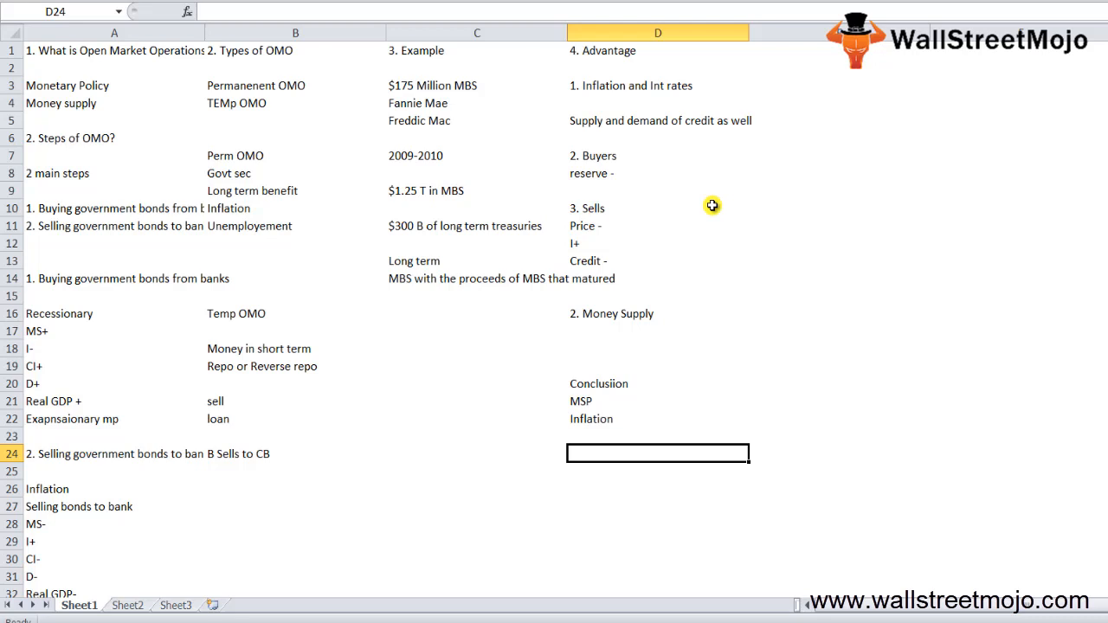
text(Temp)
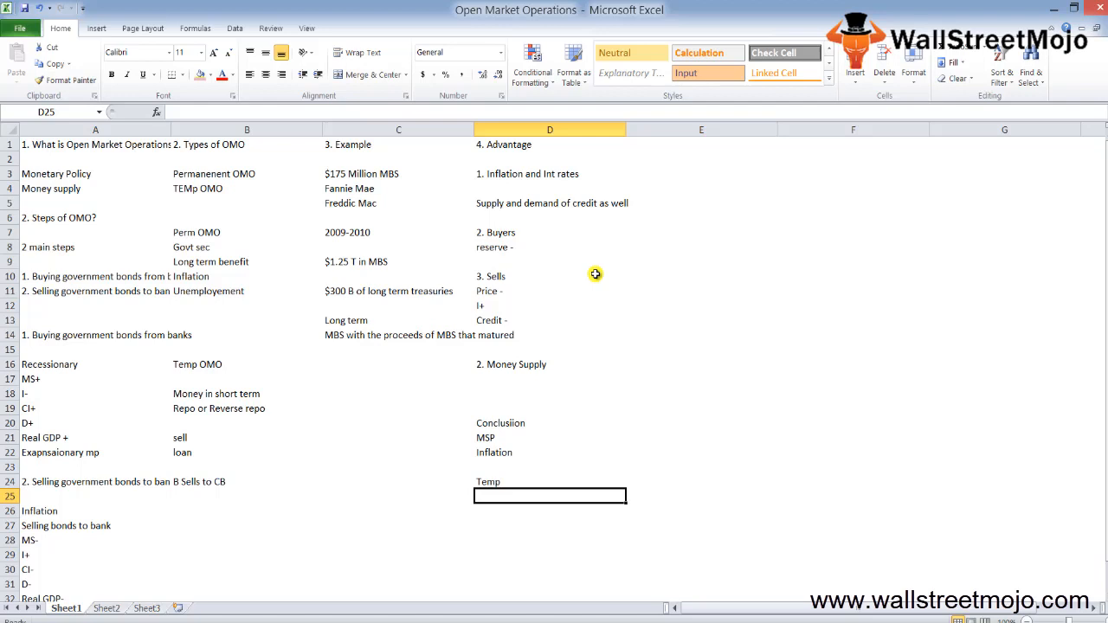
mouse_move(582, 128)
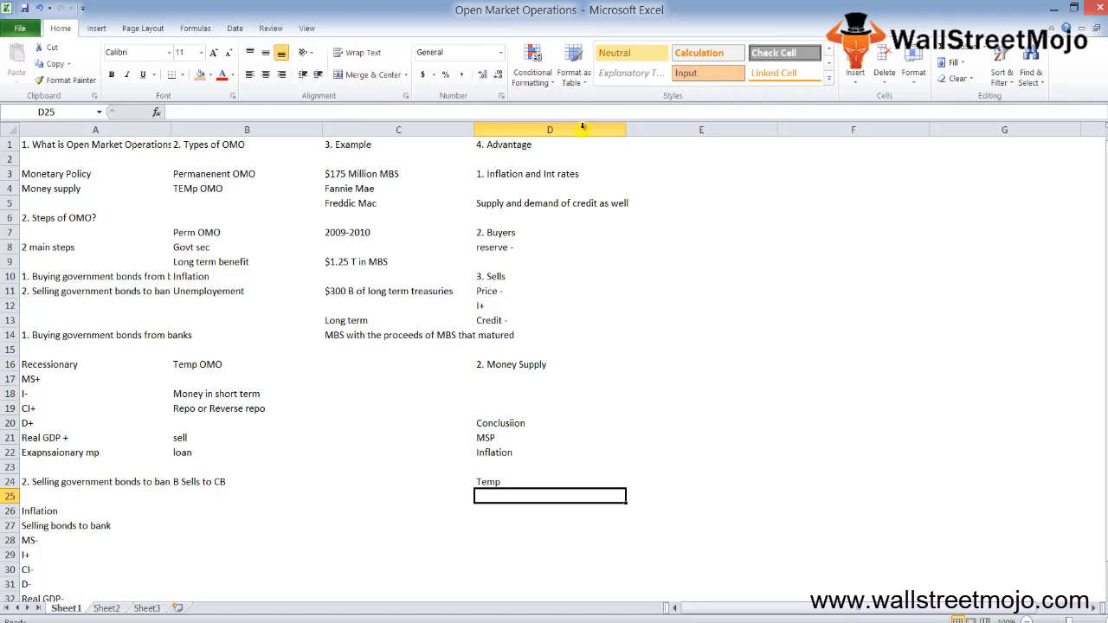
mouse_move(578, 153)
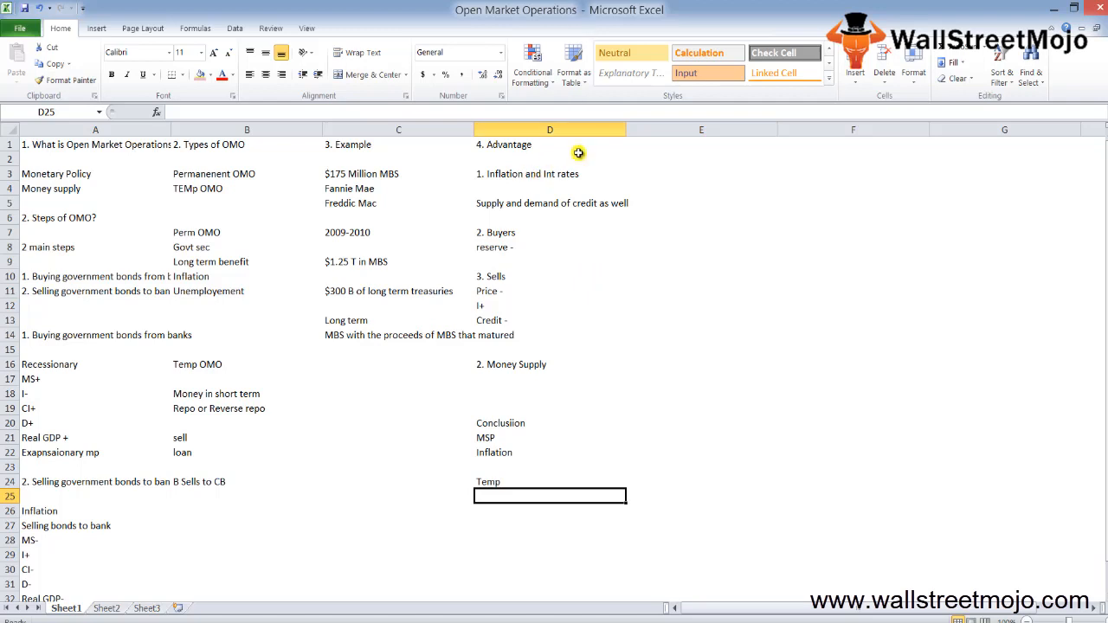